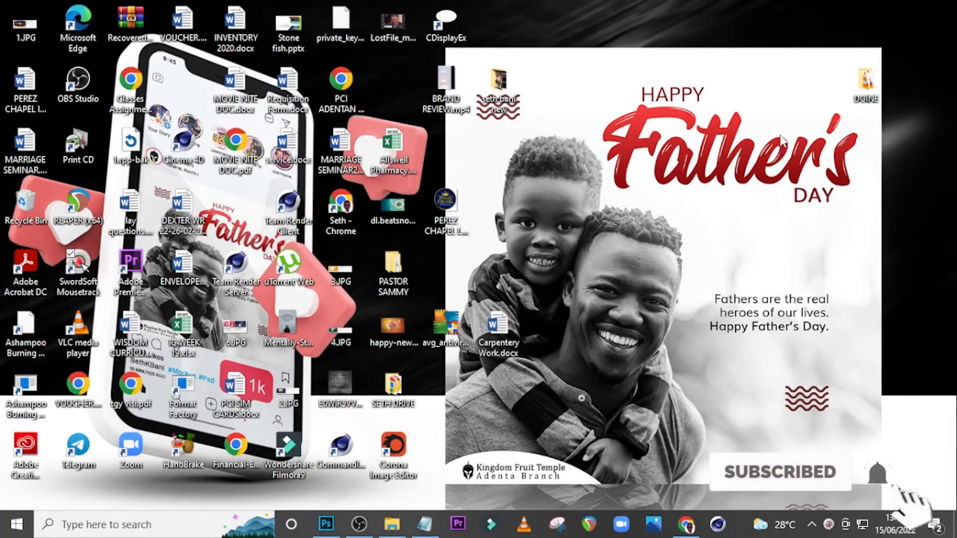
# Create a new 2000 × 2000 px document at 100 ppi named FATHERS DAY.
pyautogui.click(326, 524)
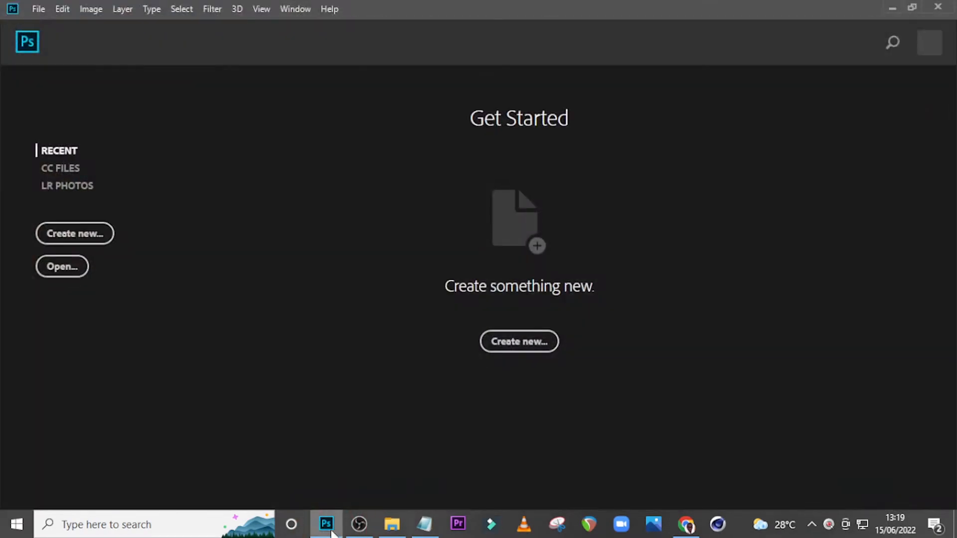
pyautogui.moveTo(340, 511)
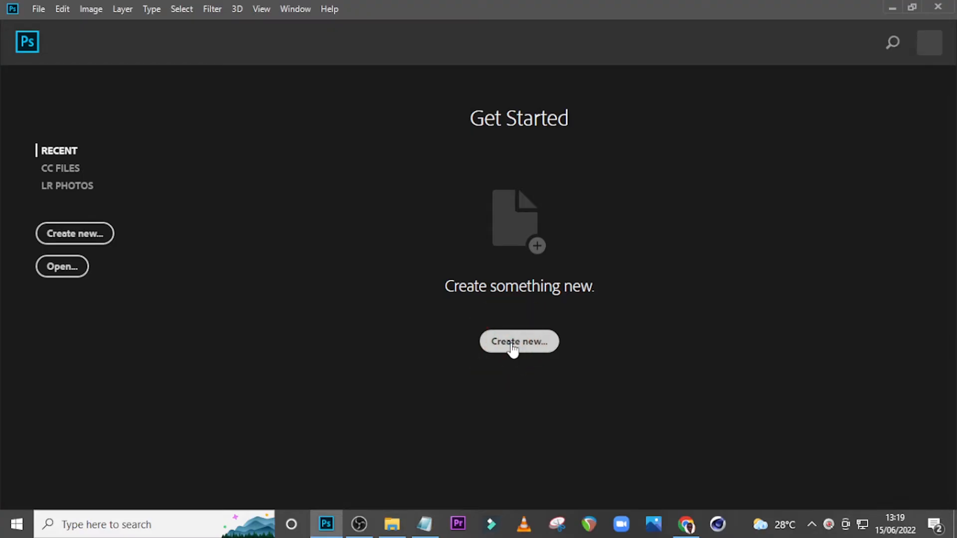
pyautogui.click(519, 341)
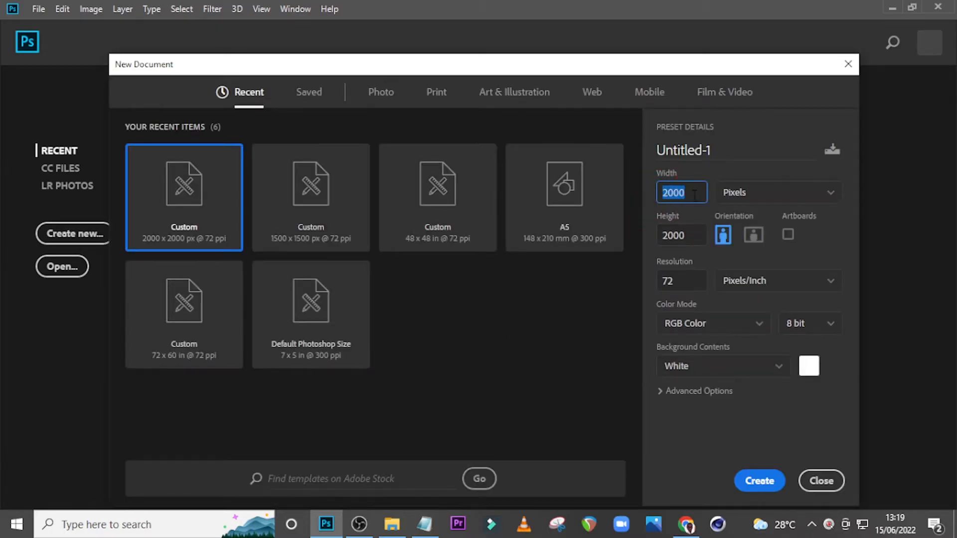
pyautogui.click(681, 235)
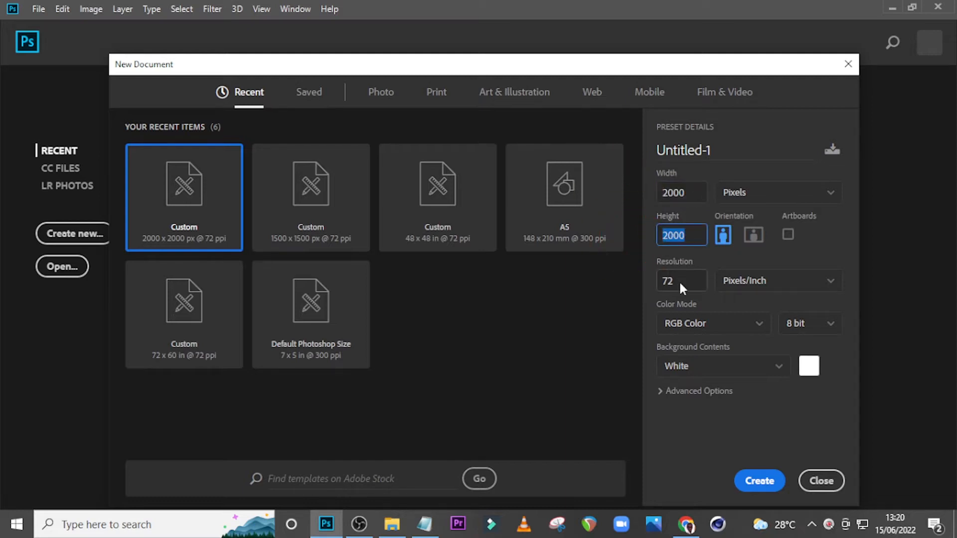
pyautogui.click(680, 280)
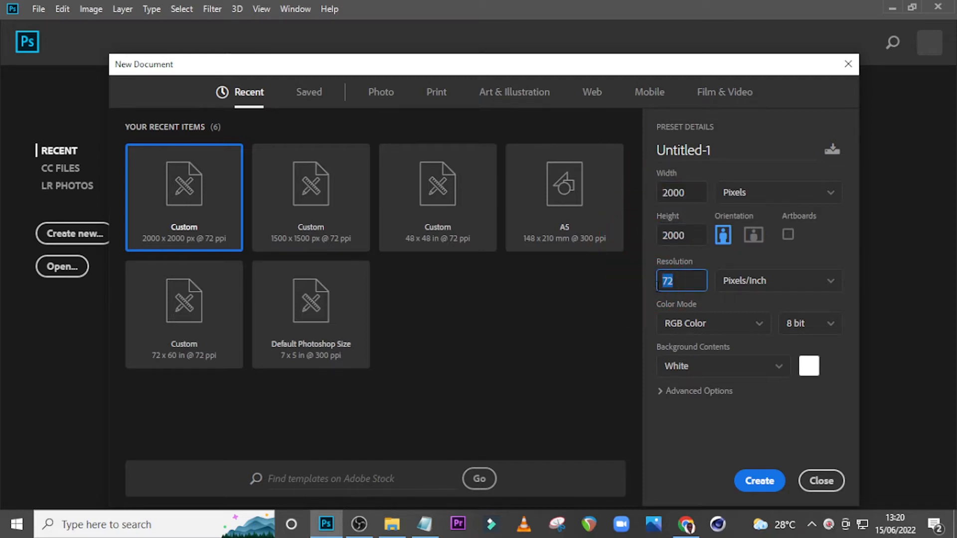
pyautogui.write('100')
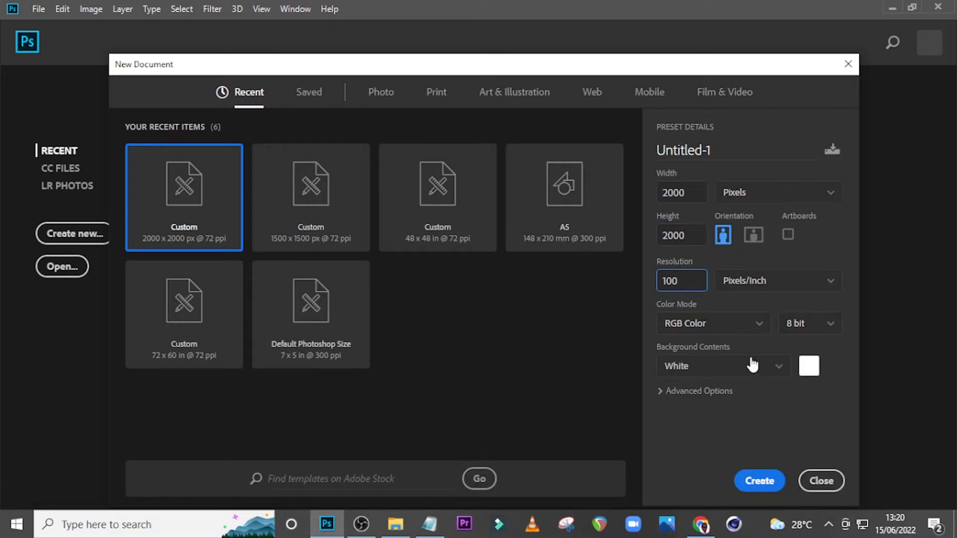
pyautogui.click(682, 150)
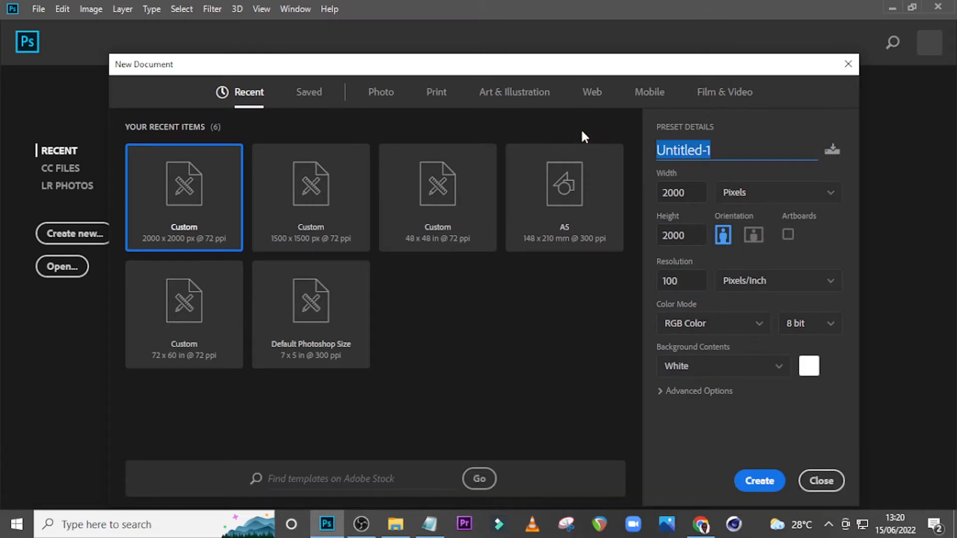
pyautogui.write('FATHERS DAY')
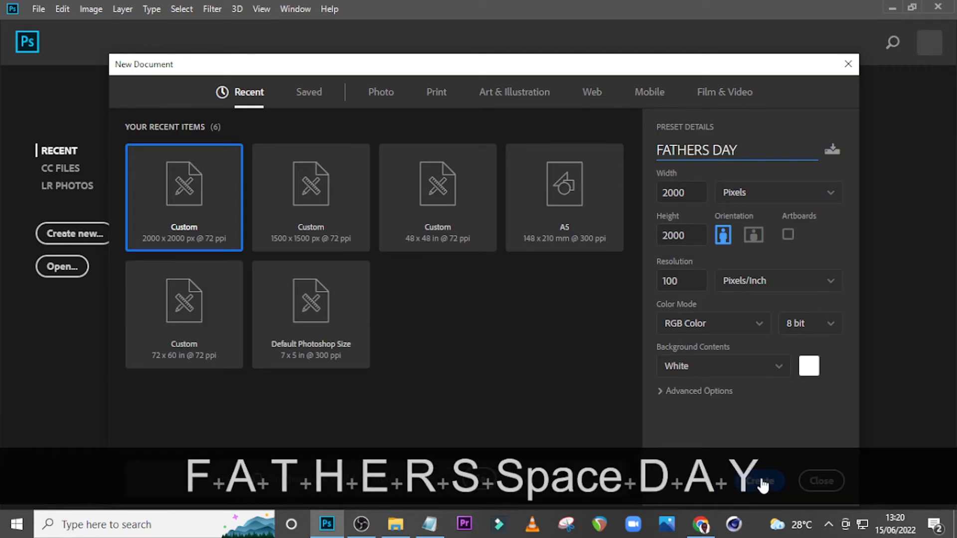
pyautogui.click(759, 481)
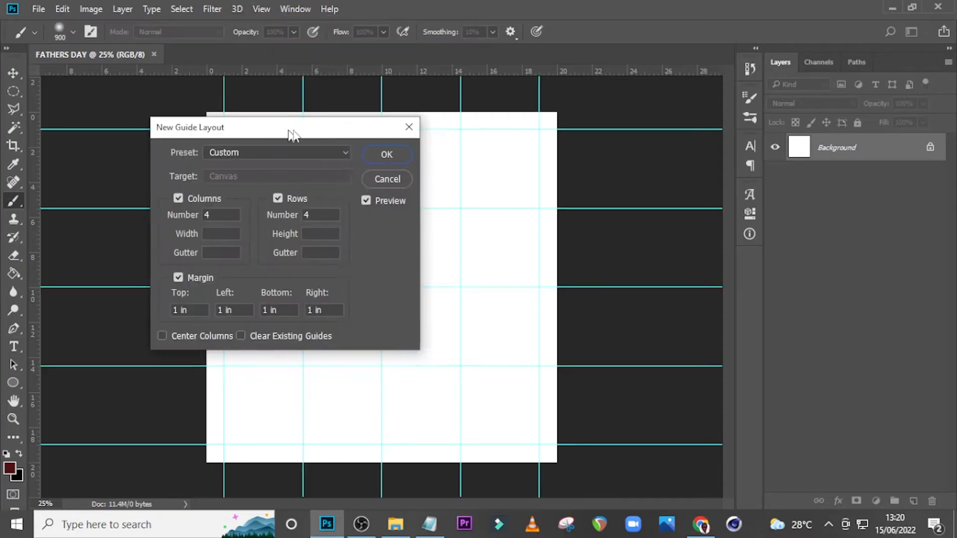
# Apply a guide layout of 4 columns, 4 rows and 1-inch margins.
pyautogui.moveTo(293, 127); pyautogui.dragTo(394, 157)
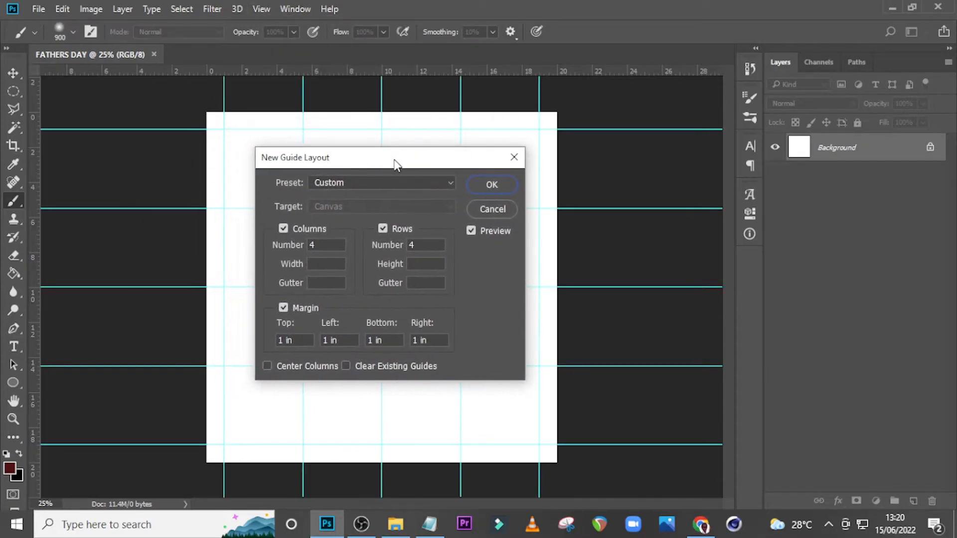
pyautogui.click(425, 245)
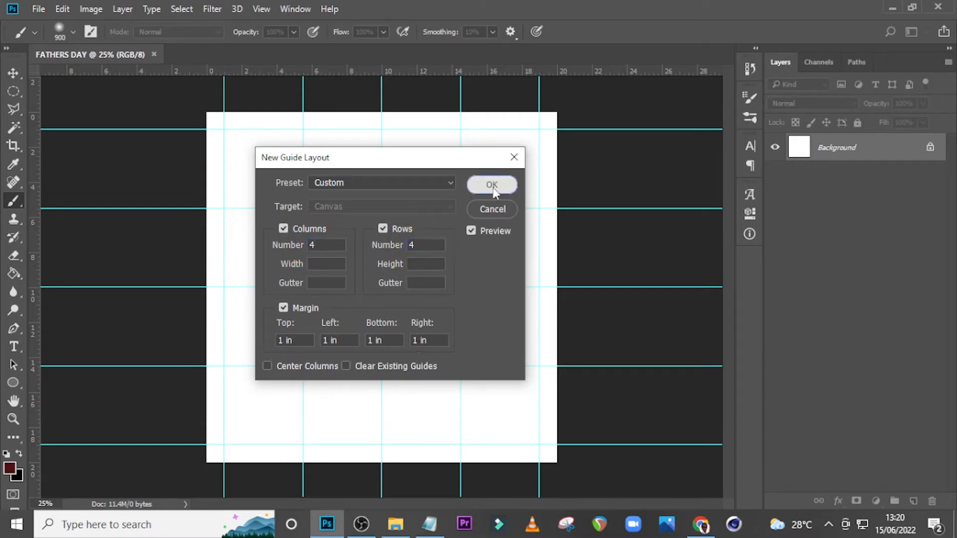
pyautogui.click(492, 185)
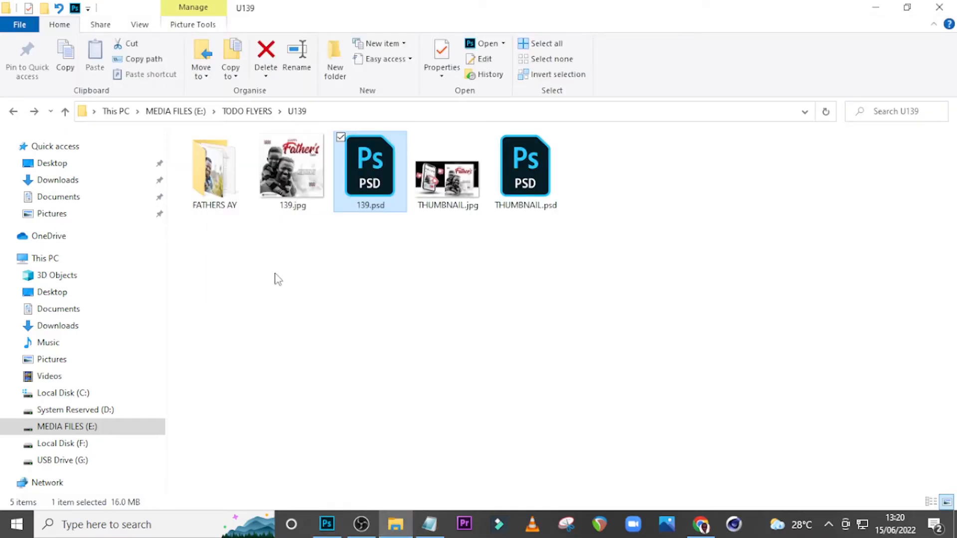
# Open the FATHERS AY folder holding f.jpg and the white logo.
pyautogui.doubleClick(214, 165)
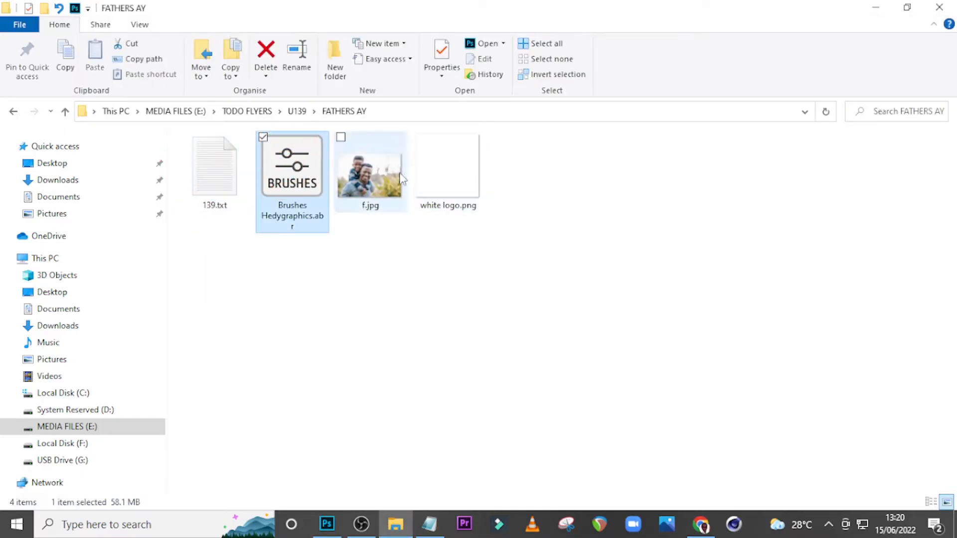
pyautogui.moveTo(299, 177)
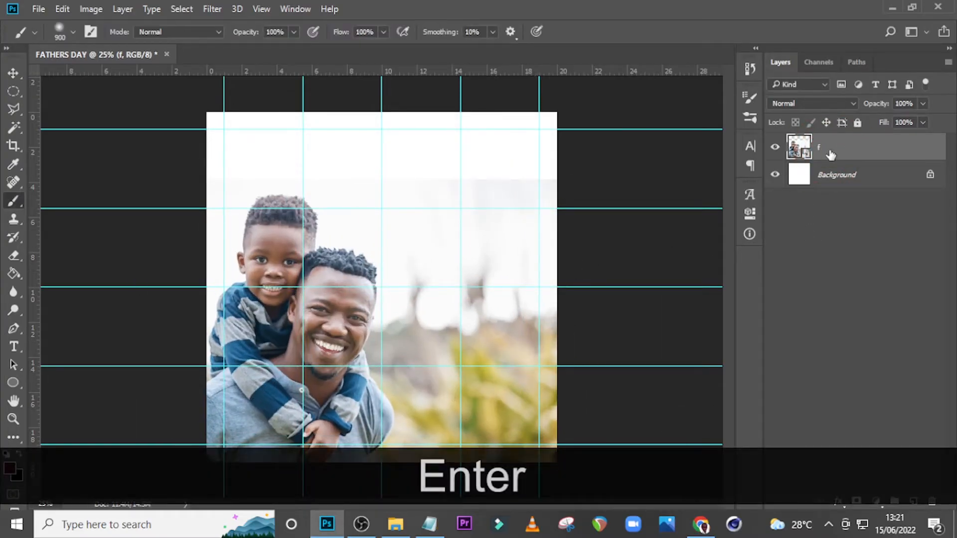
# Place the photo, then add a new layer with soft white paint over the upper picture, resized to fit.
pyautogui.press('Enter')
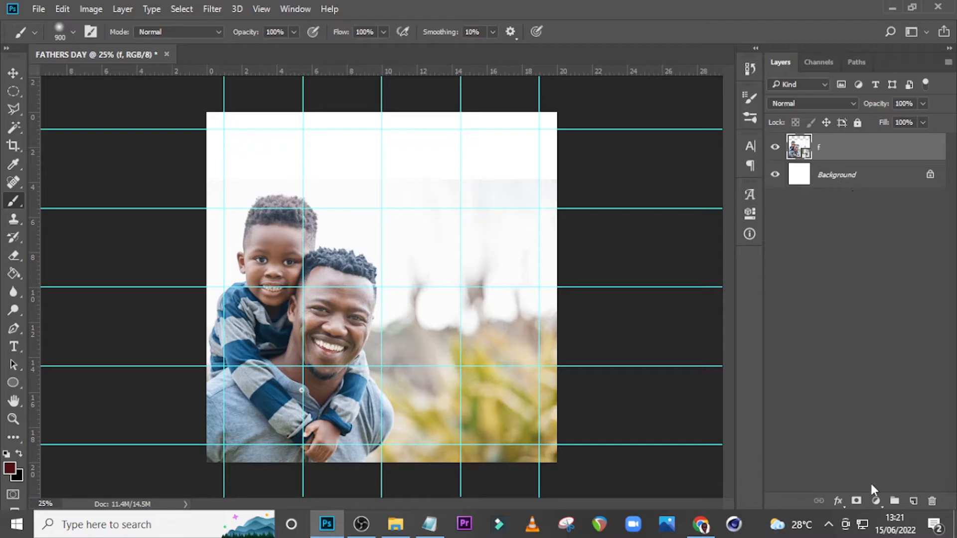
pyautogui.click(914, 501)
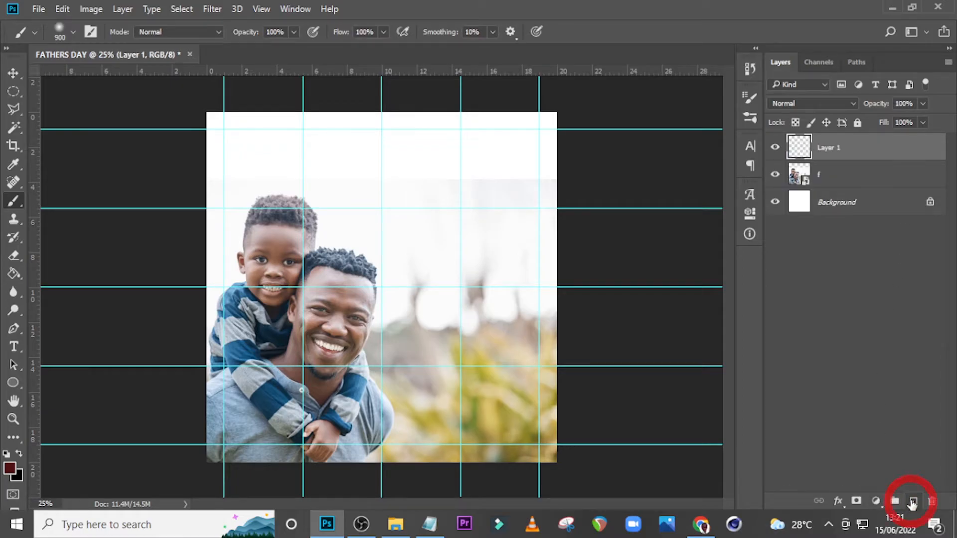
pyautogui.press('alt')
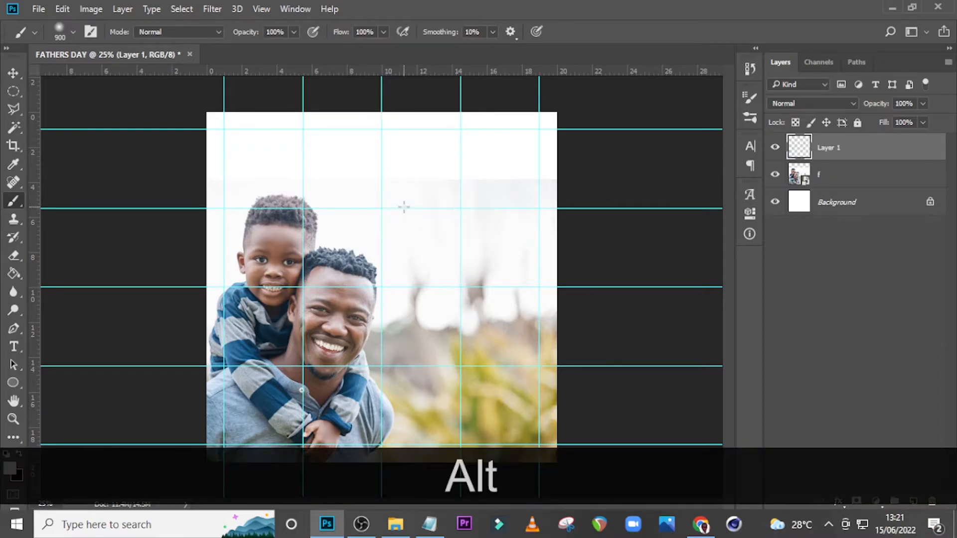
pyautogui.press('capslock')
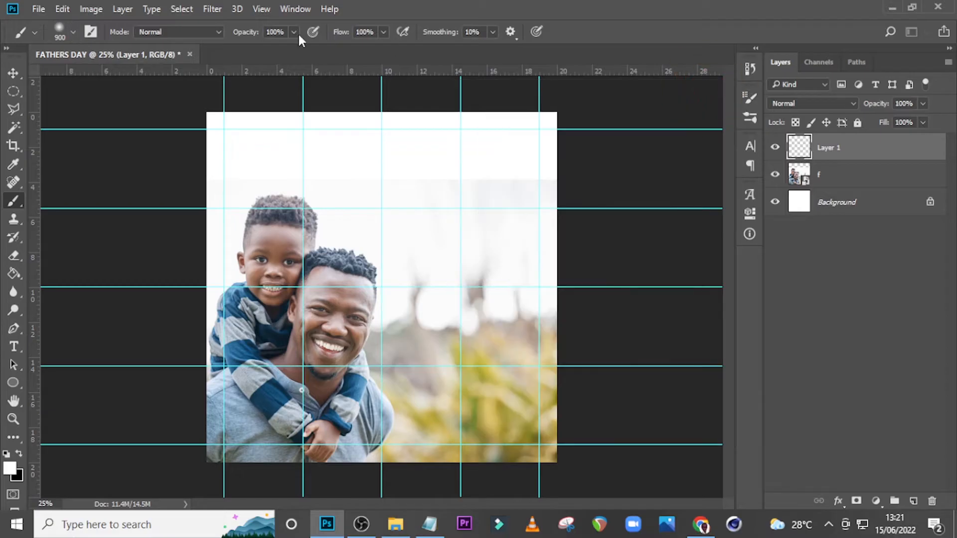
pyautogui.moveTo(152, 238)
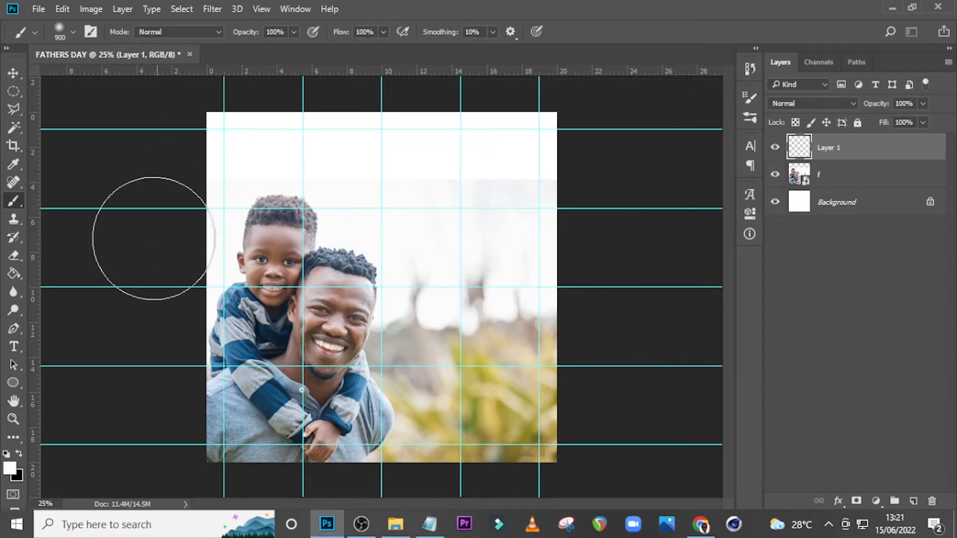
pyautogui.moveTo(366, 210)
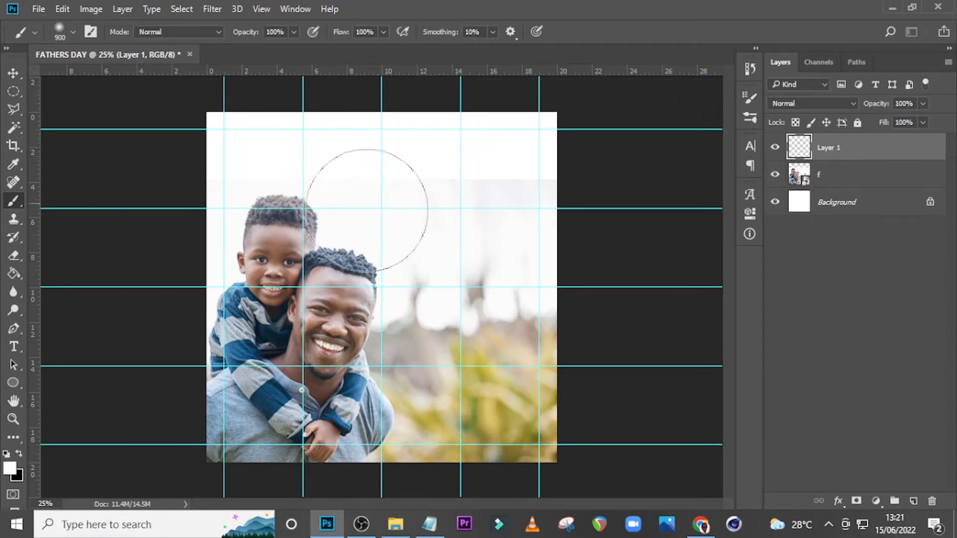
pyautogui.press('ctrl+t')
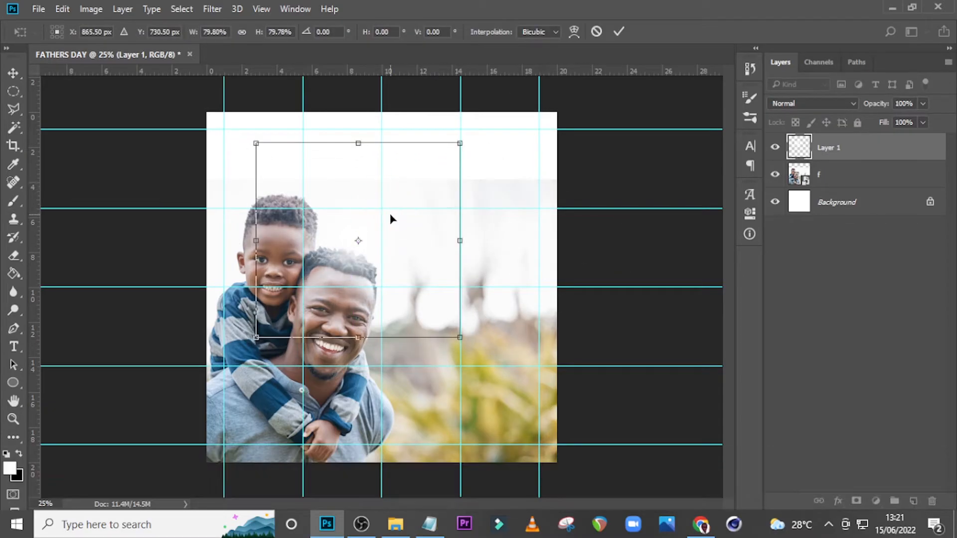
pyautogui.press('Enter')
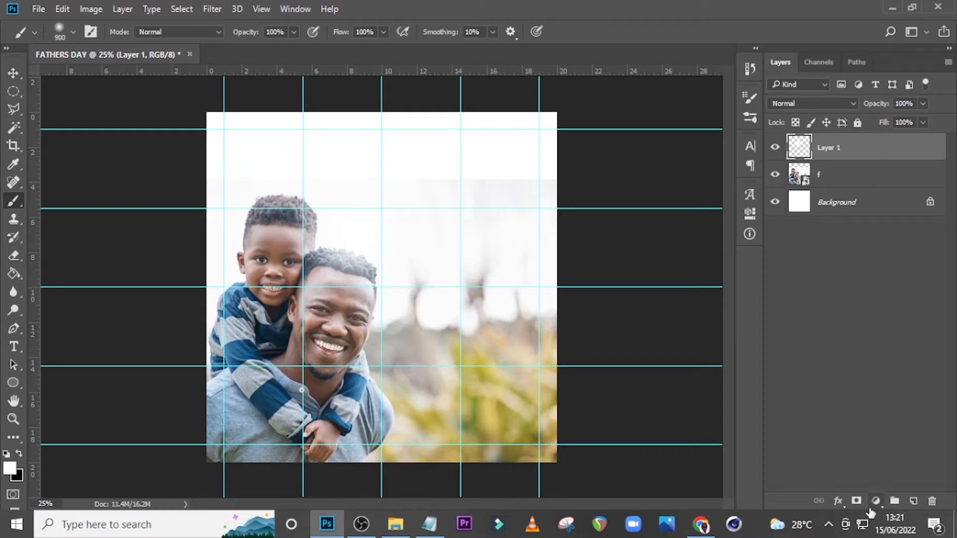
# Add a Levels adjustment with midtone input 9.99, washing the photo near-white.
pyautogui.click(875, 501)
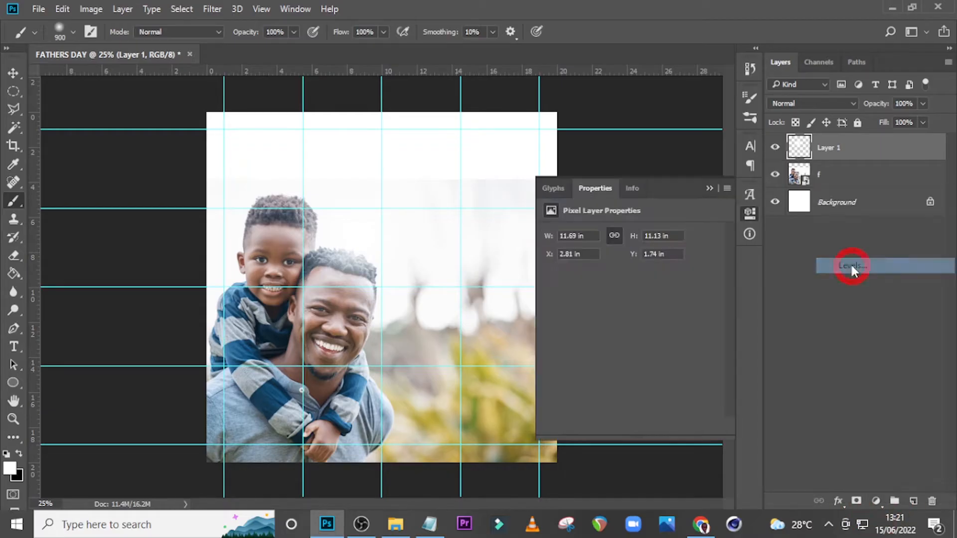
pyautogui.click(849, 265)
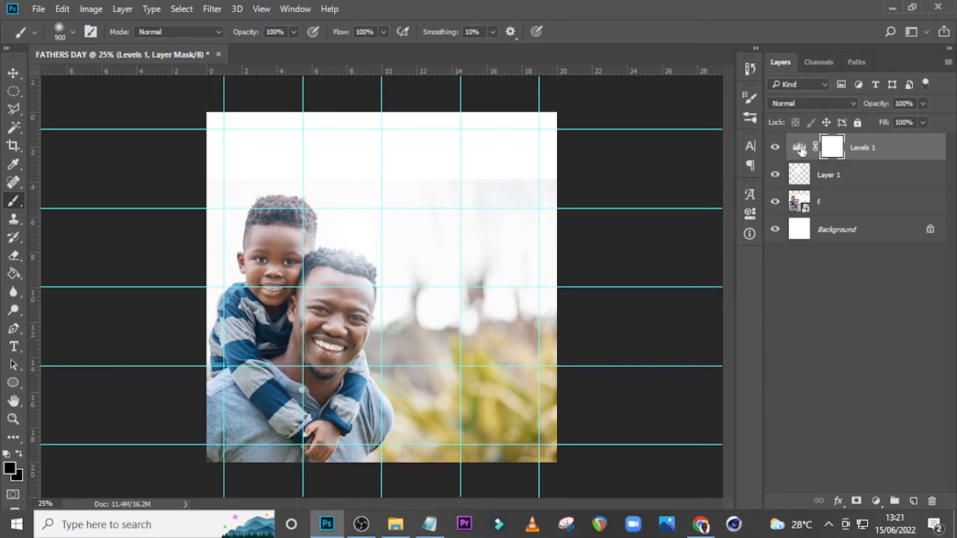
pyautogui.click(798, 147)
pyautogui.write('9.99')
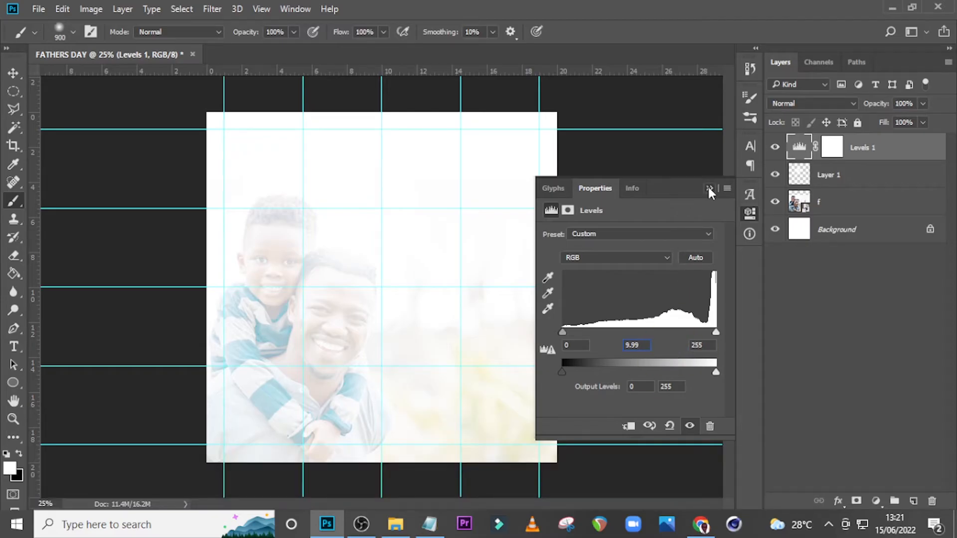
pyautogui.click(709, 188)
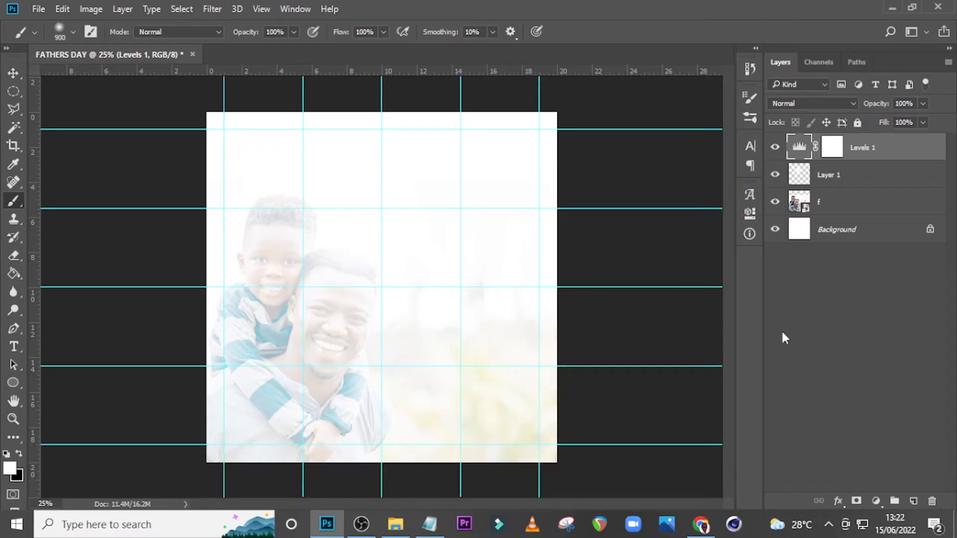
pyautogui.click(831, 147)
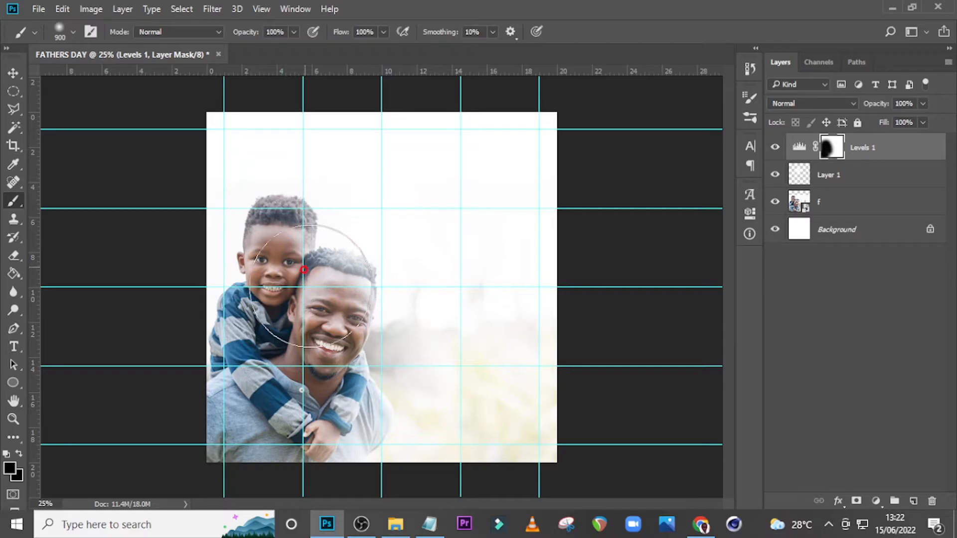
# Paint black on the Levels 1 mask over the father and son to restore them.
pyautogui.moveTo(305, 270); pyautogui.dragTo(305, 452)
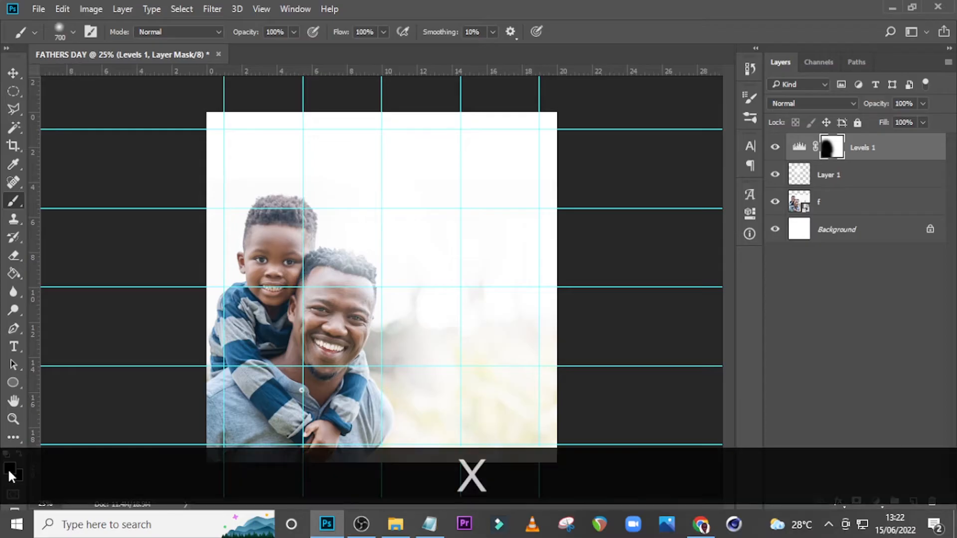
pyautogui.click(8, 470)
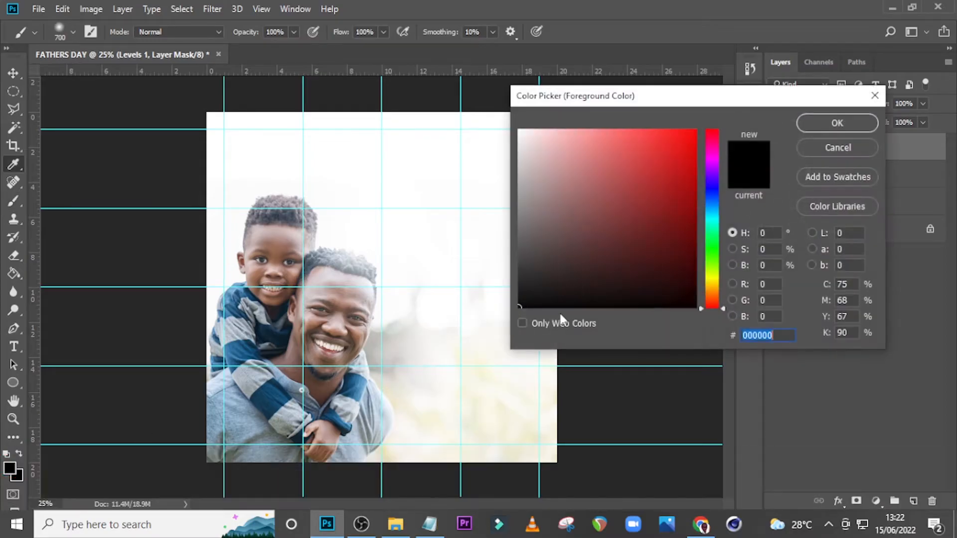
pyautogui.click(837, 122)
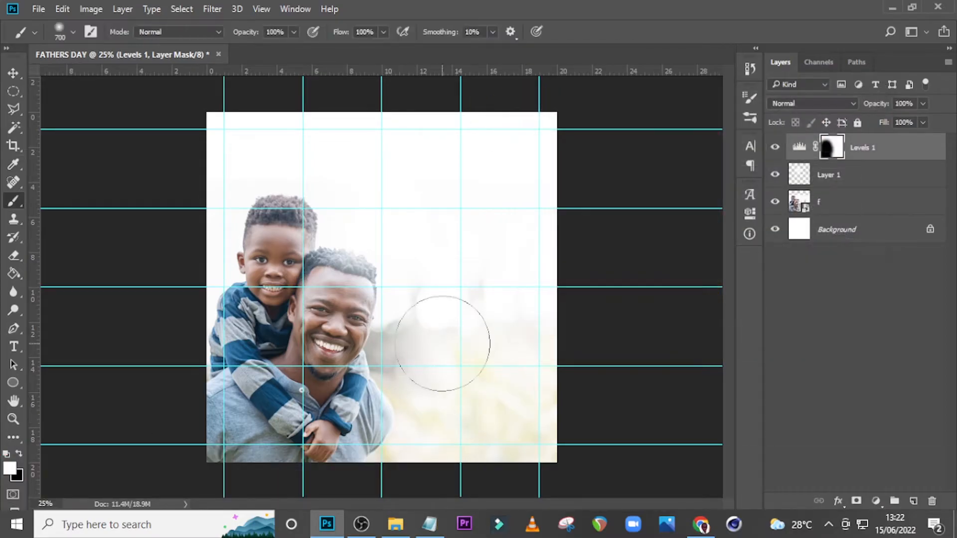
pyautogui.moveTo(442, 342); pyautogui.dragTo(476, 408)
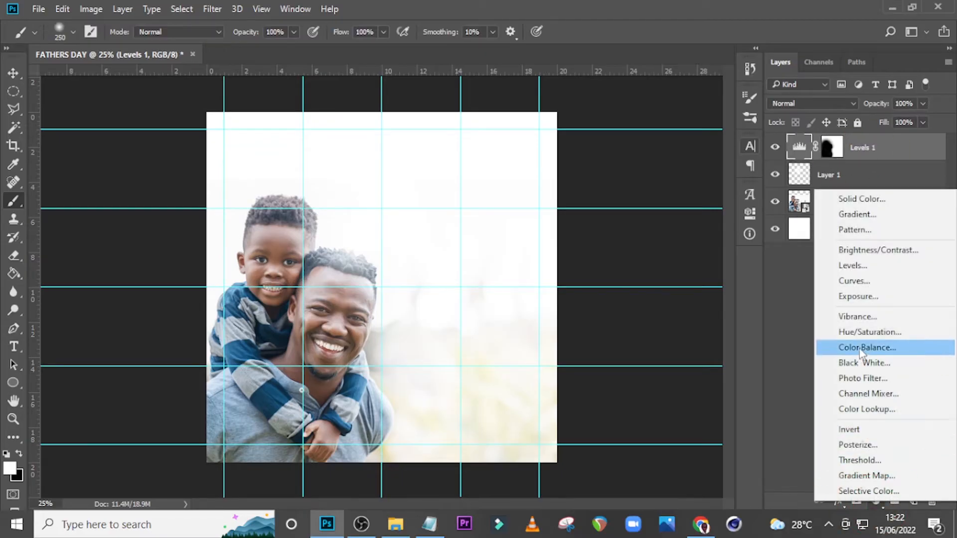
# Add a Black & White adjustment, then Levels with input black 8 and midtone 0.52.
pyautogui.click(864, 362)
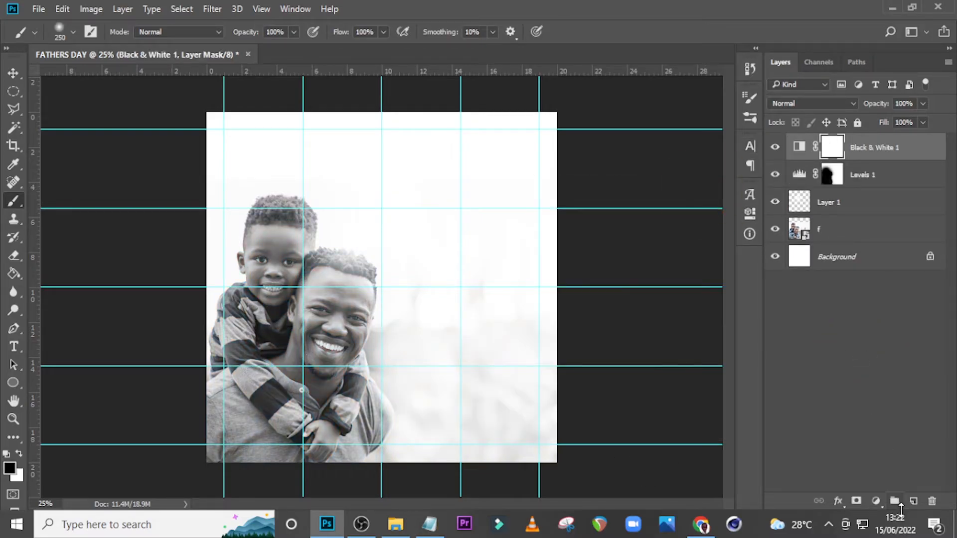
pyautogui.click(875, 502)
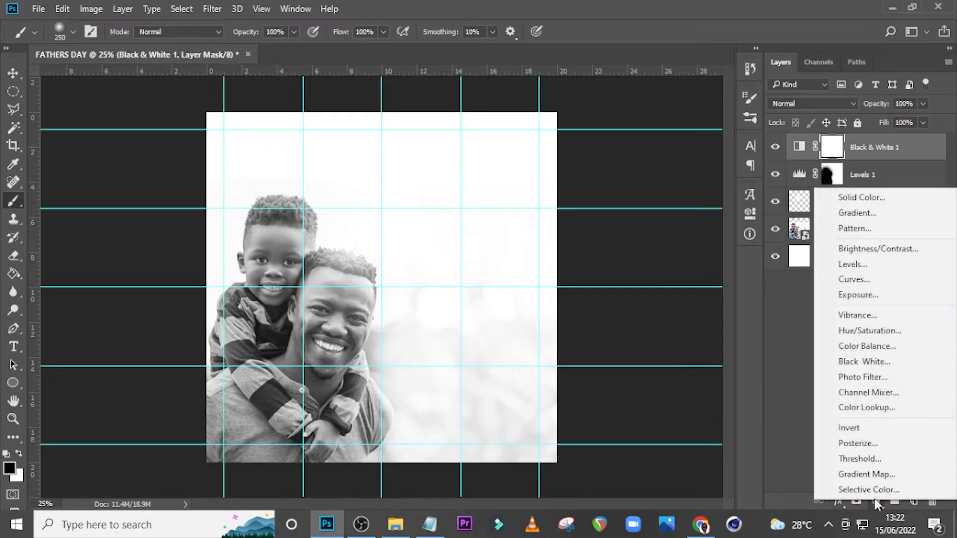
pyautogui.click(851, 264)
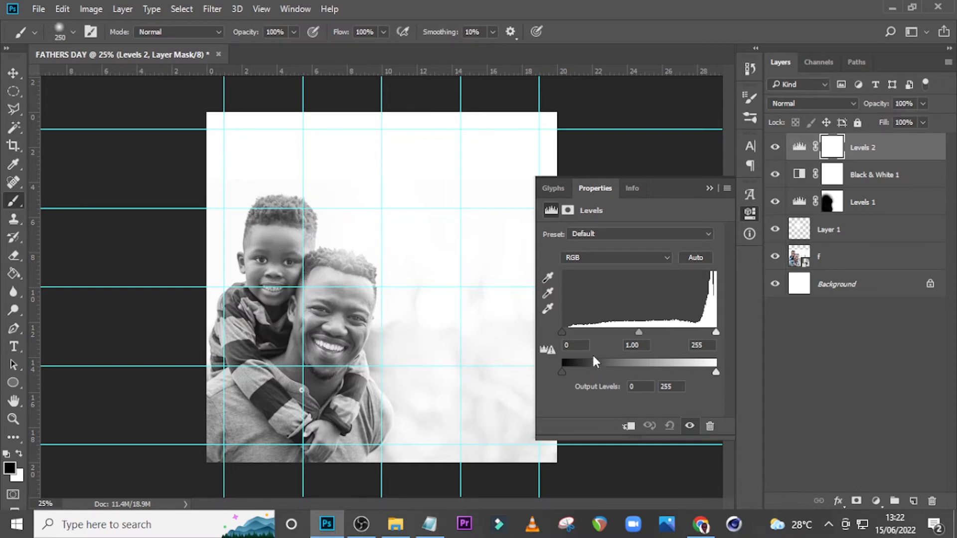
pyautogui.moveTo(590, 380)
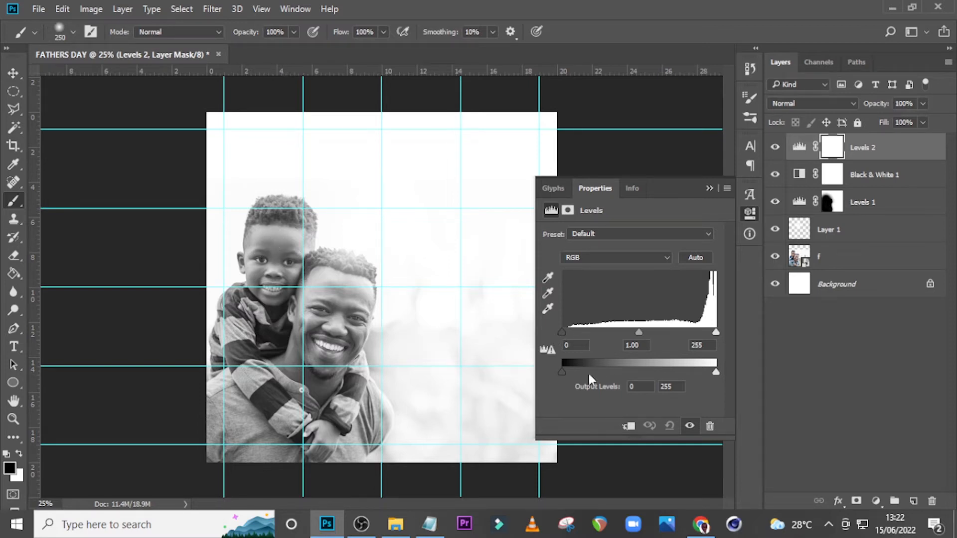
pyautogui.write('8')
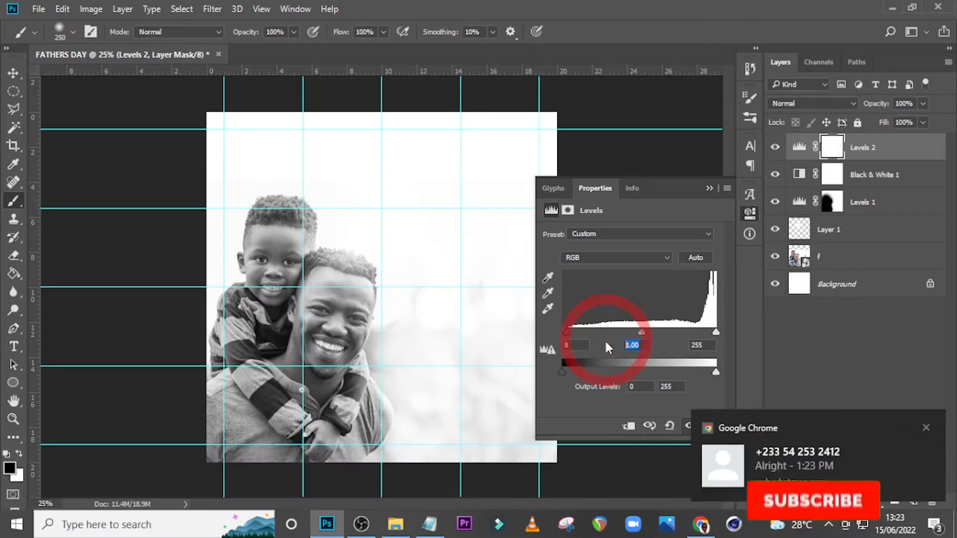
pyautogui.write('5')
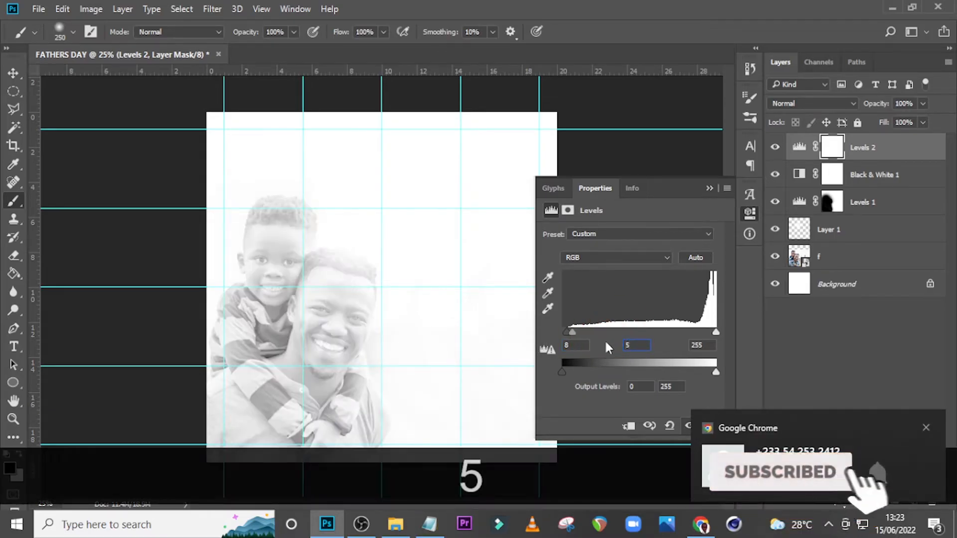
pyautogui.press('Backspace')
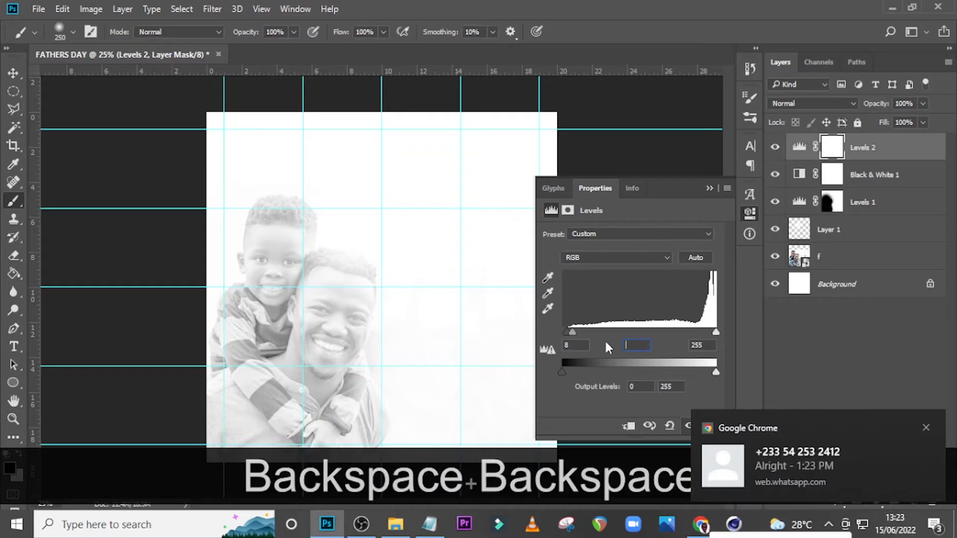
pyautogui.write('0.52')
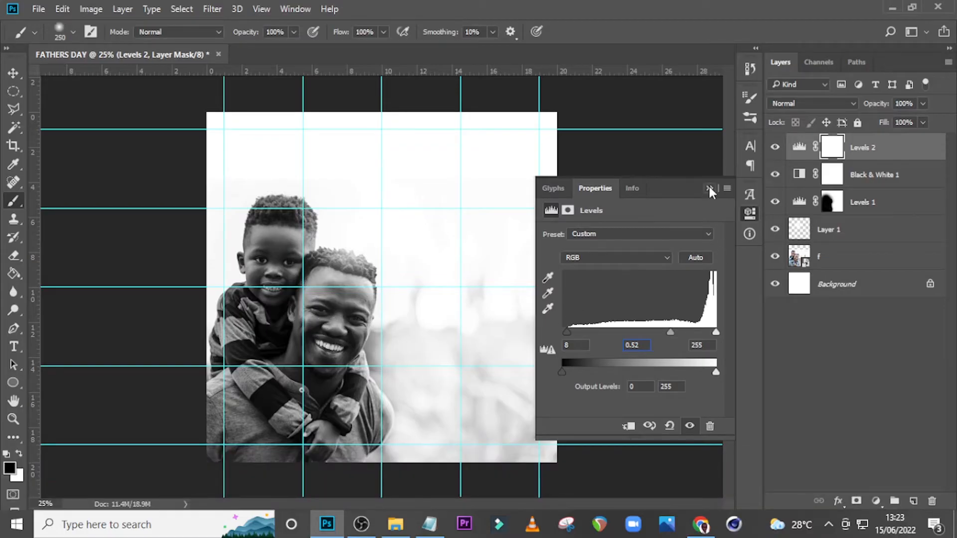
pyautogui.click(709, 188)
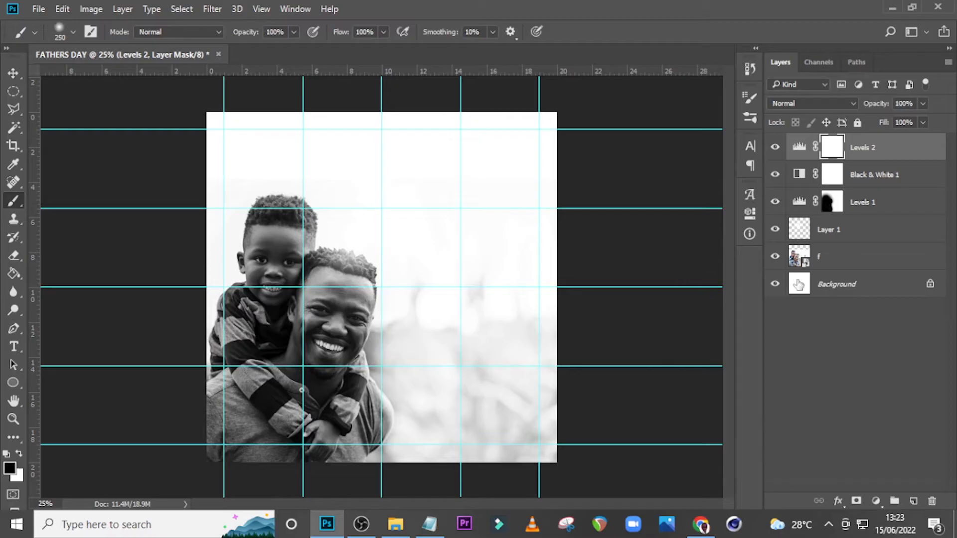
# Group the photo layers and name the group IMAGE.
pyautogui.click(828, 256)
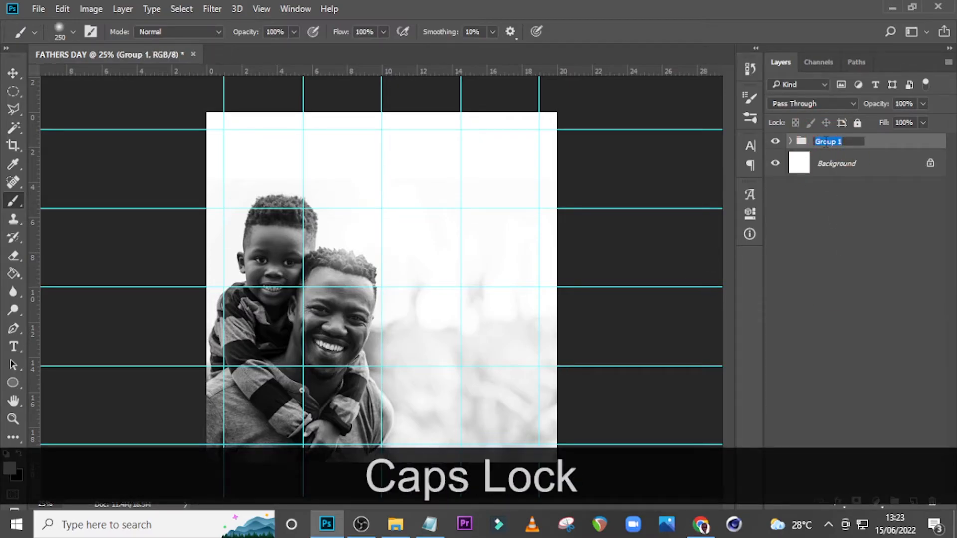
pyautogui.write('IMAGE')
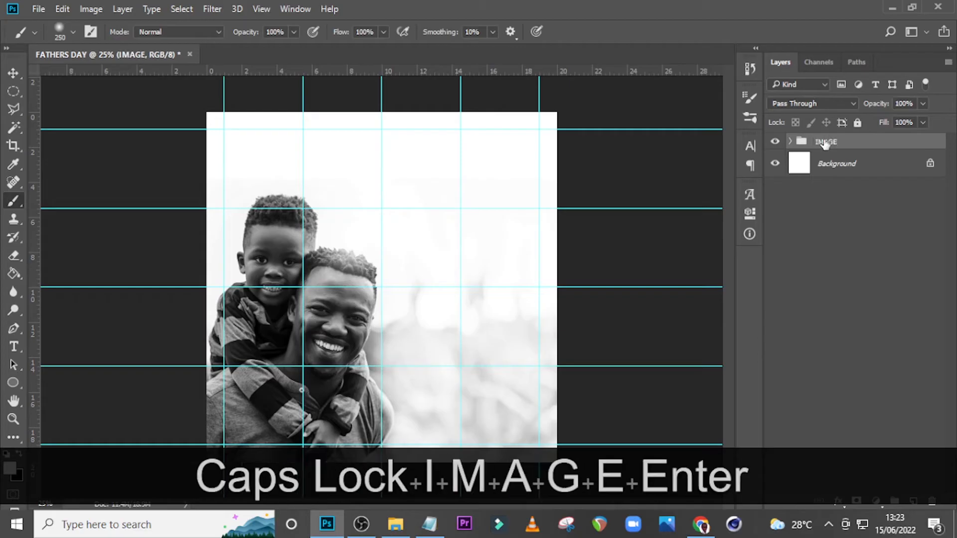
pyautogui.click(14, 347)
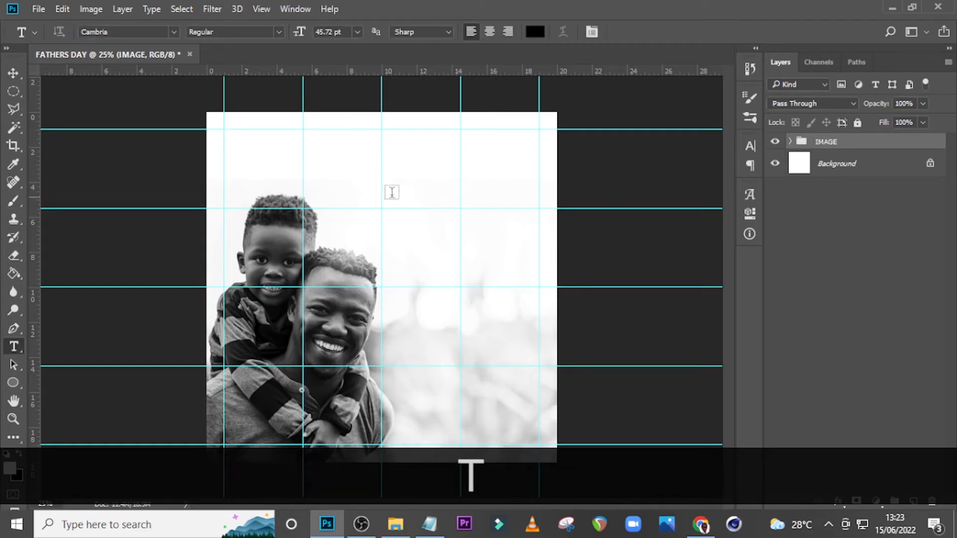
# Add 'Father's' in Oraqle Script at 445 pt and nudge it into position.
pyautogui.click(392, 193)
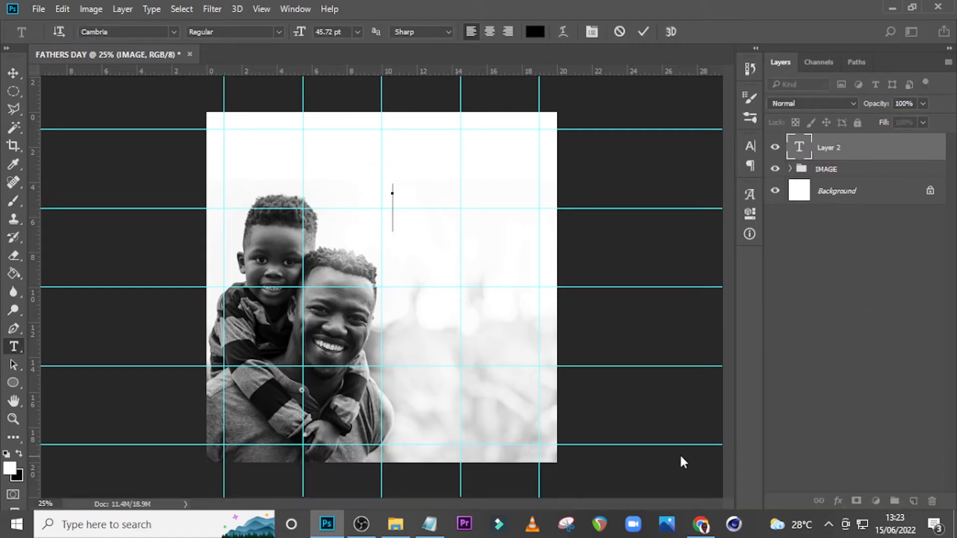
pyautogui.click(429, 524)
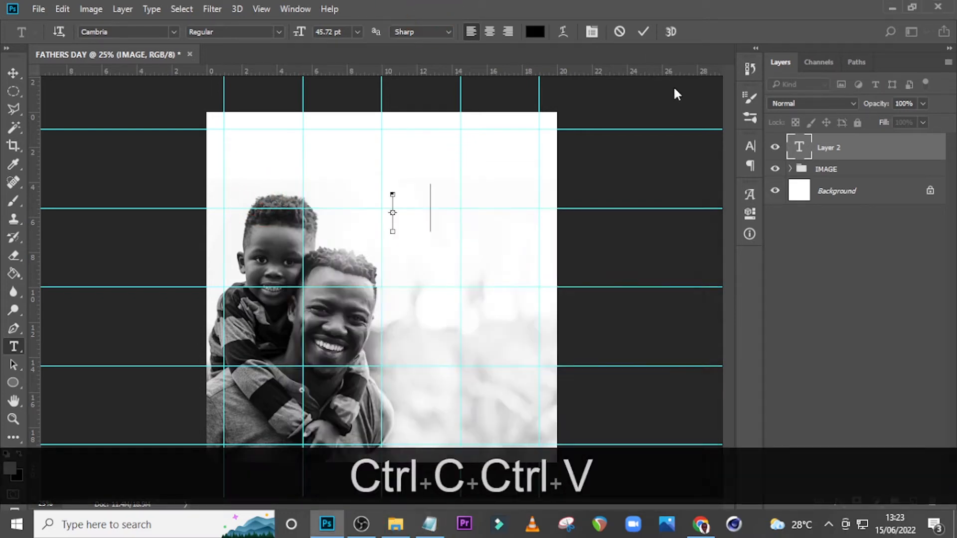
pyautogui.write("Father's")
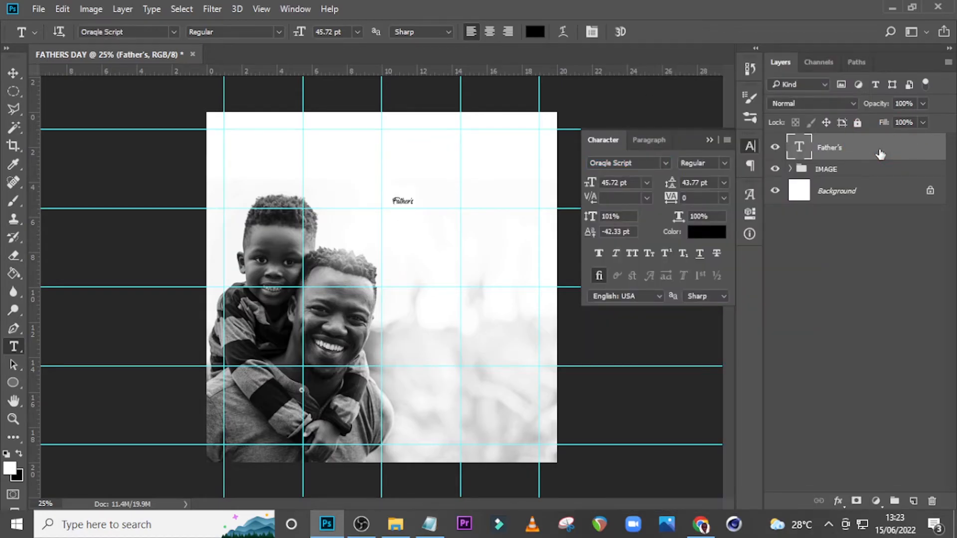
pyautogui.click(617, 183)
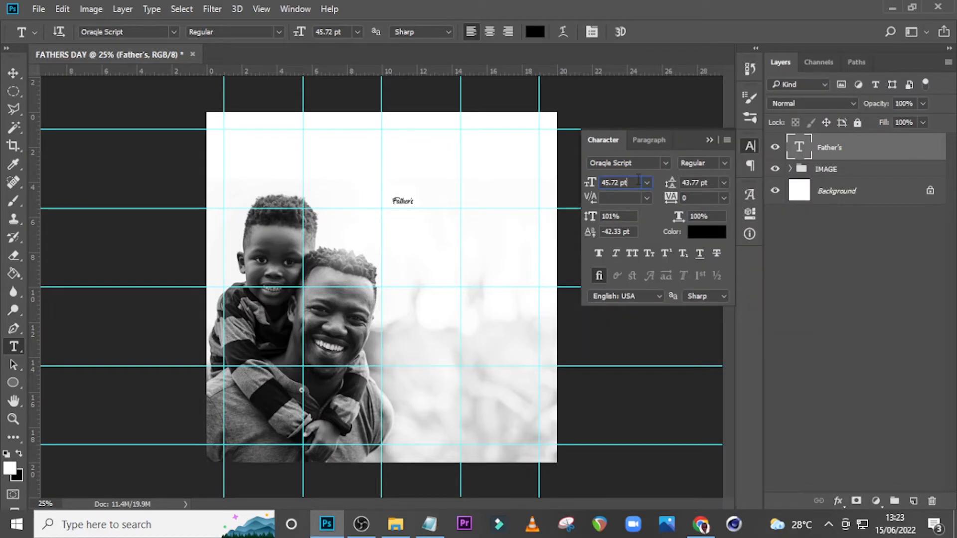
pyautogui.tripleClick(618, 183)
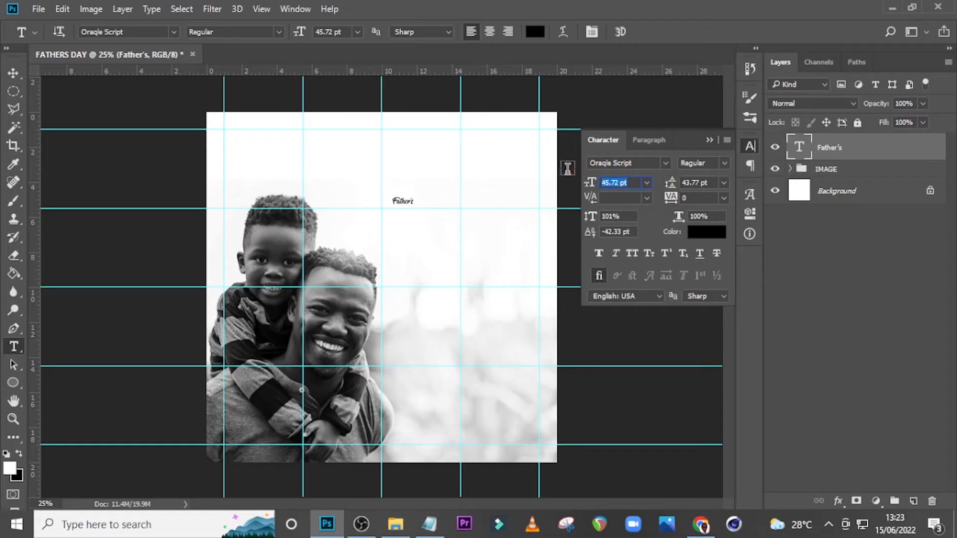
pyautogui.write('445')
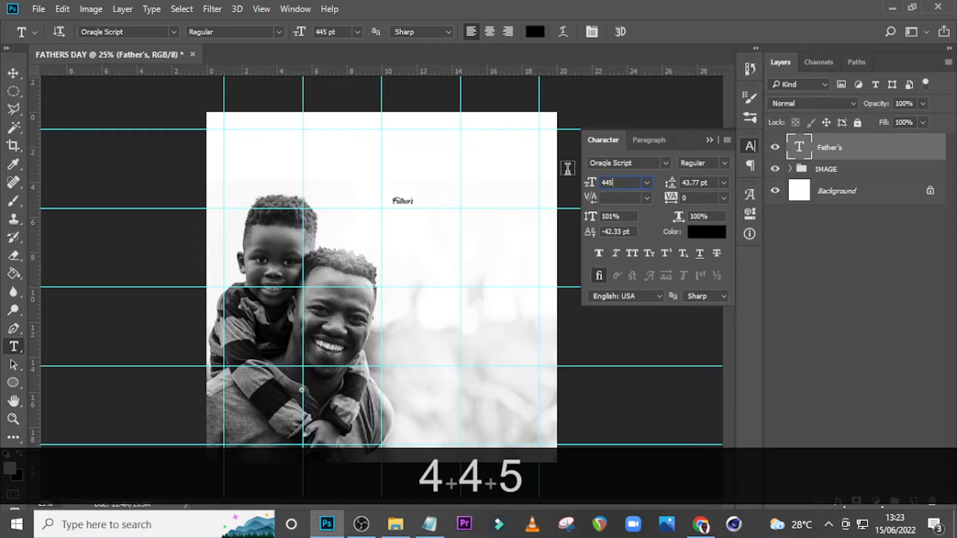
pyautogui.press('Enter')
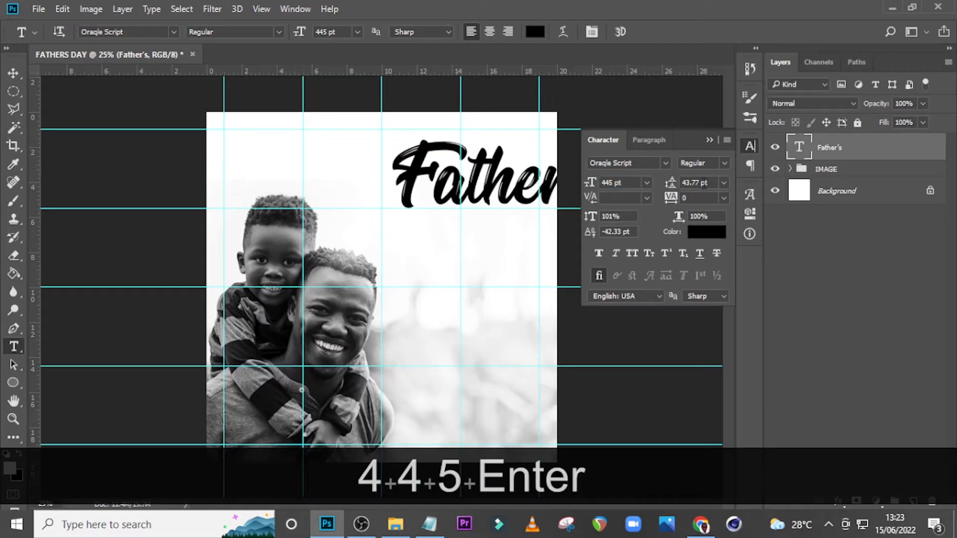
pyautogui.click(702, 197)
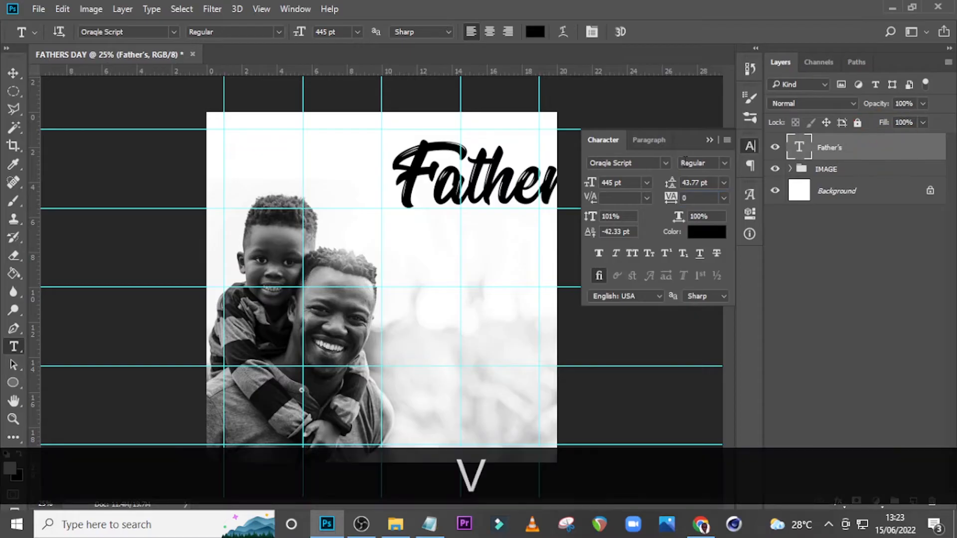
pyautogui.click(13, 73)
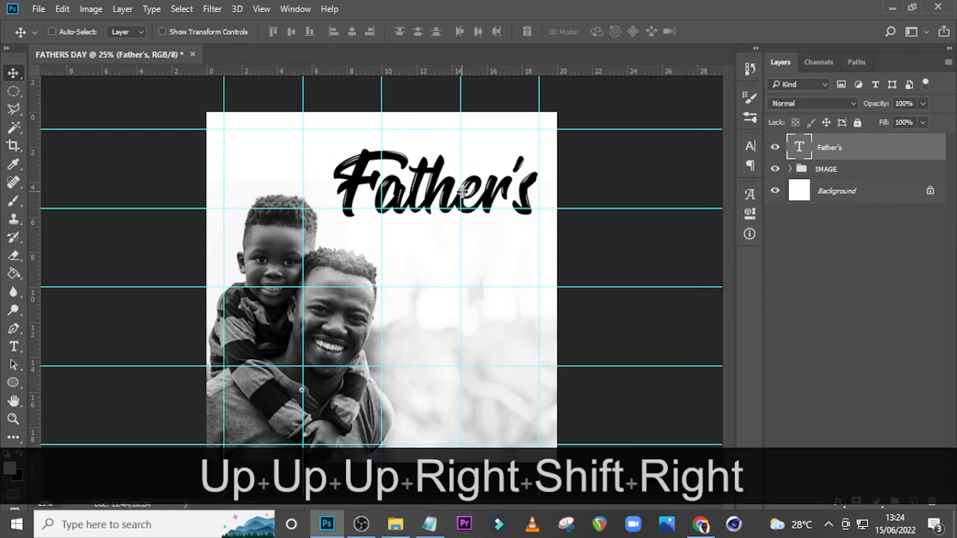
pyautogui.press('Up')
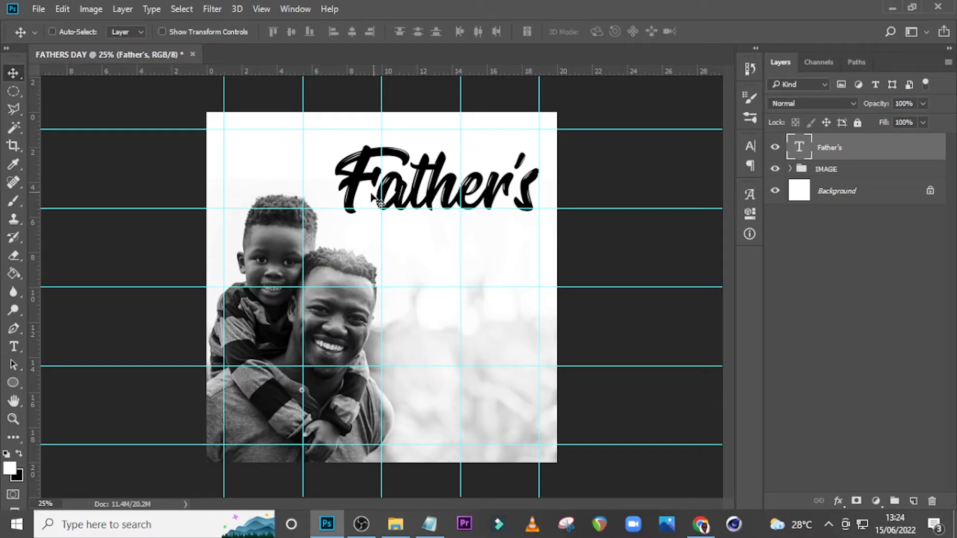
pyautogui.moveTo(293, 350)
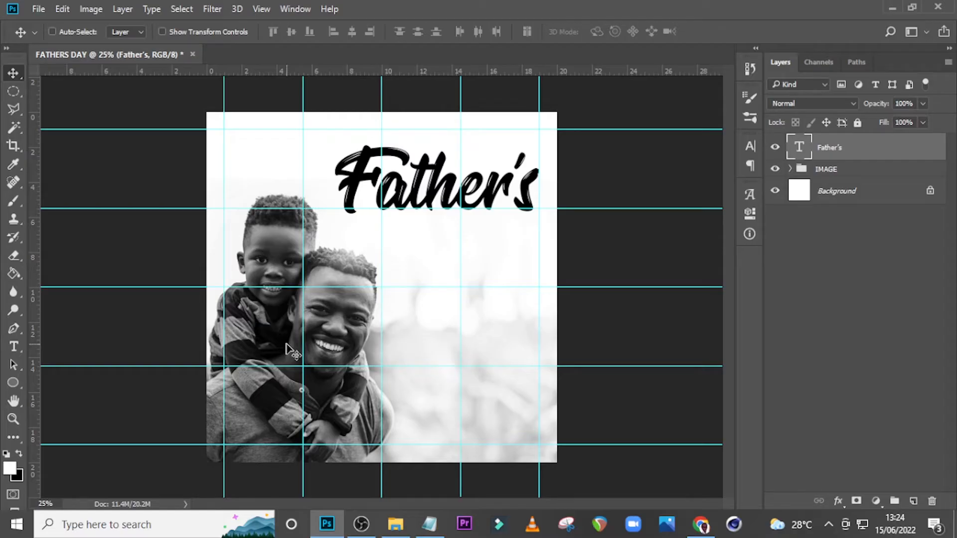
pyautogui.moveTo(799, 150)
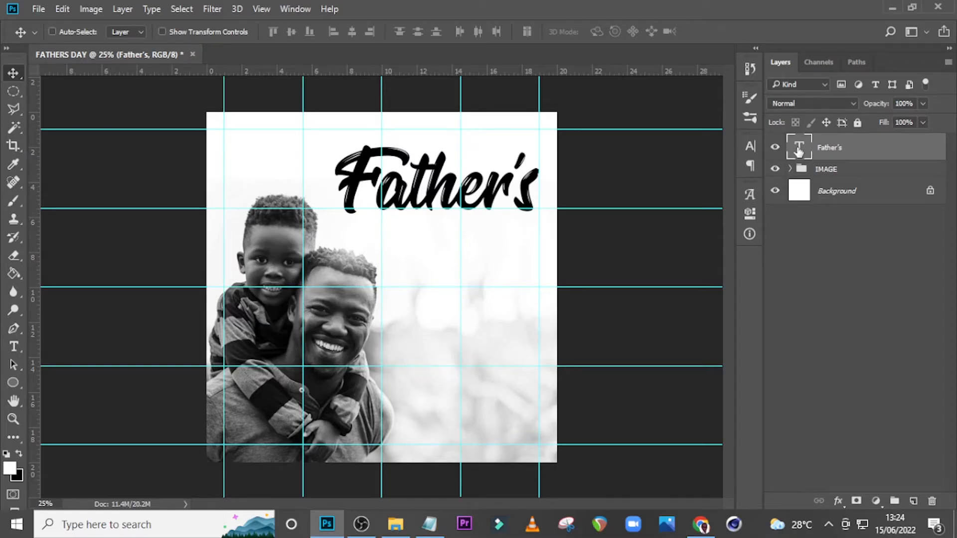
# Apply a Gradient Overlay from #810B0B to #F73939 on the Father's title.
pyautogui.doubleClick(854, 147)
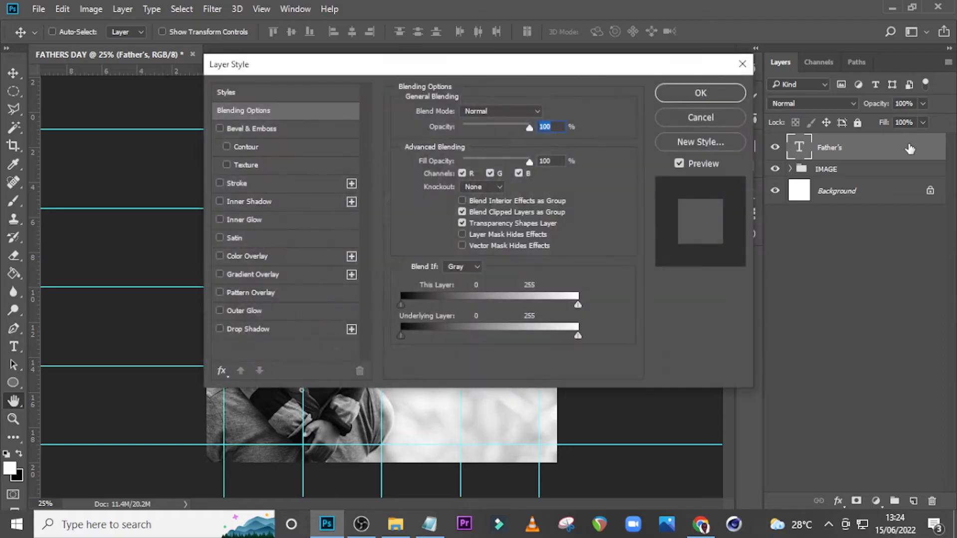
pyautogui.click(220, 274)
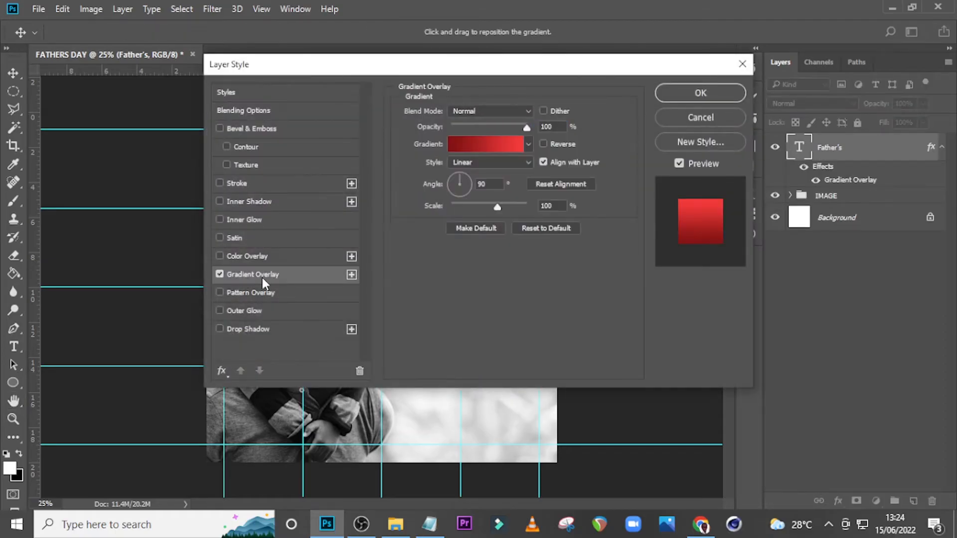
pyautogui.click(485, 144)
pyautogui.write('810B0B')
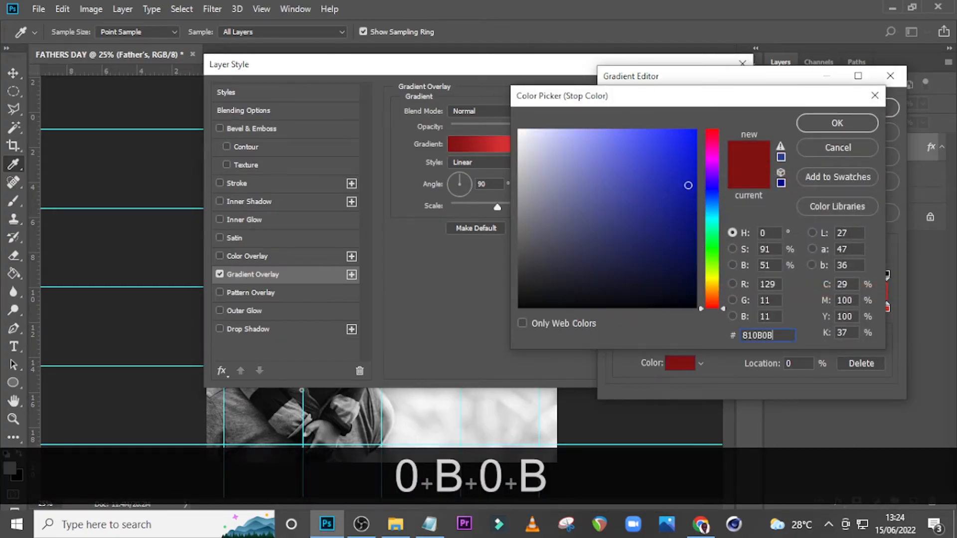
pyautogui.click(837, 122)
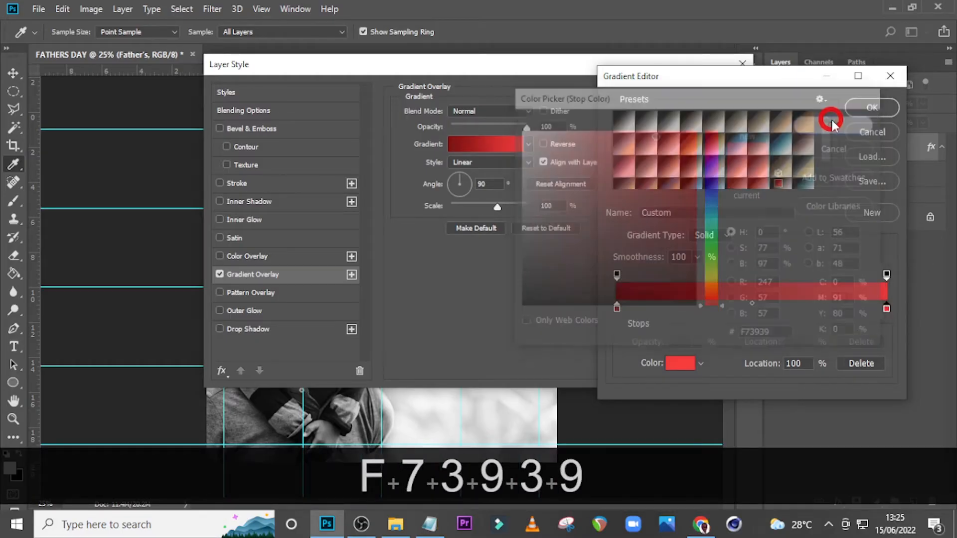
pyautogui.click(870, 106)
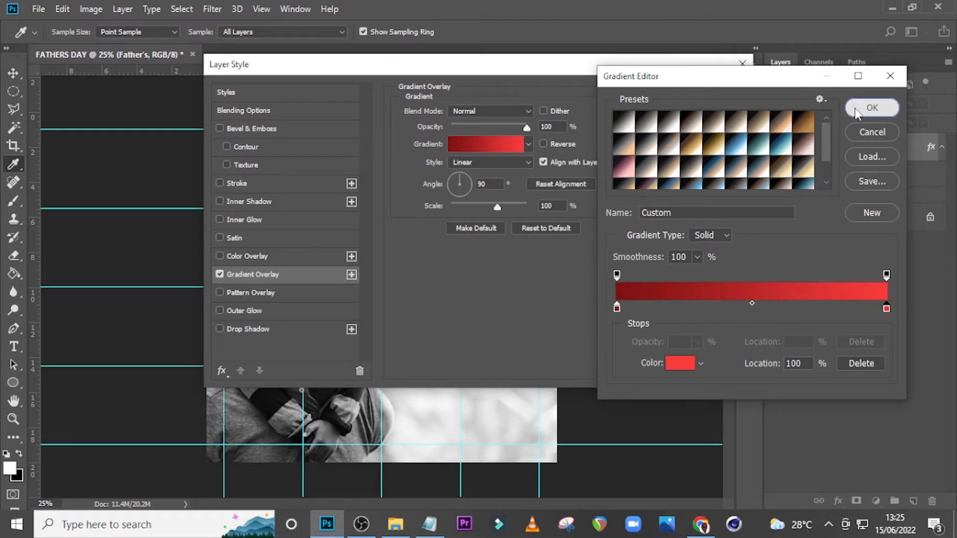
pyautogui.click(871, 108)
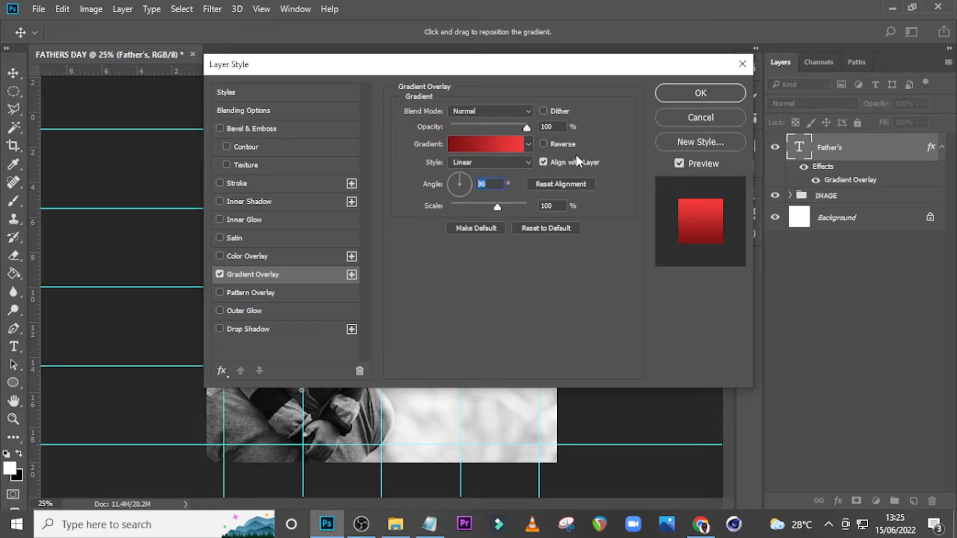
pyautogui.click(699, 93)
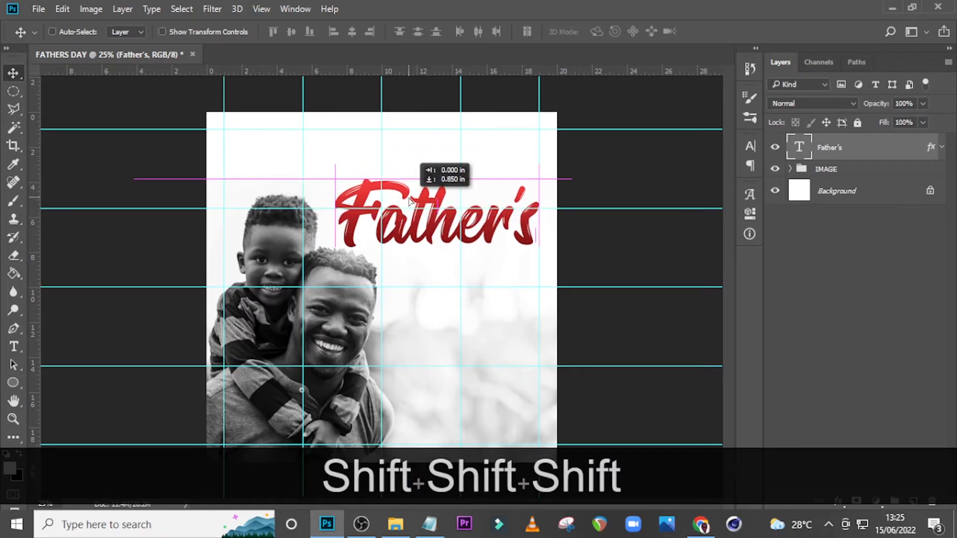
# Paste 'Happy' from the notes into a new text layer.
pyautogui.click(14, 345)
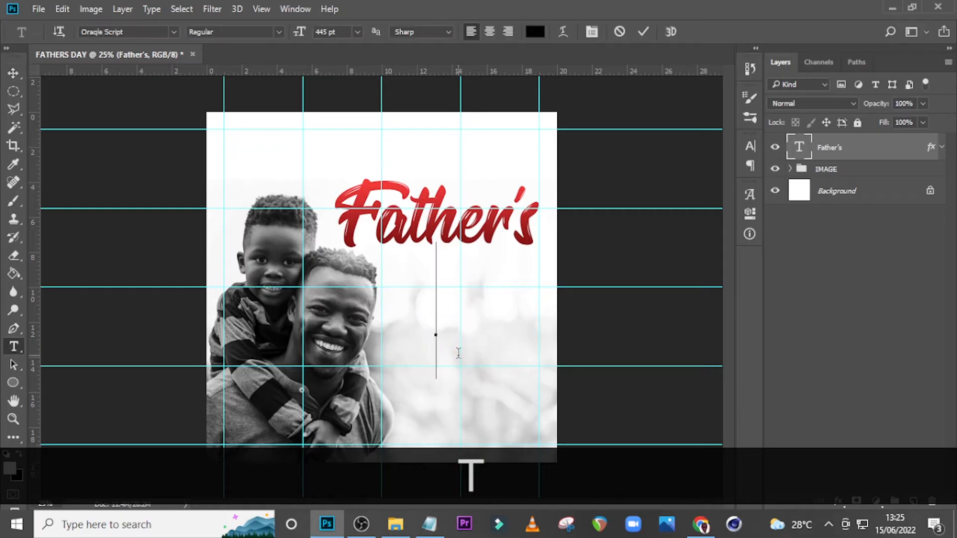
pyautogui.click(430, 524)
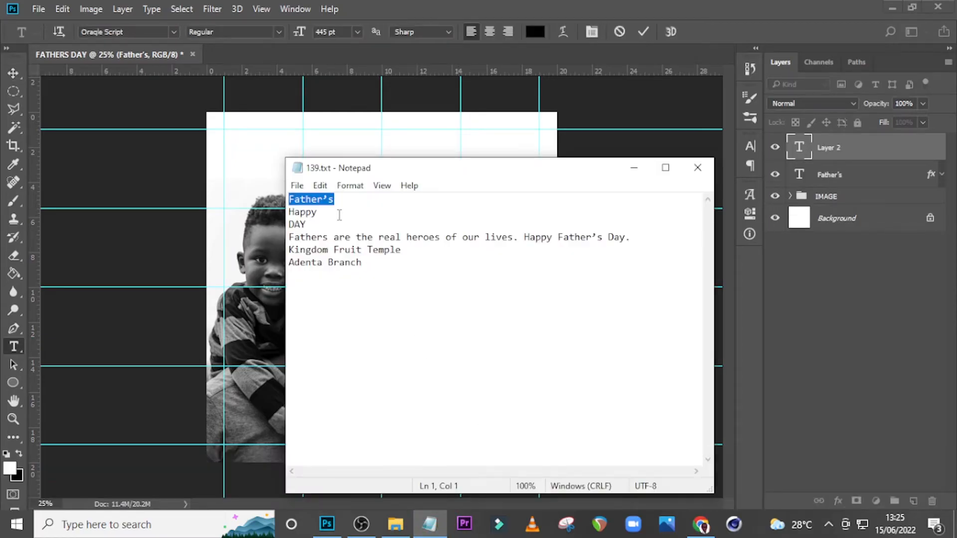
pyautogui.press('ctrl+c')
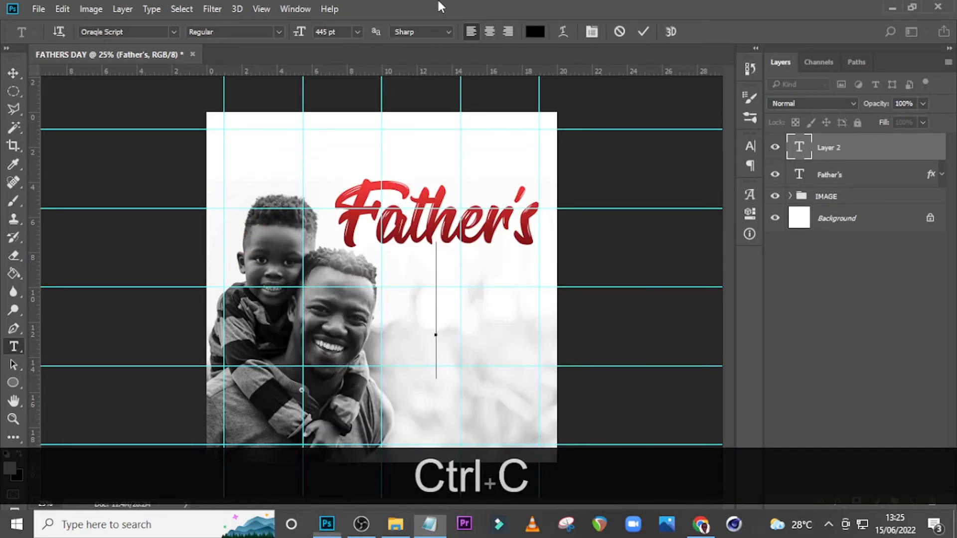
pyautogui.press('ctrl+v')
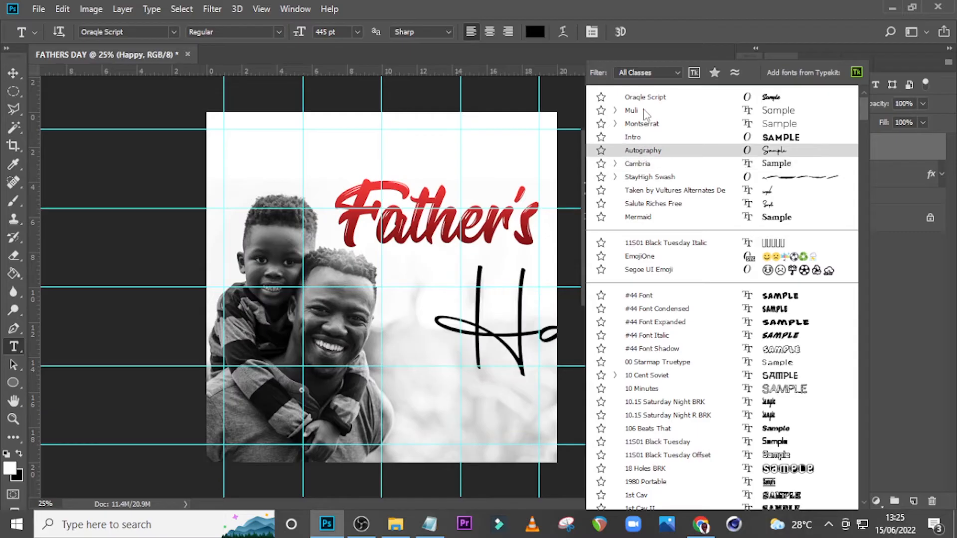
# Style it Muli 64 pt, #810B0B, All Caps, and move HAPPY above Father's.
pyautogui.click(631, 111)
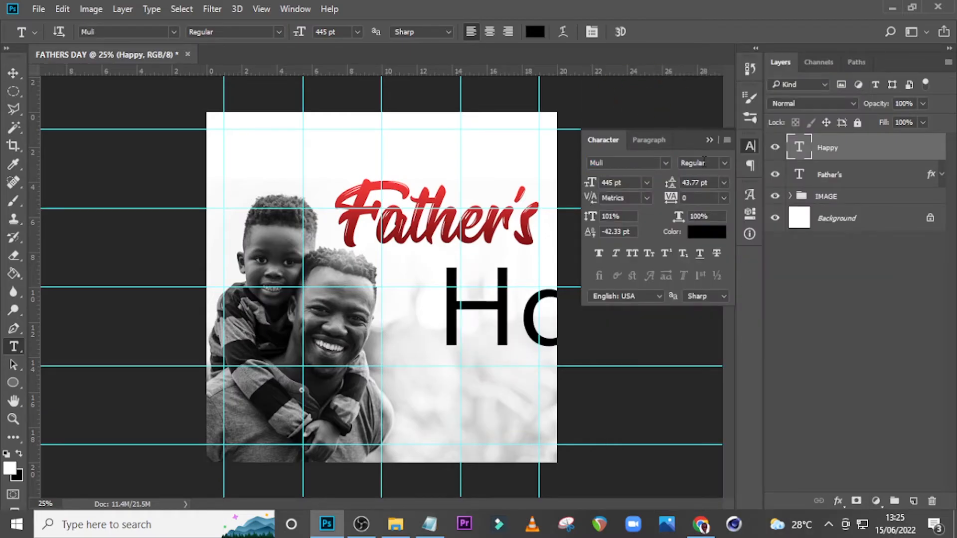
pyautogui.moveTo(692, 186)
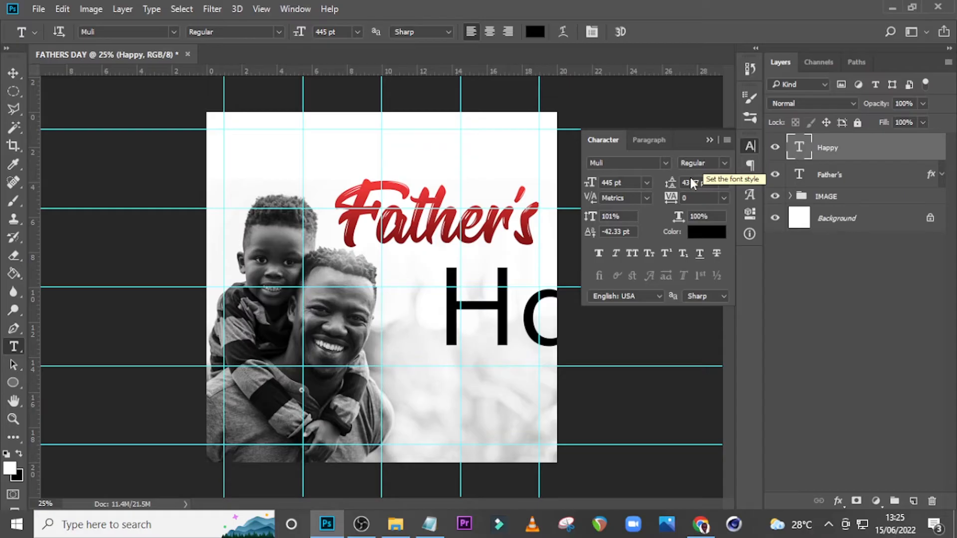
pyautogui.write('6')
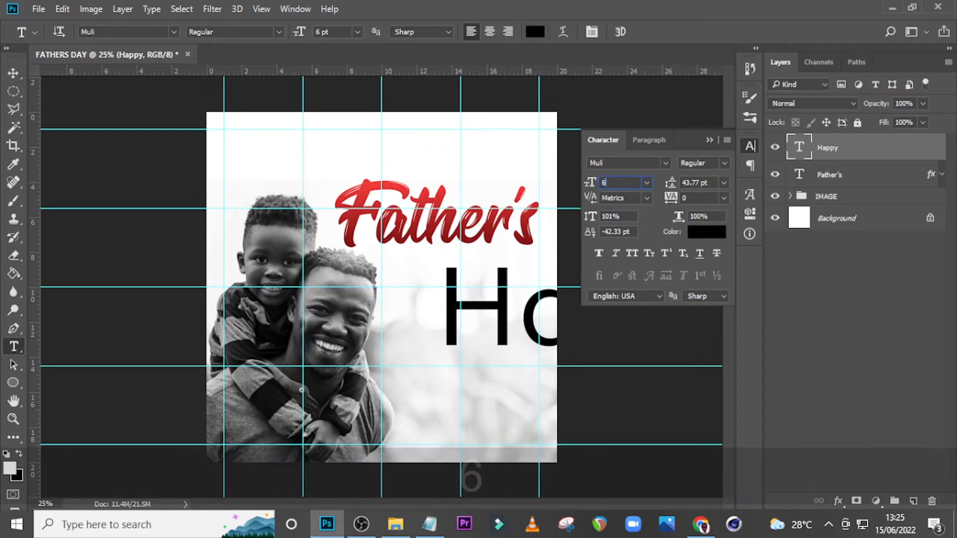
pyautogui.write('64 pt')
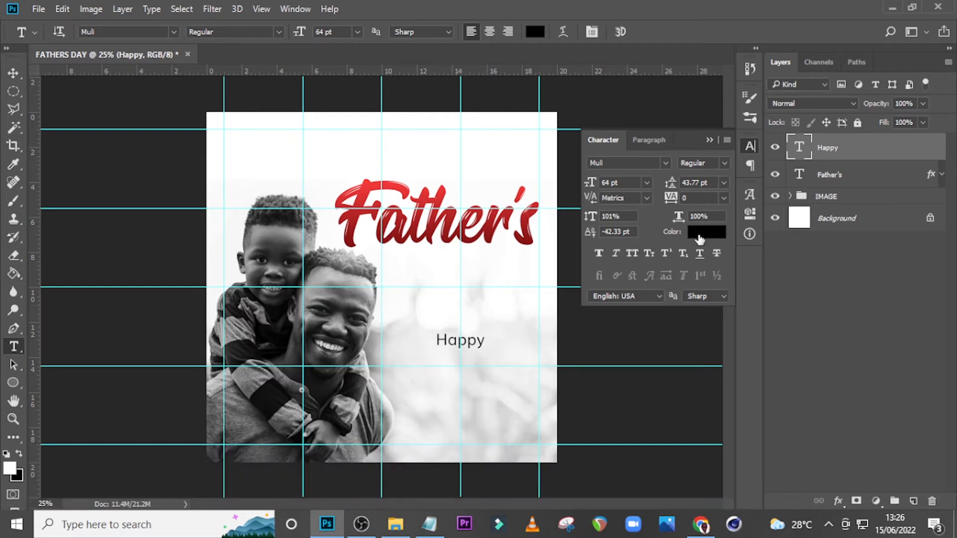
pyautogui.click(706, 231)
pyautogui.write('810B0B')
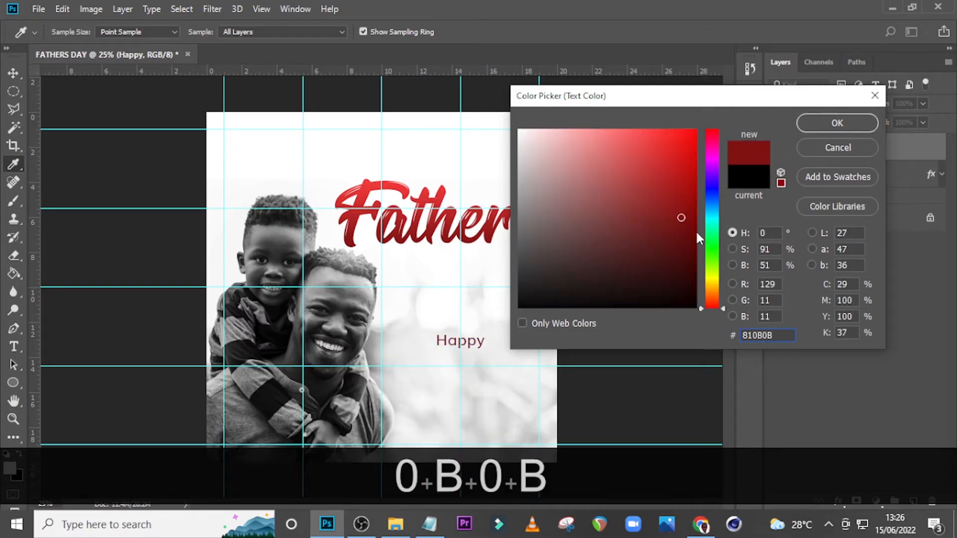
pyautogui.click(836, 123)
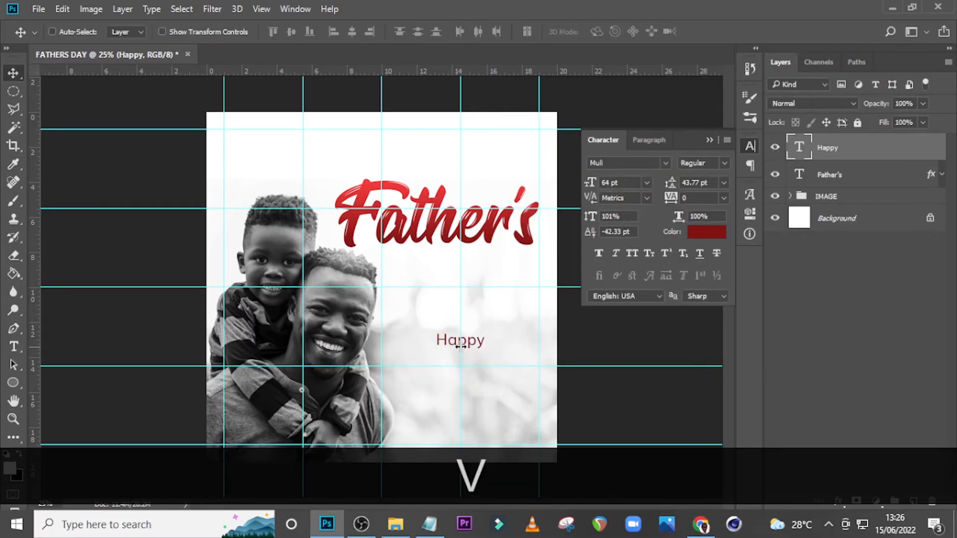
pyautogui.click(632, 253)
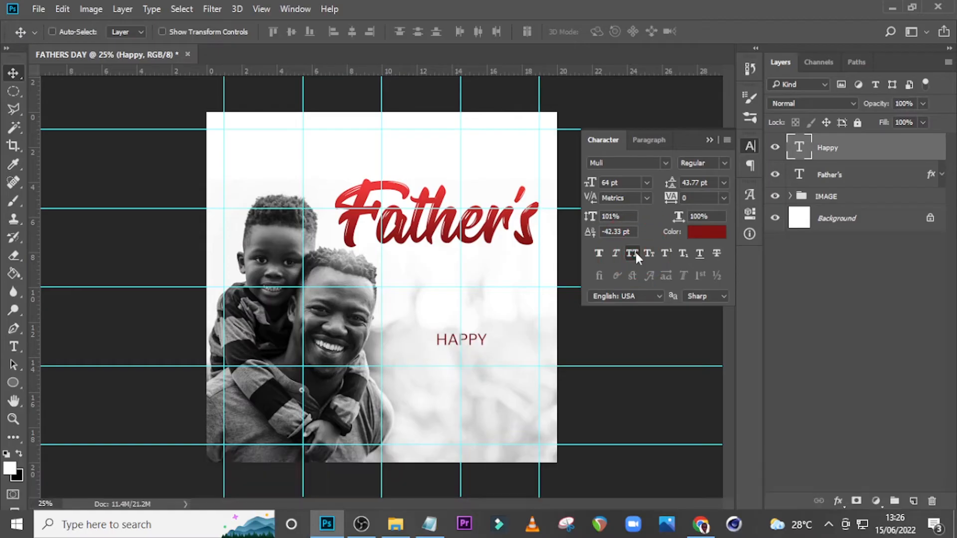
pyautogui.moveTo(462, 340); pyautogui.dragTo(404, 173)
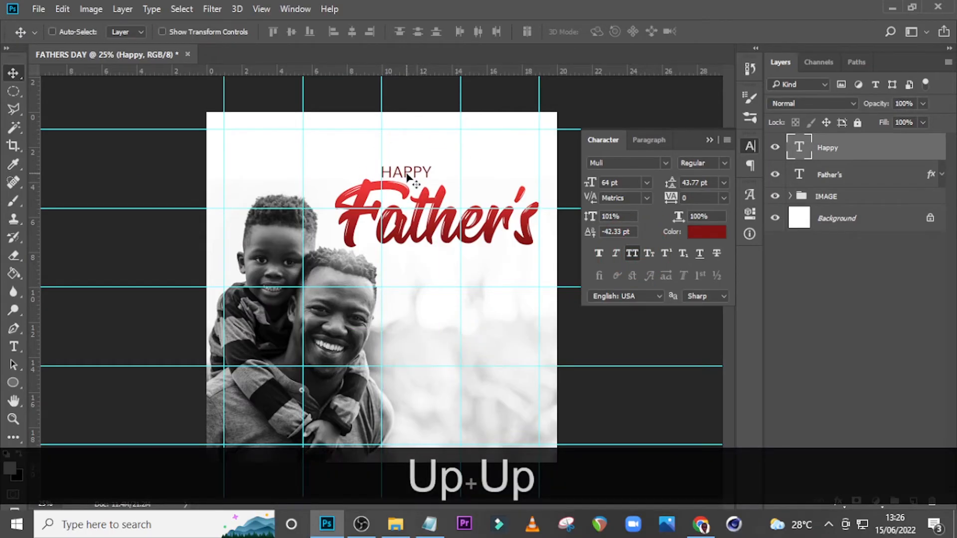
# Duplicate HAPPY as DAY under Father's, hide guides, and group the title layers as 'FATHERS DAY'.
pyautogui.press('Ctrl+J')
pyautogui.write('DAY')
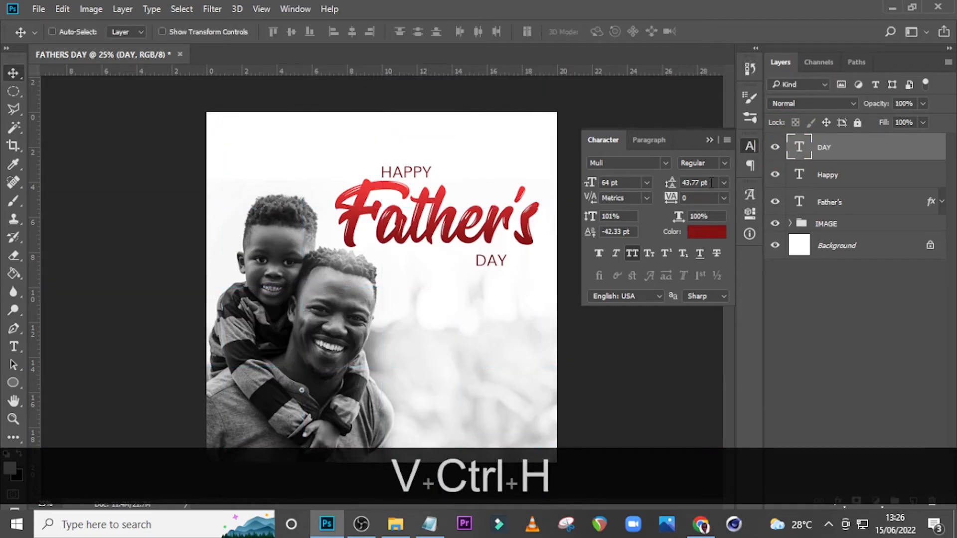
pyautogui.press('Right')
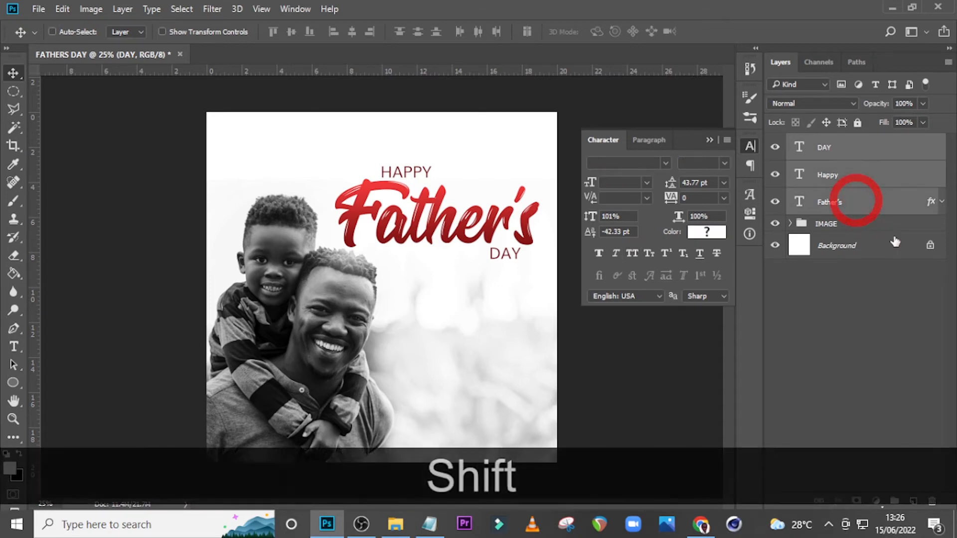
pyautogui.press('shift+ctrl+g')
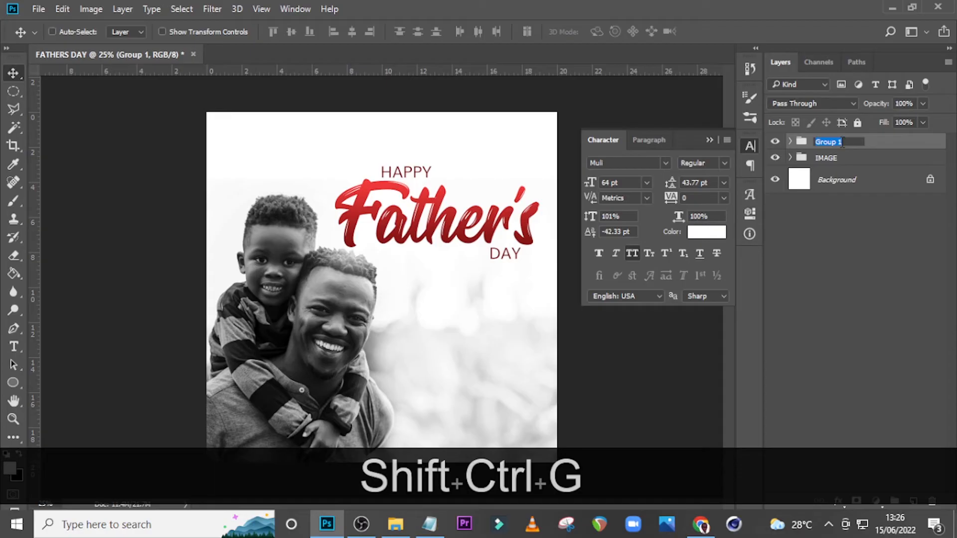
pyautogui.write('FATHERS DAY')
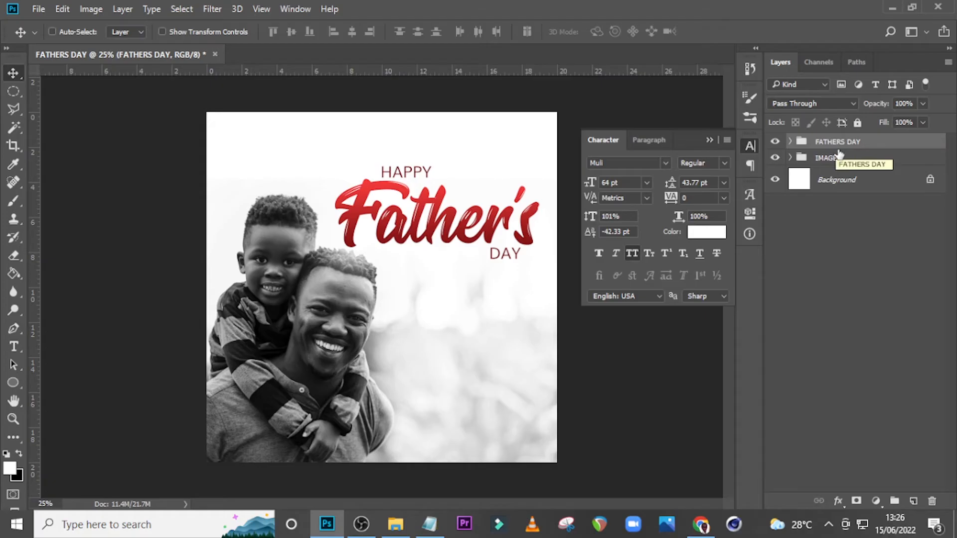
# Draw a text box below DAY and paste the heroes message from Notepad.
pyautogui.click(13, 347)
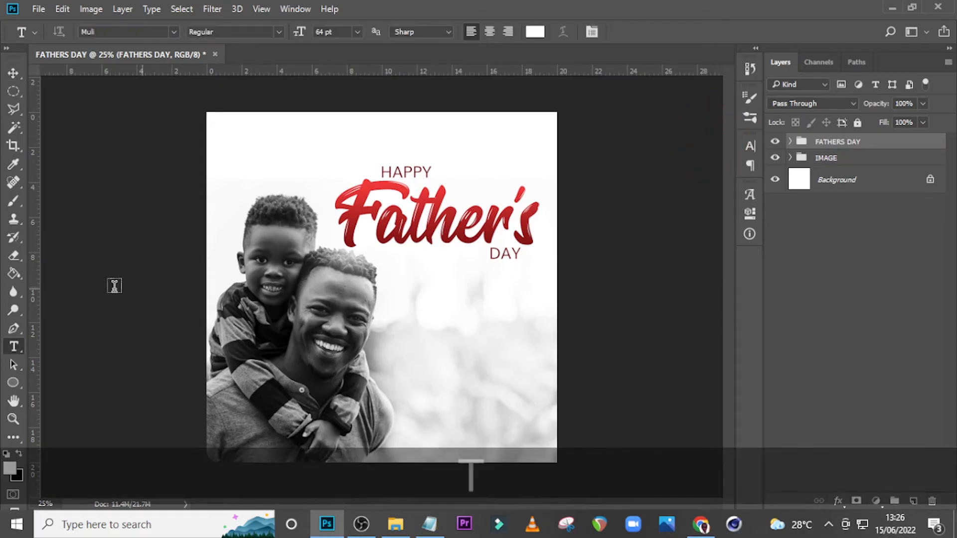
pyautogui.press('ctrl+h')
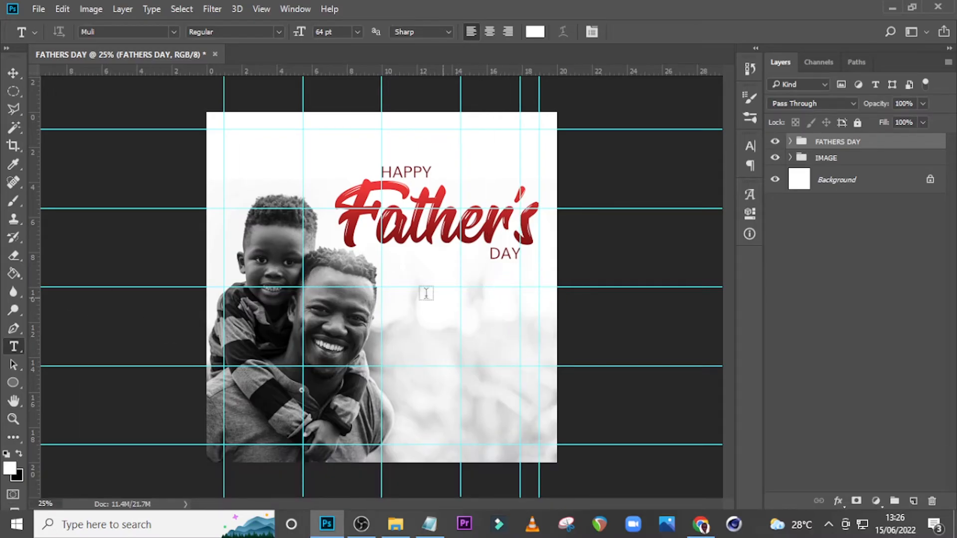
pyautogui.moveTo(407, 299); pyautogui.dragTo(525, 344)
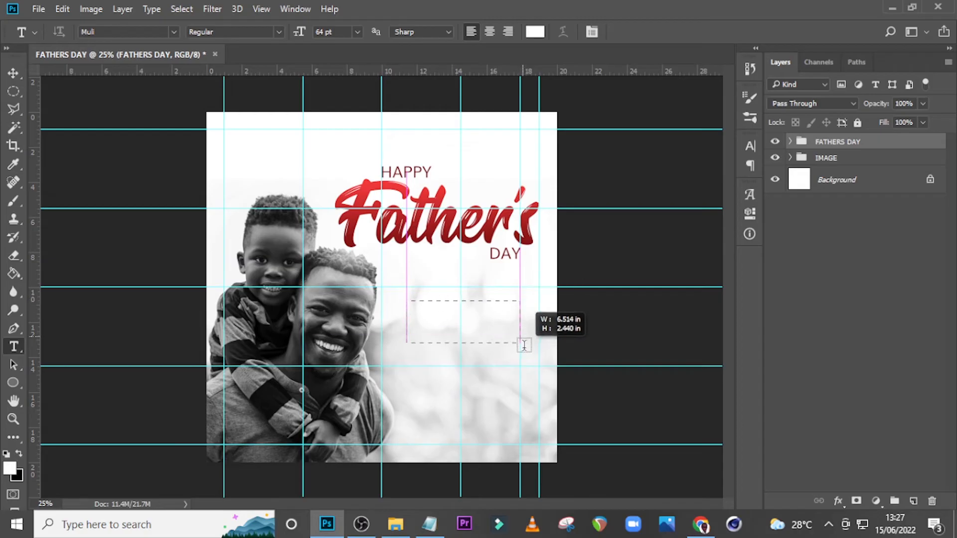
pyautogui.moveTo(524, 344); pyautogui.dragTo(523, 363)
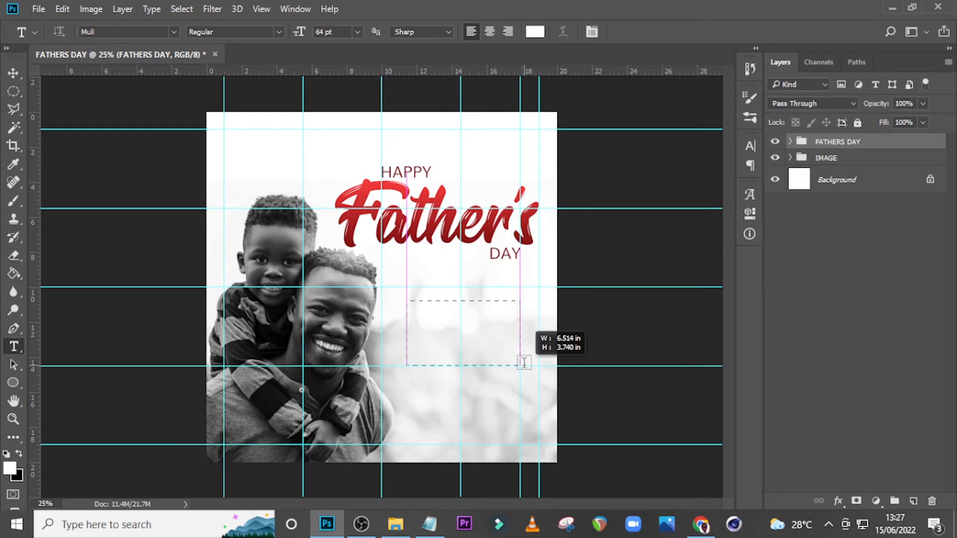
pyautogui.moveTo(406, 300); pyautogui.dragTo(524, 365)
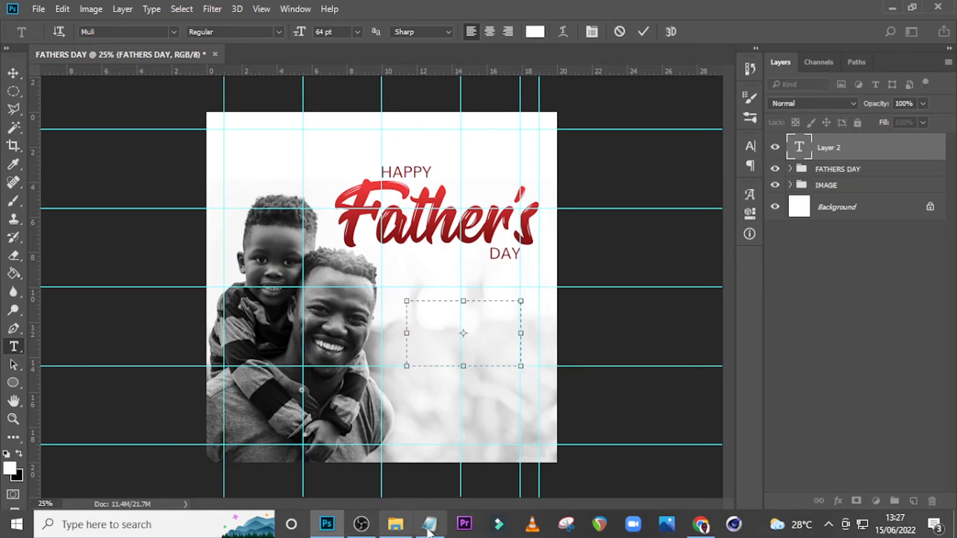
pyautogui.click(429, 524)
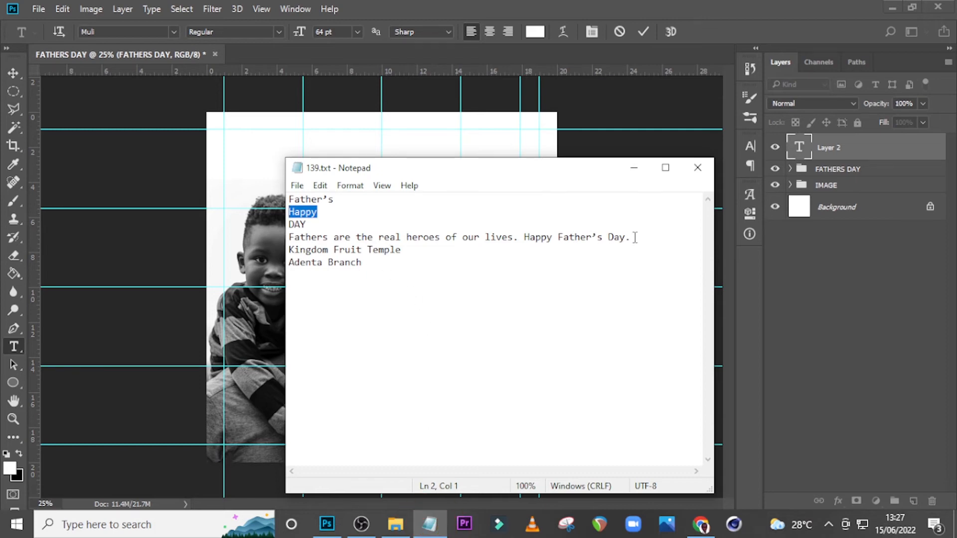
pyautogui.press('ctrl+c')
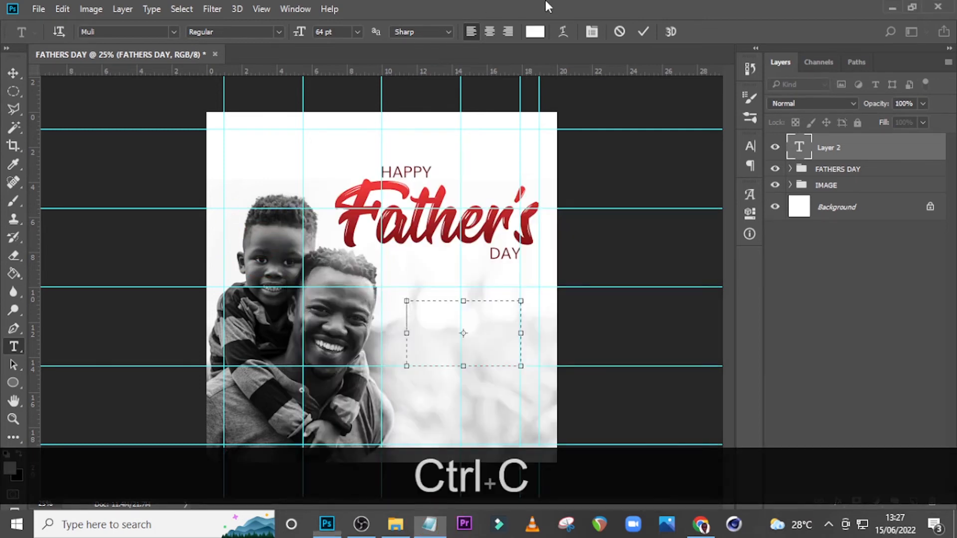
pyautogui.press('ctrl+v')
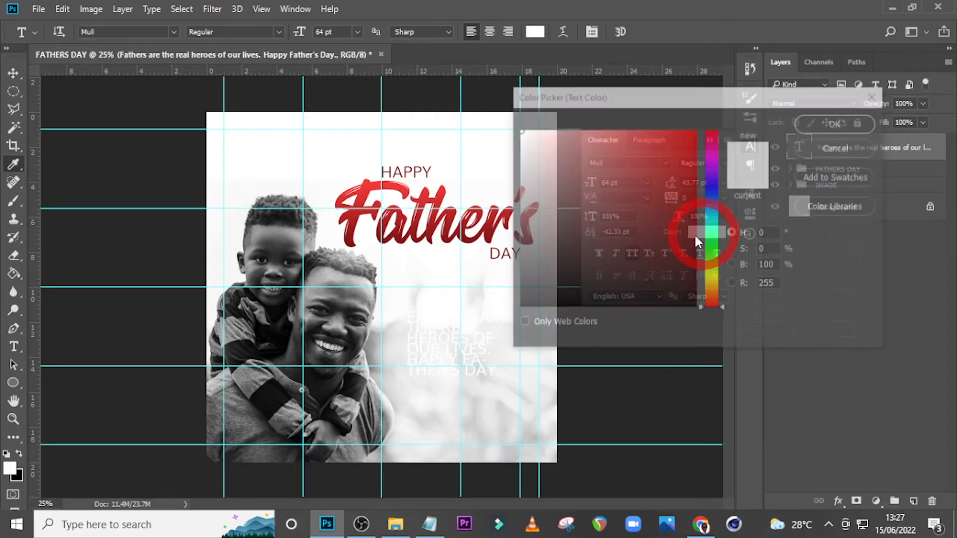
# Make the message black, 40 pt, and right-aligned.
pyautogui.click(837, 123)
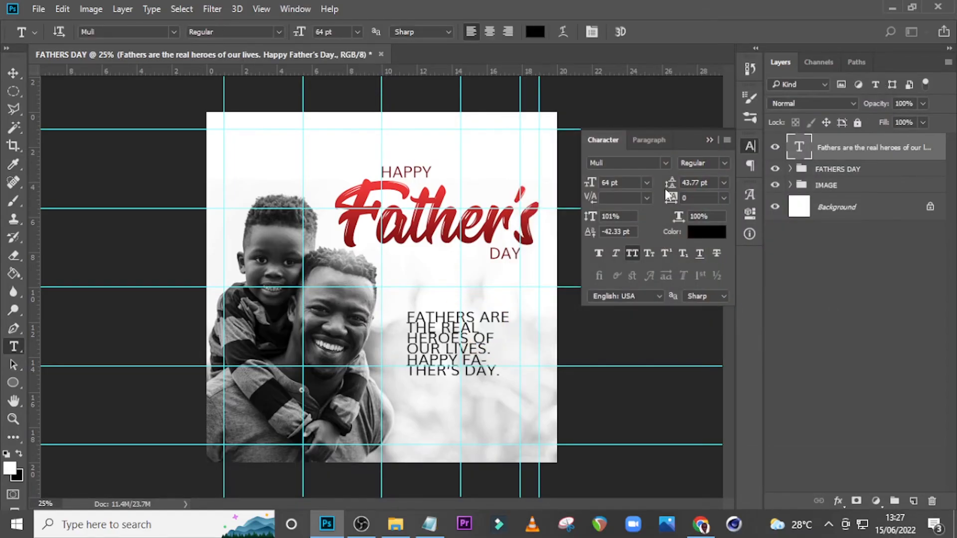
pyautogui.moveTo(627, 162)
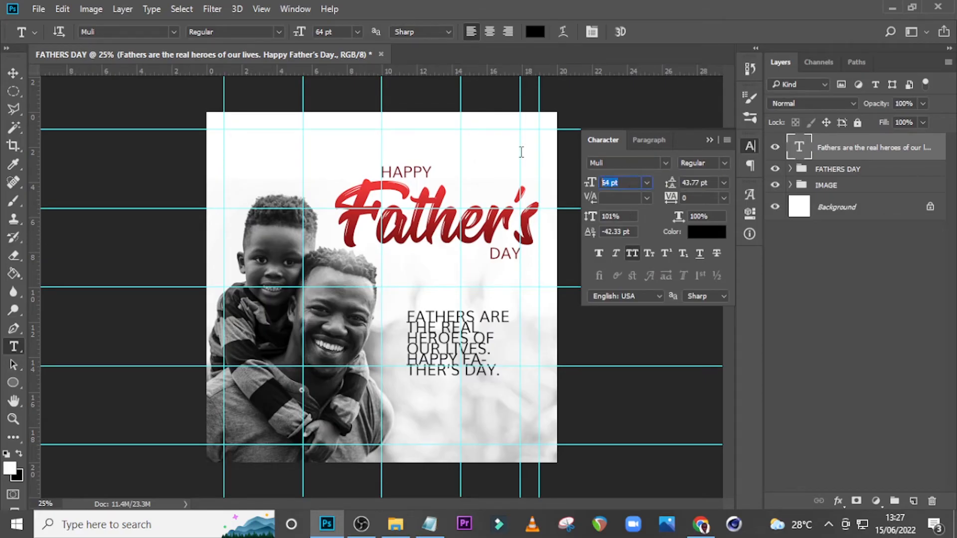
pyautogui.write('40')
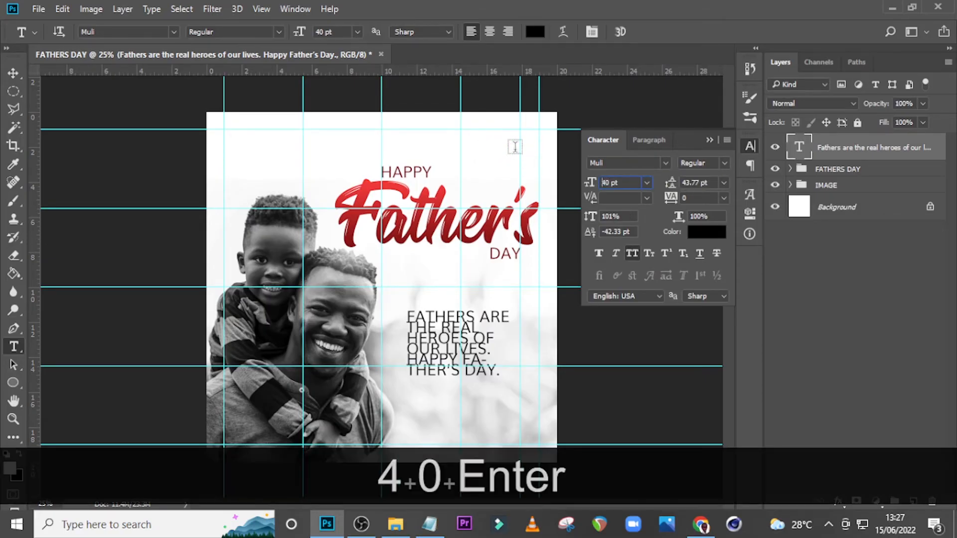
pyautogui.press('Enter')
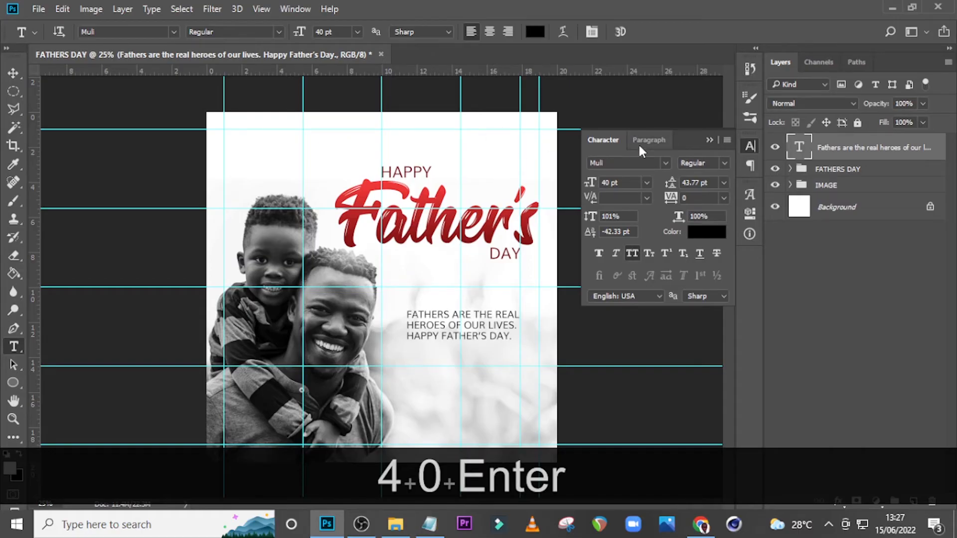
pyautogui.click(648, 140)
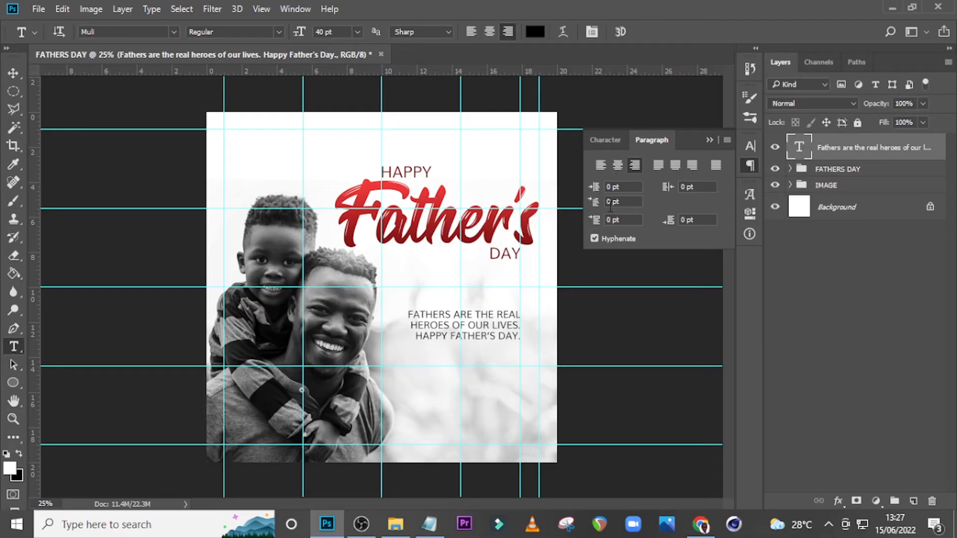
pyautogui.moveTo(593, 220)
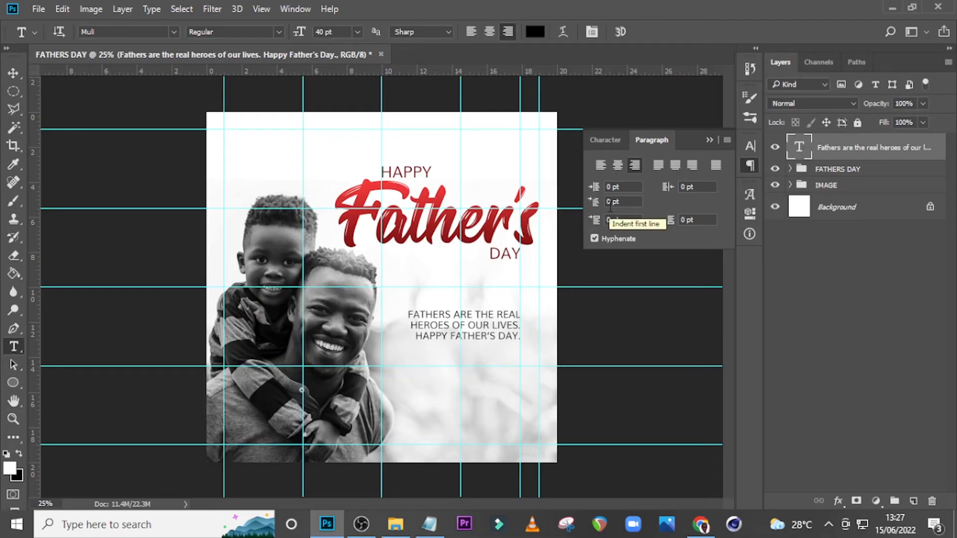
pyautogui.press('ctrl+=')
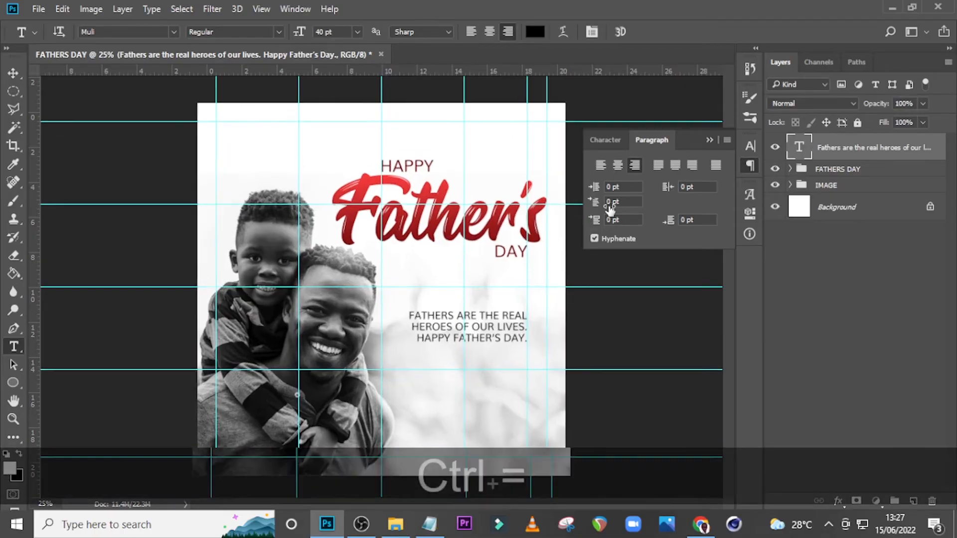
pyautogui.press('ctrl+=')
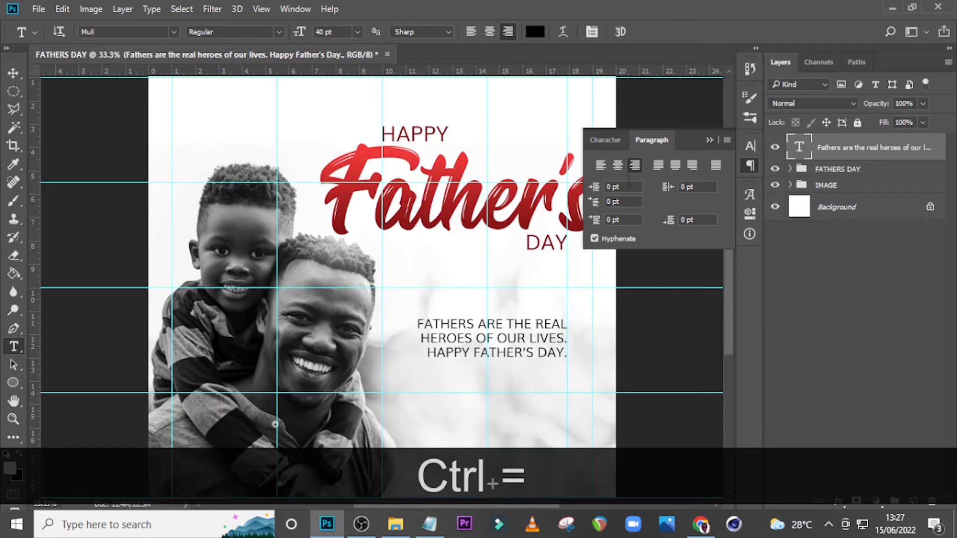
pyautogui.click(603, 139)
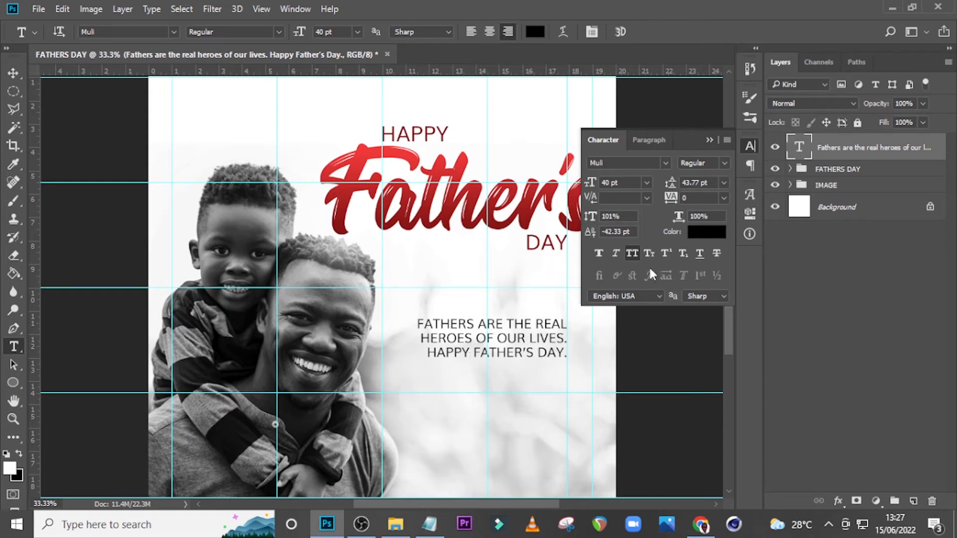
# Set the message leading to 50, keep All Caps, and make the last line SemiBold.
pyautogui.tripleClick(694, 183)
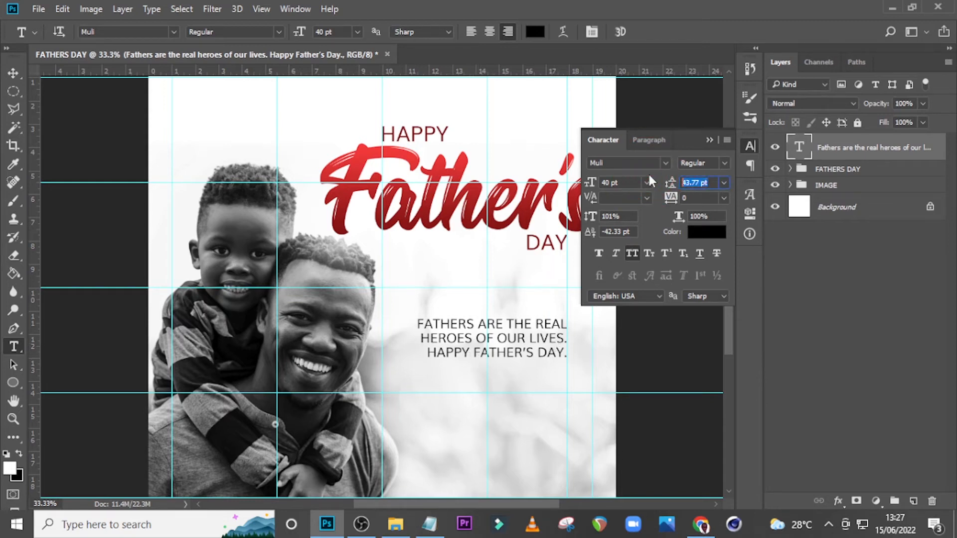
pyautogui.write('45')
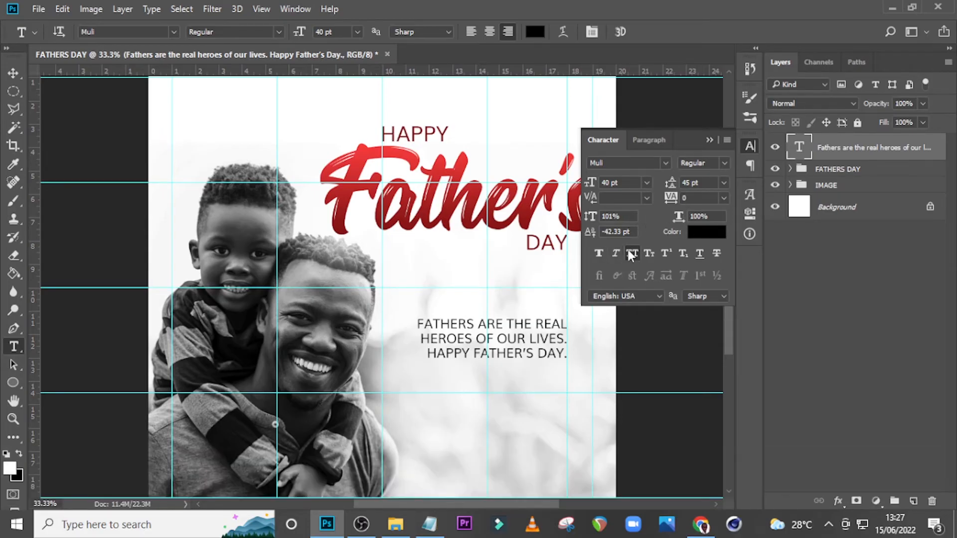
pyautogui.moveTo(633, 253)
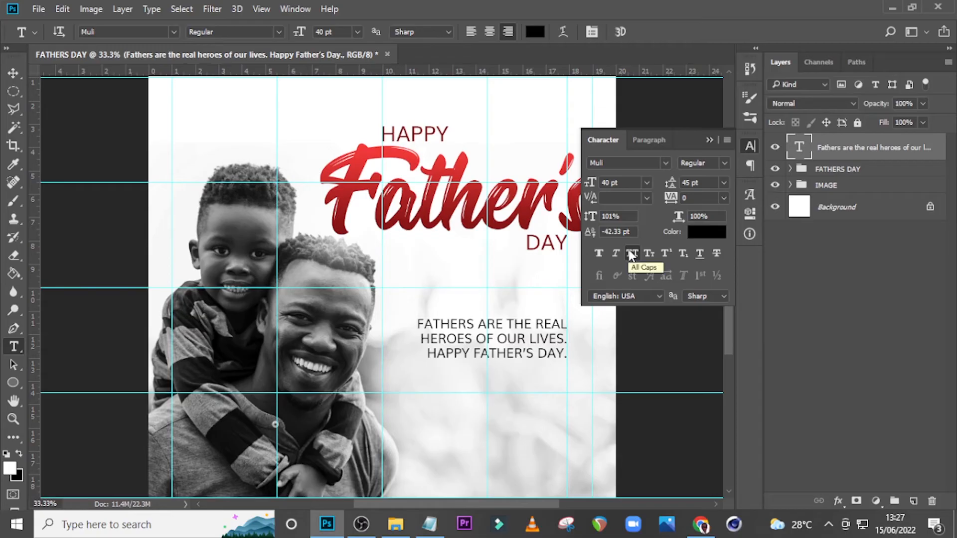
pyautogui.click(632, 253)
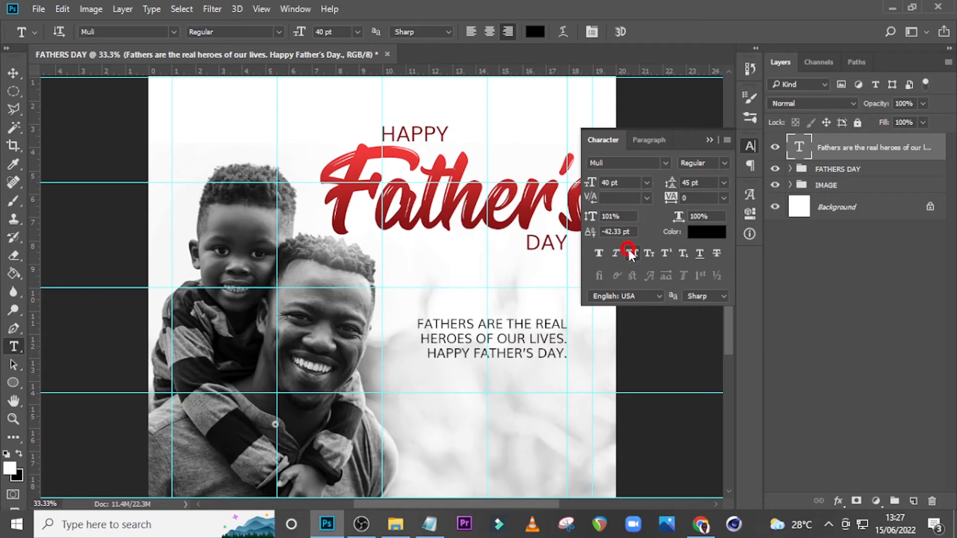
pyautogui.click(632, 253)
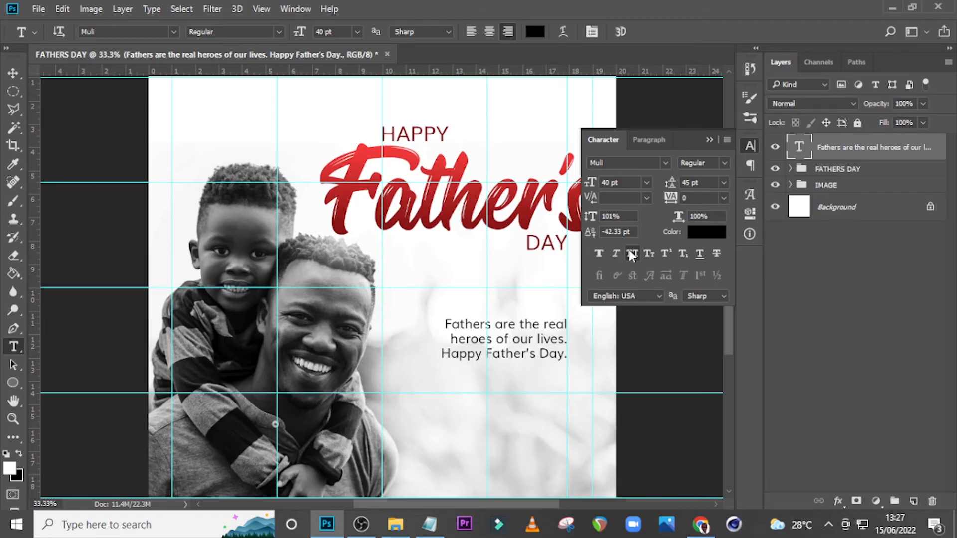
pyautogui.click(632, 253)
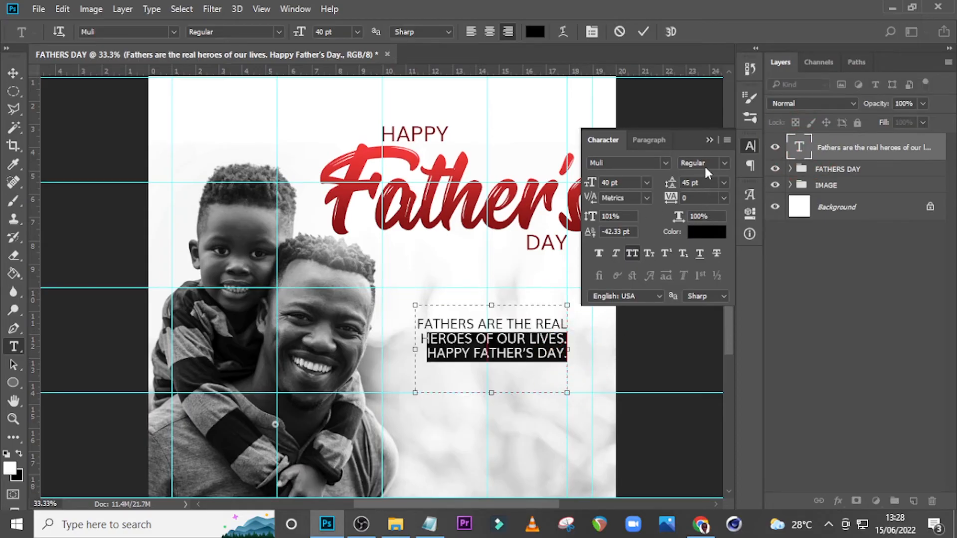
pyautogui.click(724, 163)
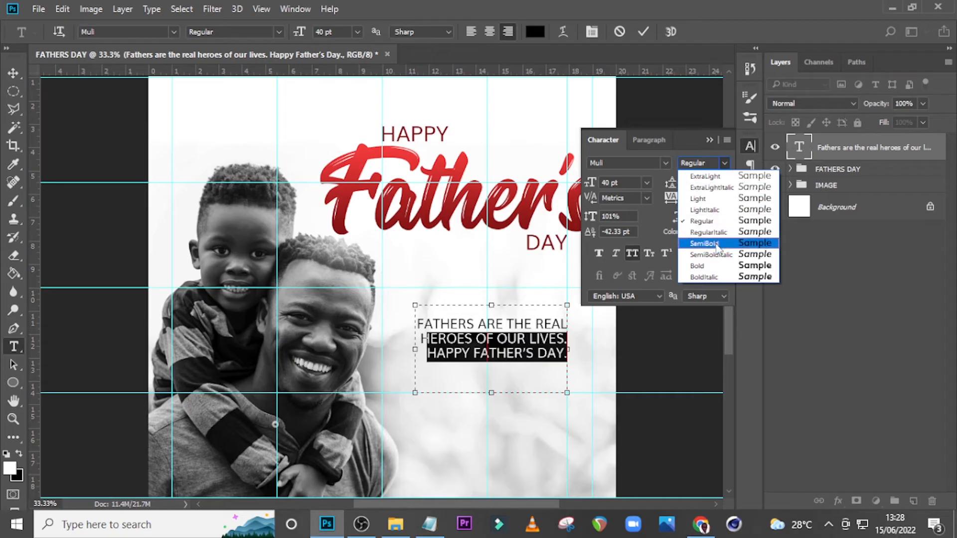
pyautogui.click(703, 243)
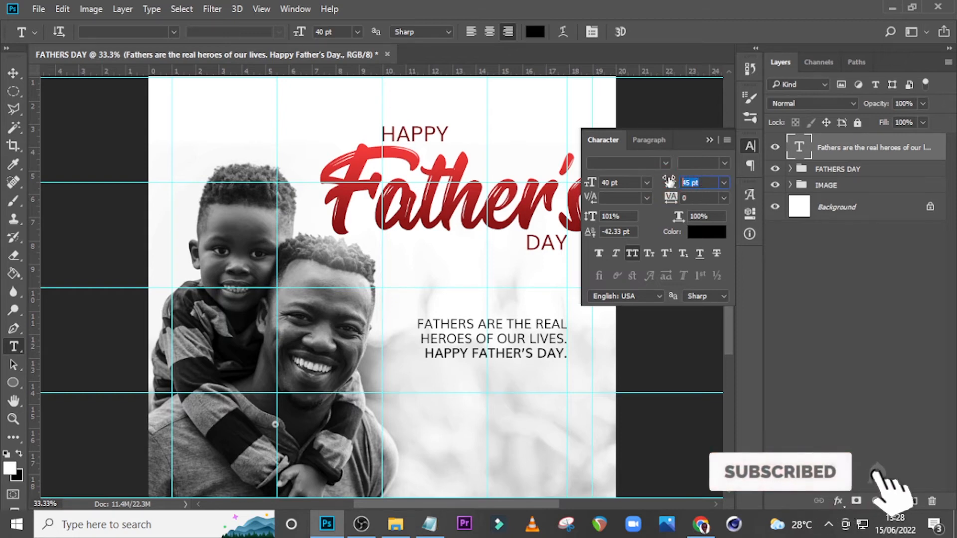
pyautogui.write('55')
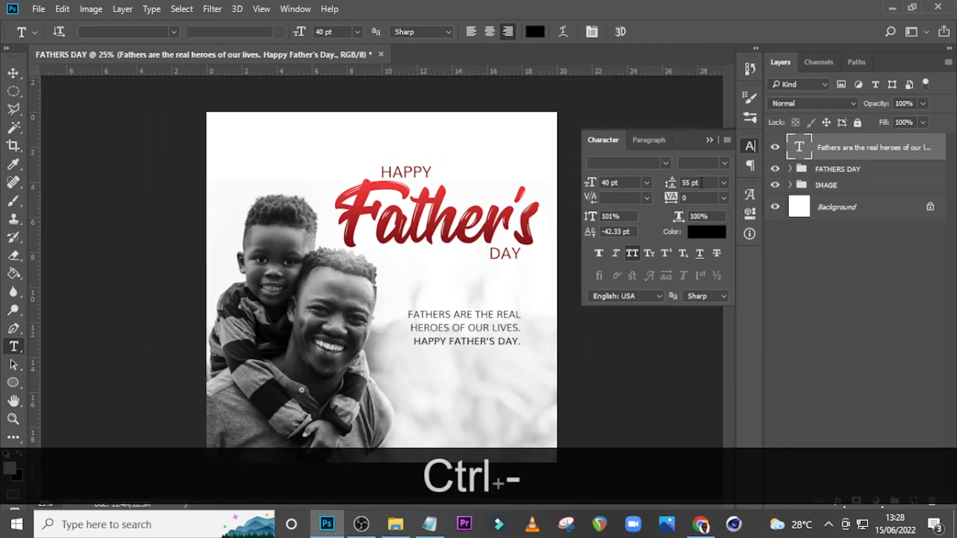
pyautogui.write('50')
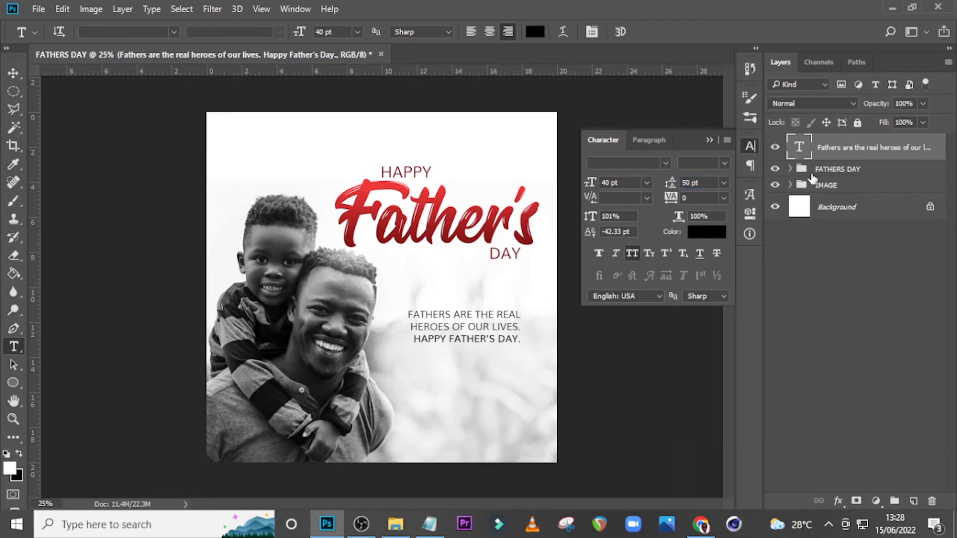
pyautogui.moveTo(805, 152)
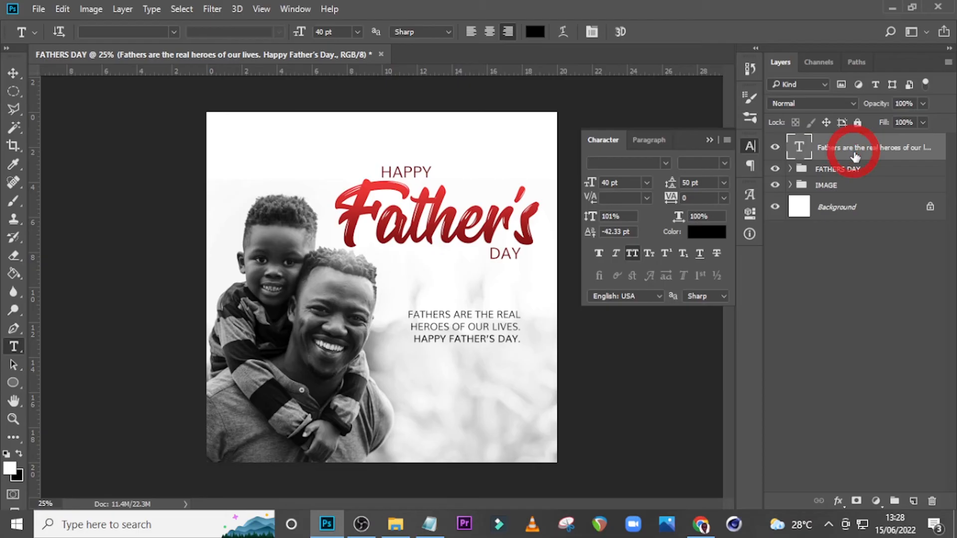
pyautogui.moveTo(732, 215)
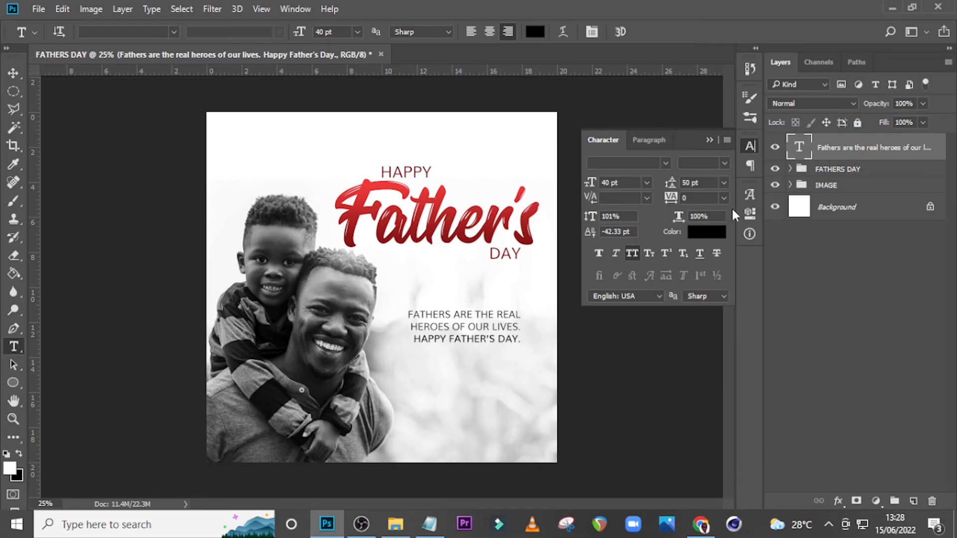
# Group the message layer and name the group 'MESS'.
pyautogui.press('ctrl+g')
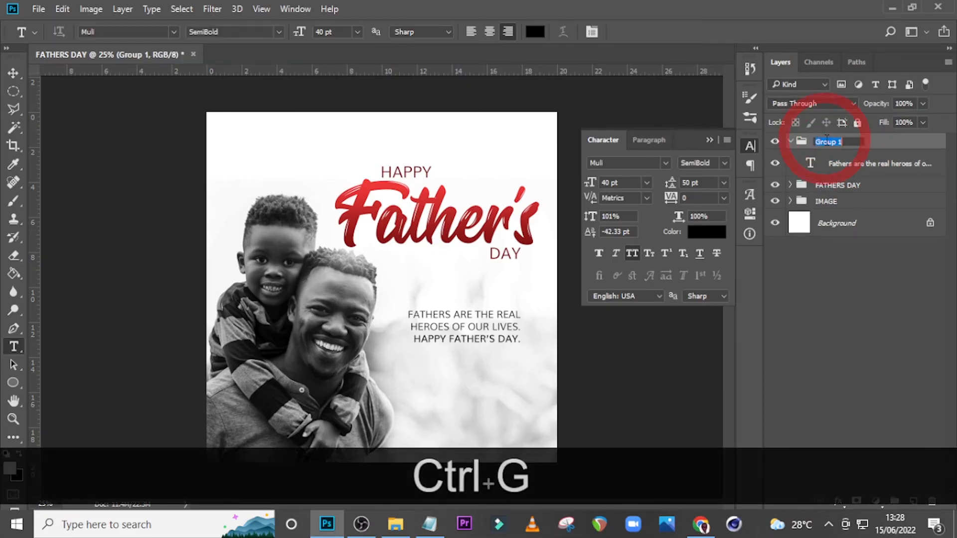
pyautogui.write('MESSAGE')
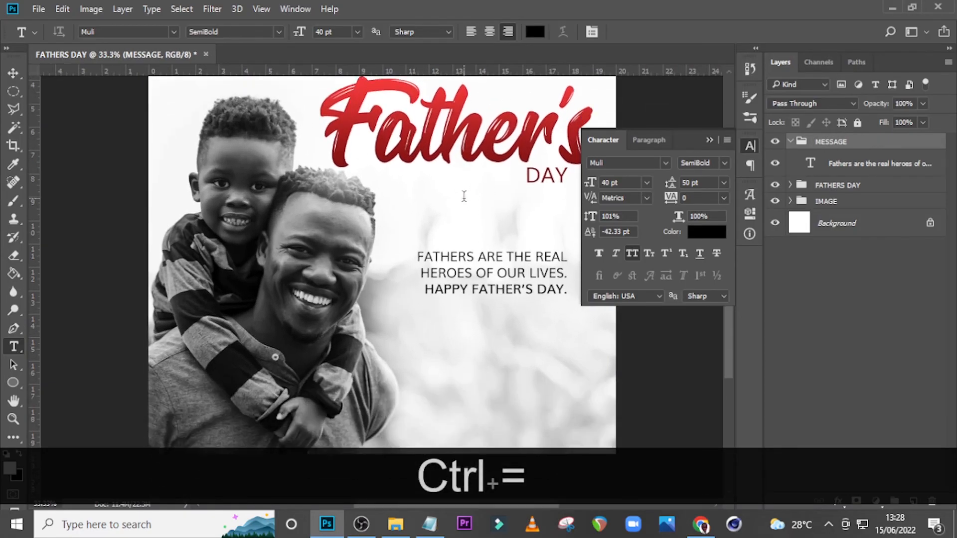
pyautogui.press('ctrl+=')
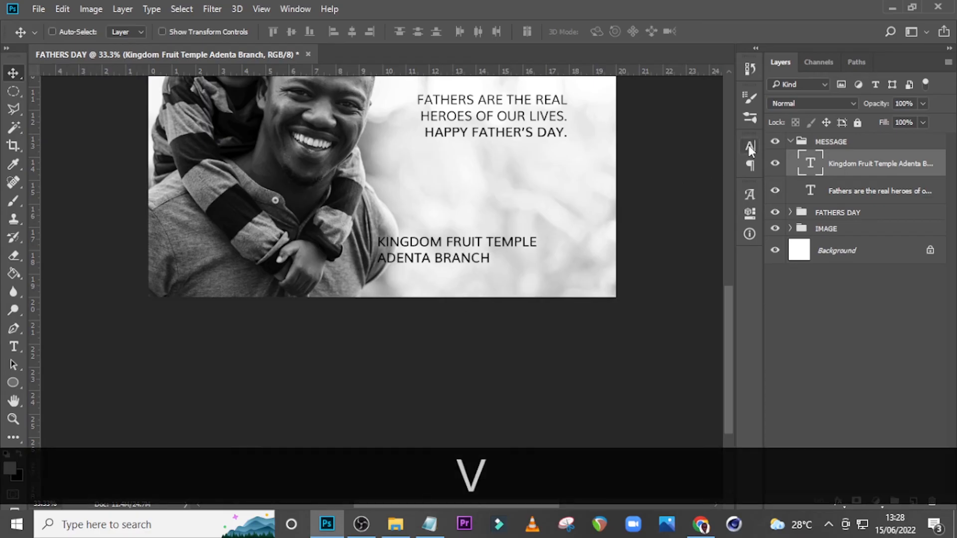
# Give the Kingdom Fruit Temple Adenta Branch text 40 pt leading and Bold style.
pyautogui.click(750, 147)
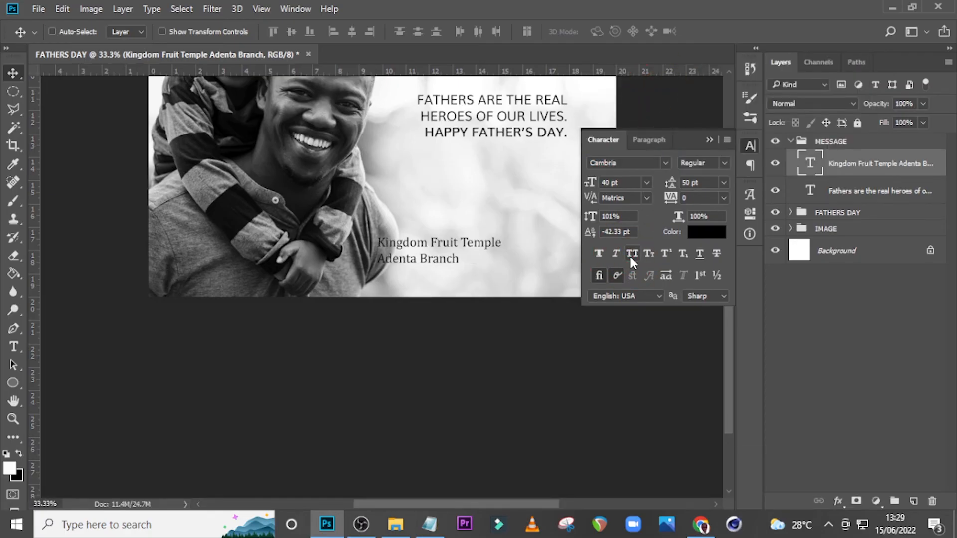
pyautogui.click(695, 182)
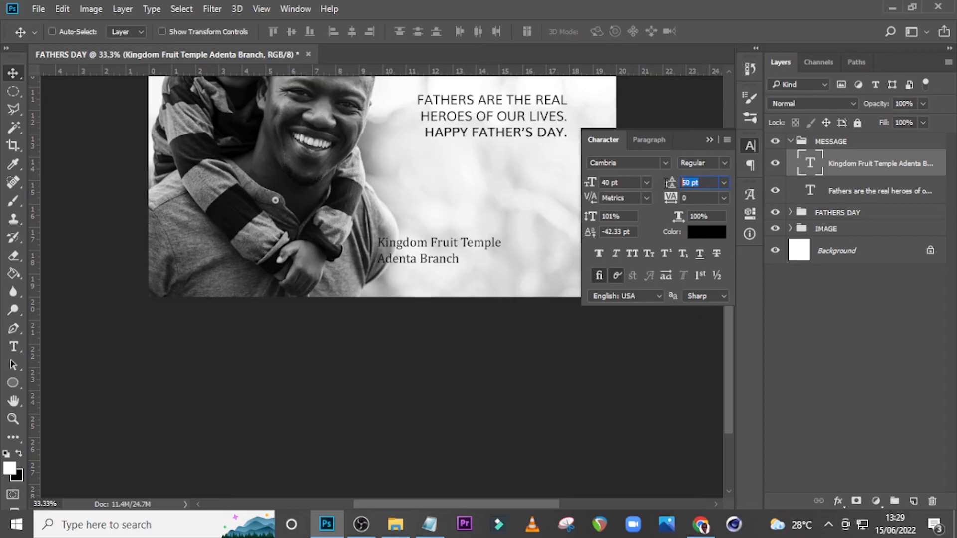
pyautogui.write('40')
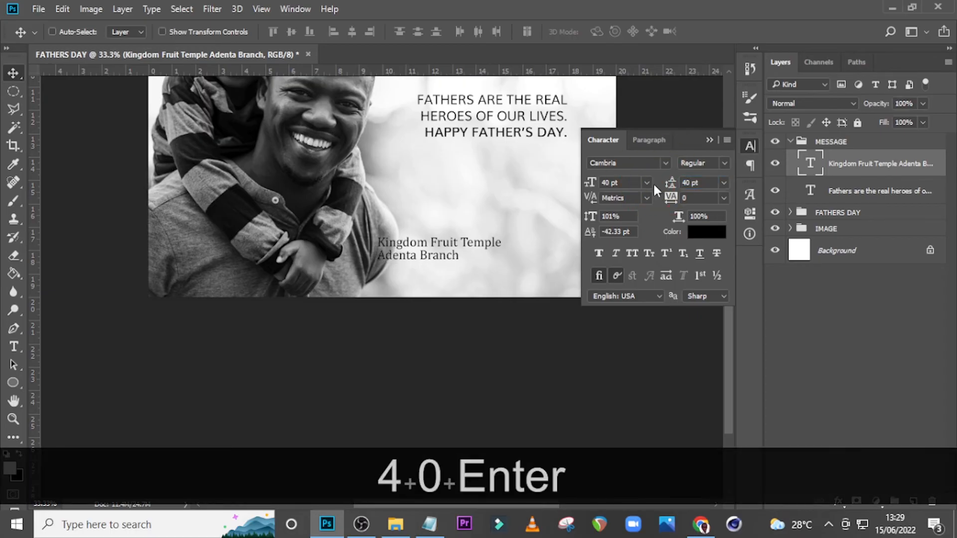
pyautogui.click(723, 162)
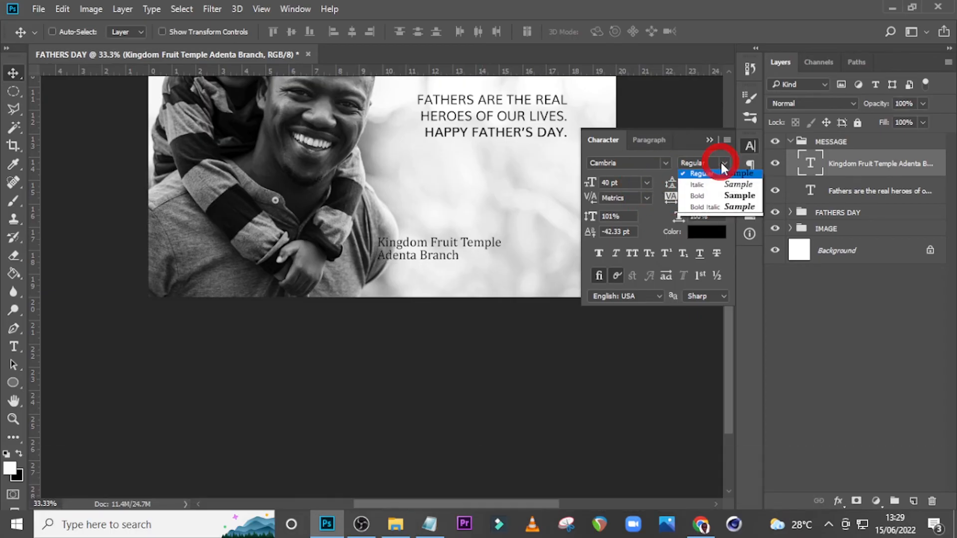
pyautogui.click(695, 206)
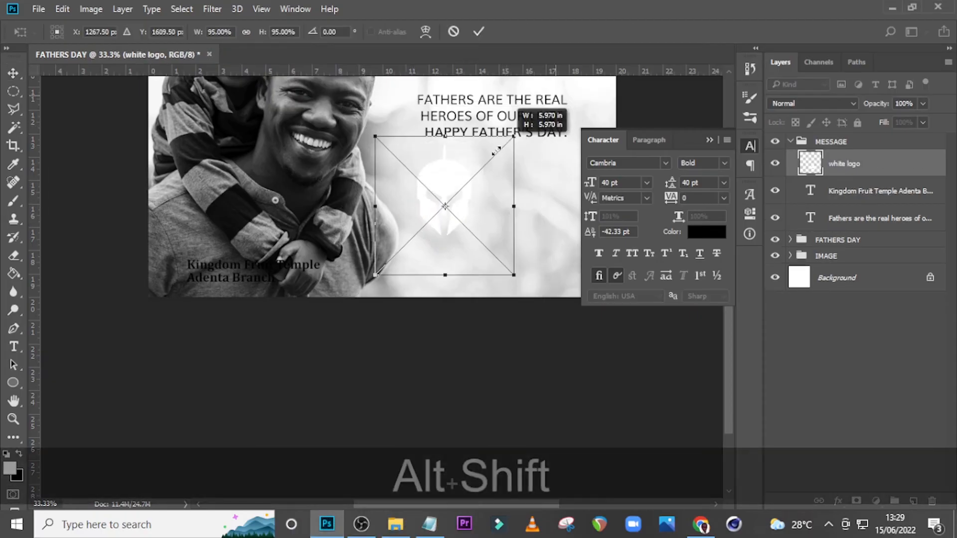
# Confirm the proportionally scaled white logo beside the church name.
pyautogui.press('enter')
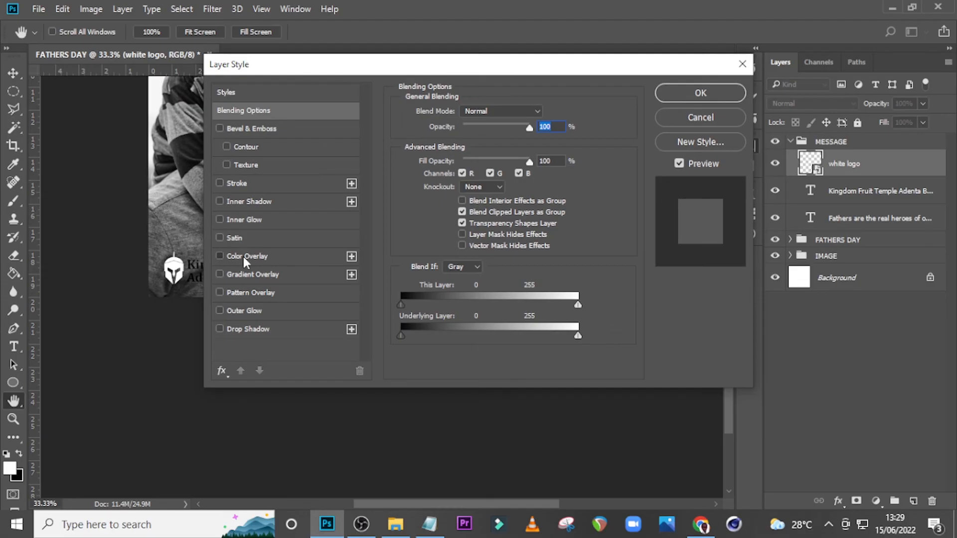
# Apply a black Color Overlay layer style to the white logo.
pyautogui.click(220, 256)
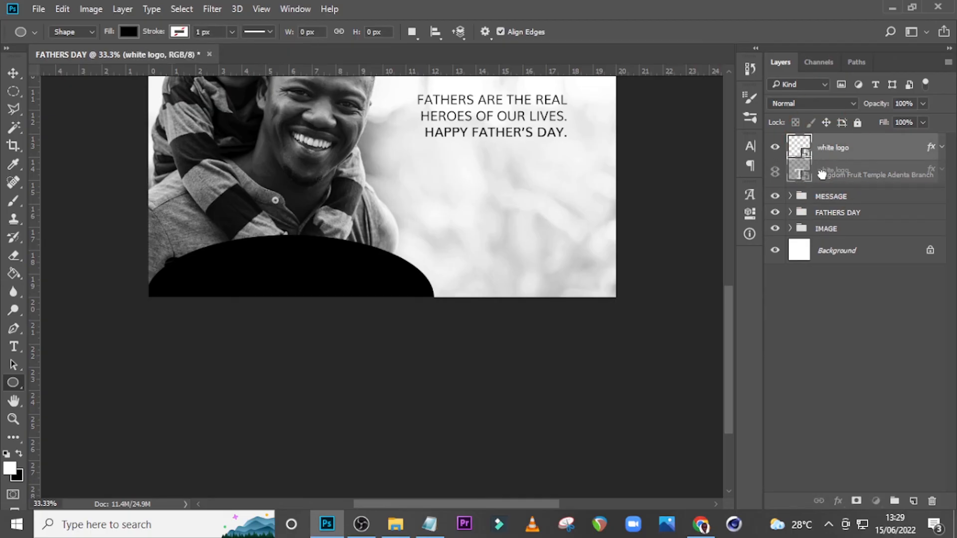
# Move the logo and name layers above the ellipse and set its fill to white.
pyautogui.click(789, 196)
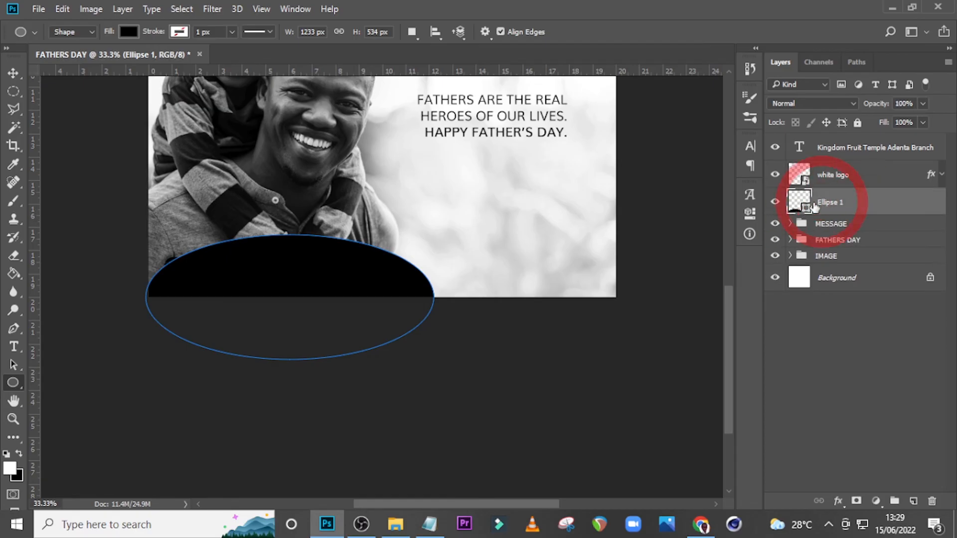
pyautogui.doubleClick(797, 202)
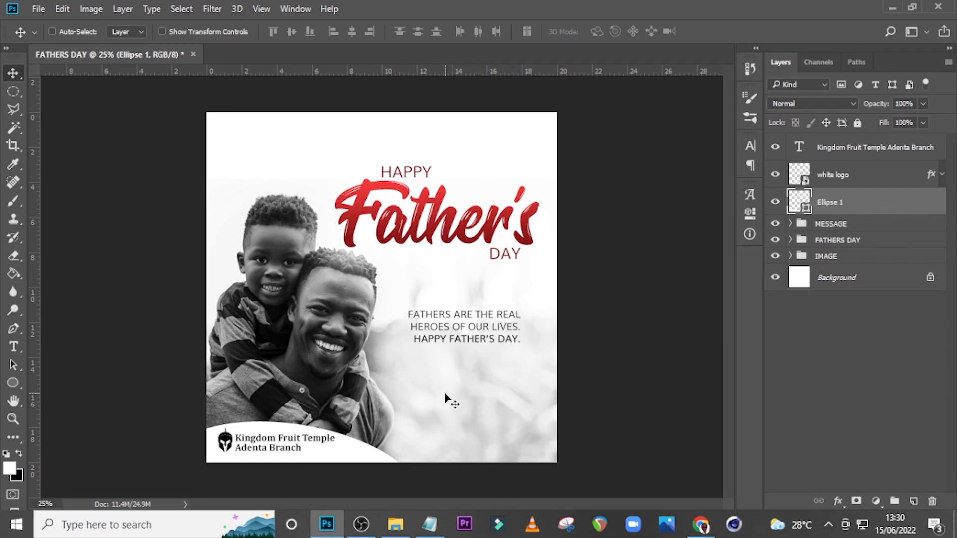
pyautogui.moveTo(737, 364)
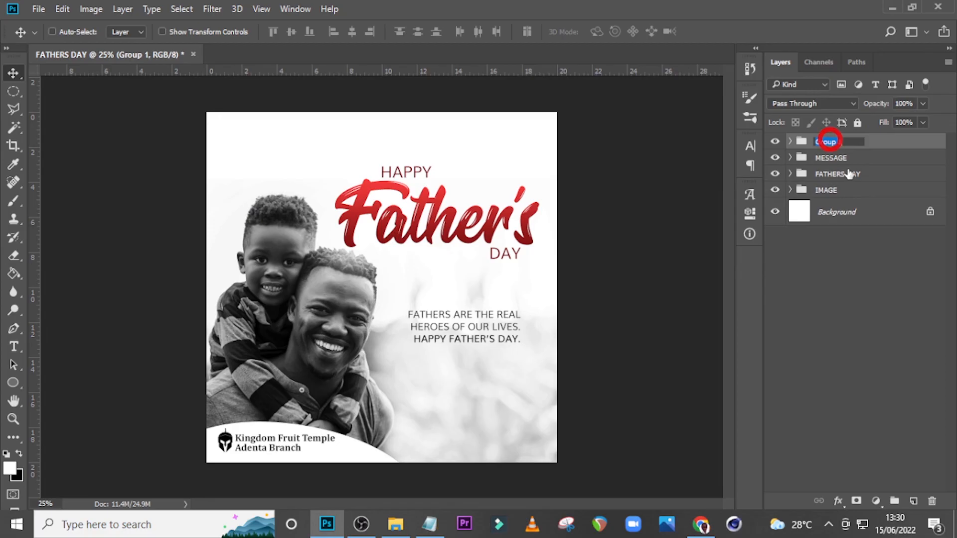
# Name the group 'LOGO' and add a new empty layer above it.
pyautogui.write('LOGO')
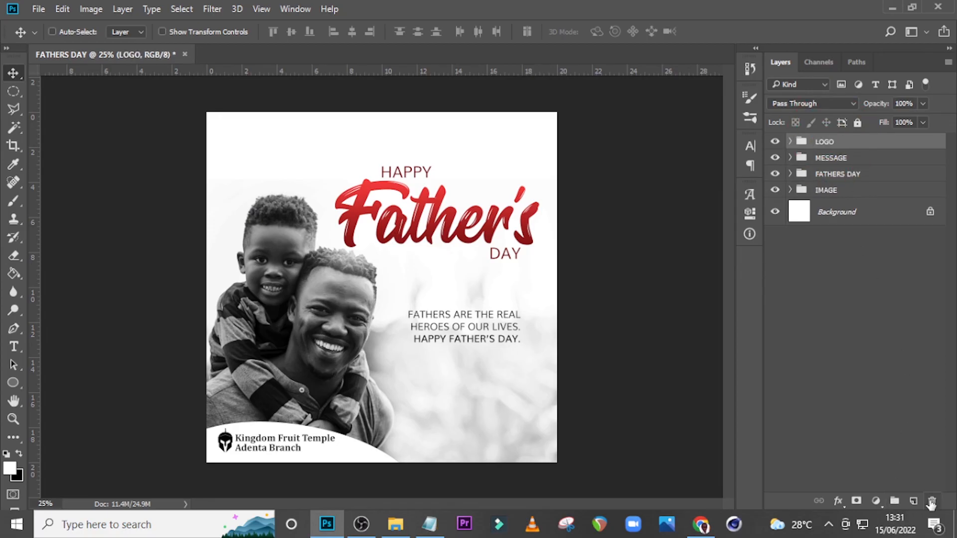
pyautogui.click(914, 501)
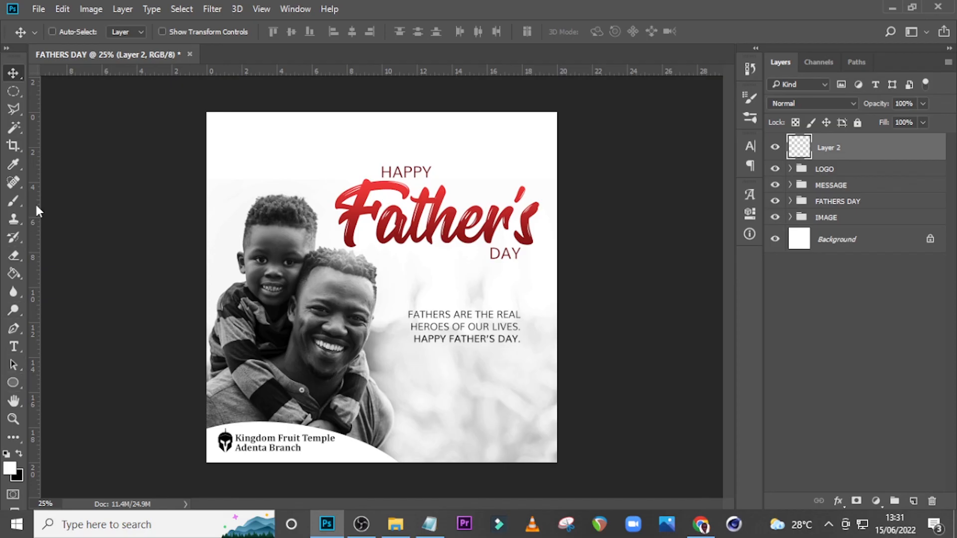
# Import the Hedygraphics .abr brush set and select its wave brush tip.
pyautogui.click(748, 96)
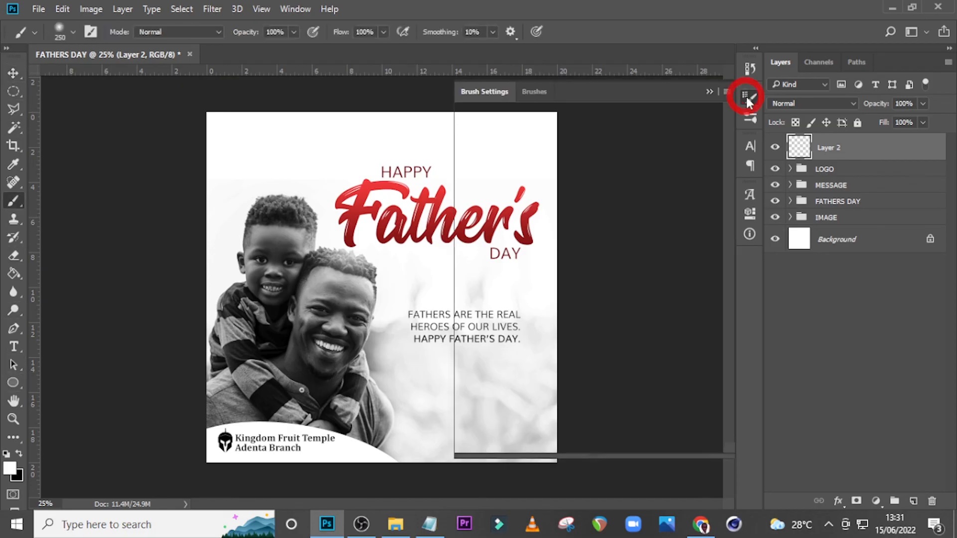
pyautogui.click(747, 96)
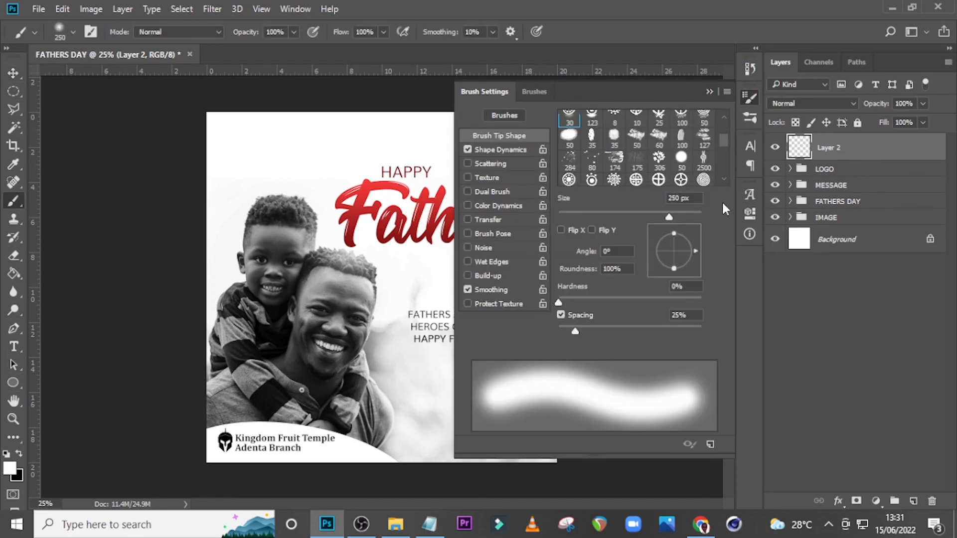
pyautogui.click(394, 528)
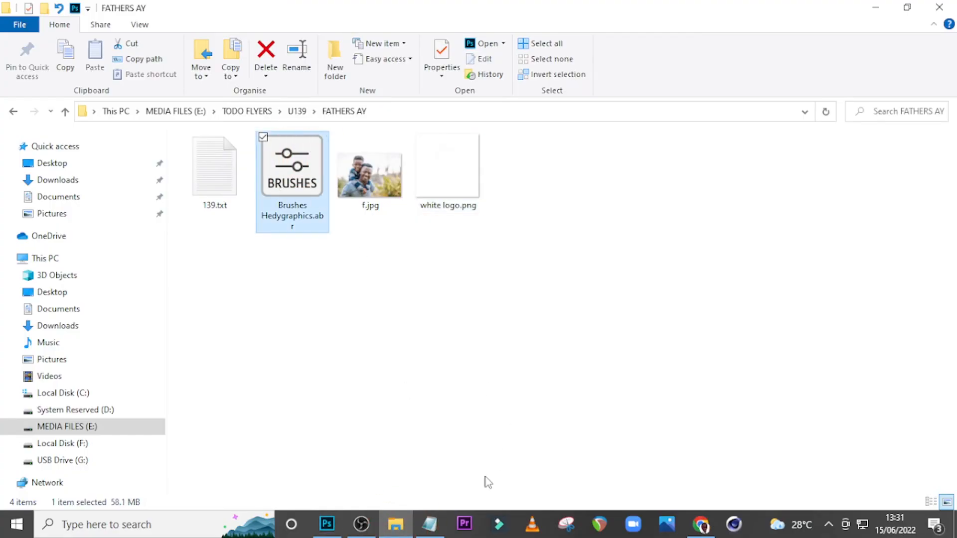
pyautogui.click(326, 524)
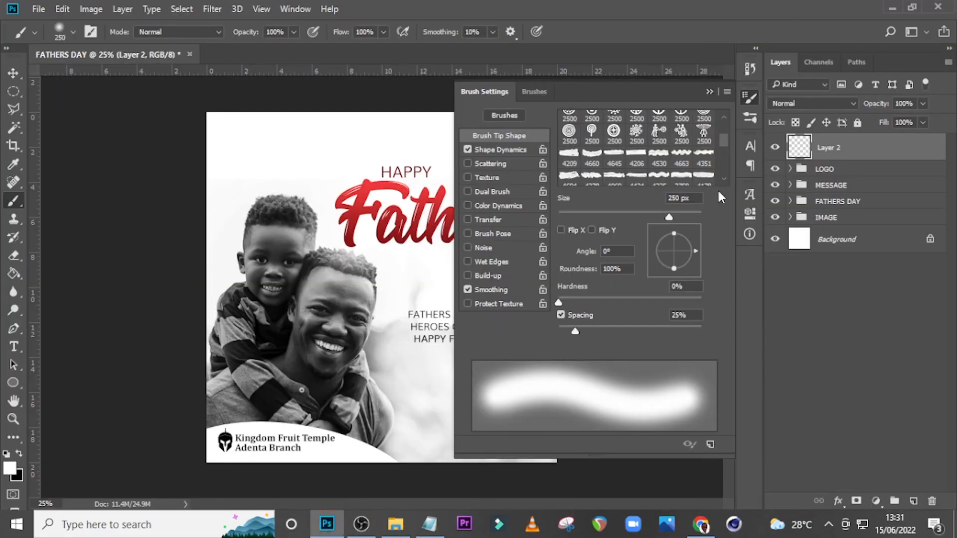
pyautogui.scroll(-3)
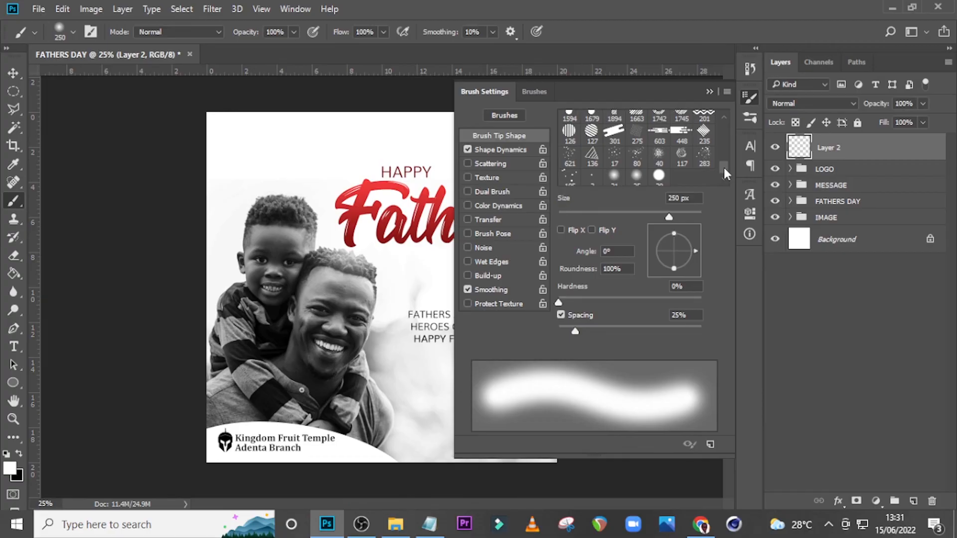
pyautogui.click(702, 162)
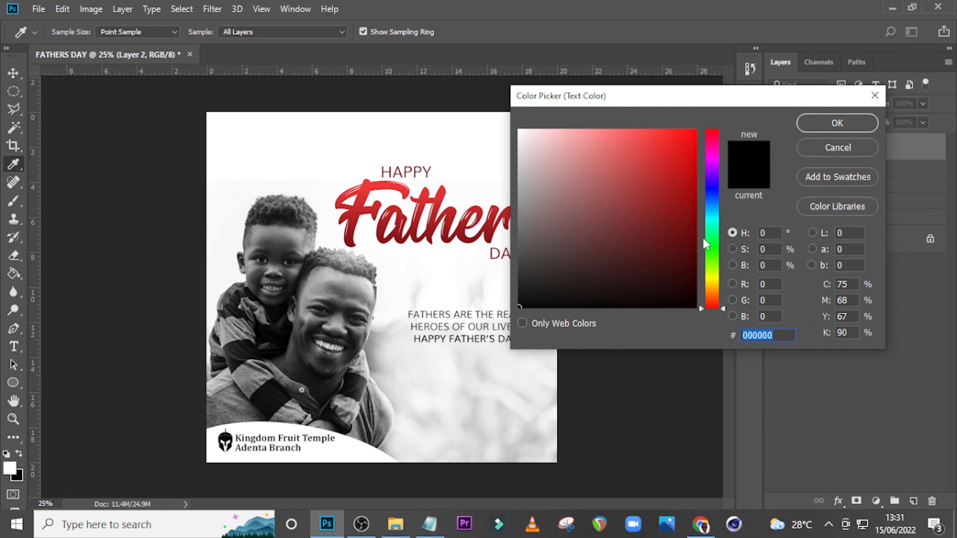
# Choose dark red #4d0808 as the foreground colour.
pyautogui.click(709, 189)
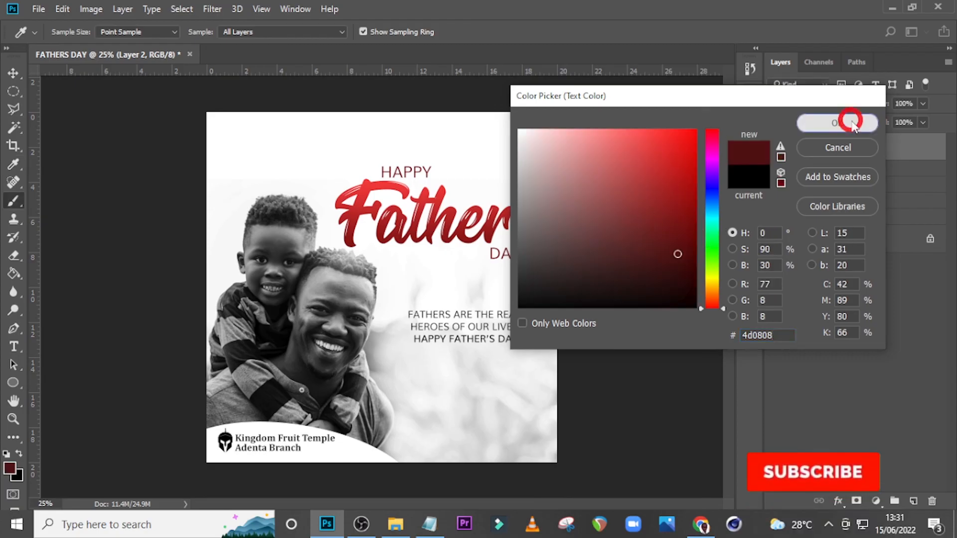
pyautogui.click(836, 123)
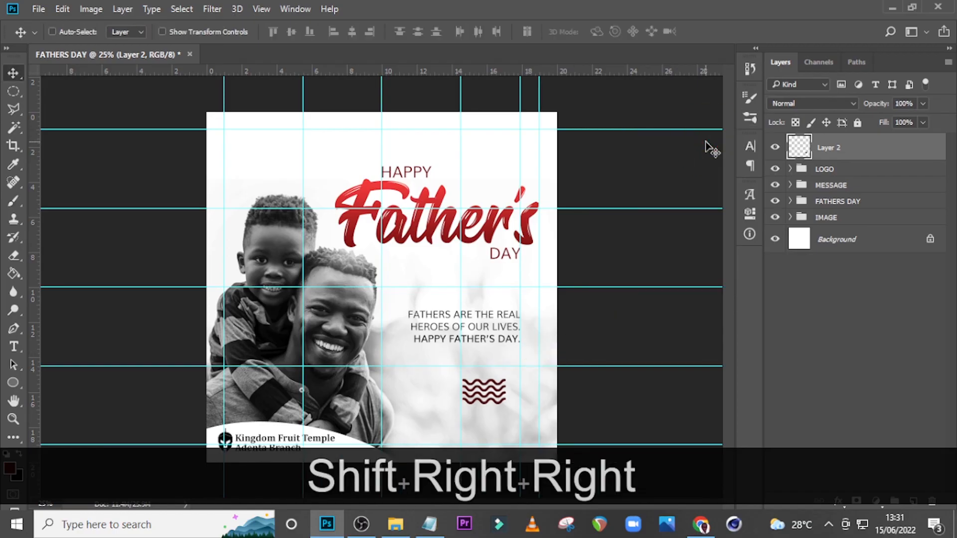
# Nudge the wave mark, duplicate it, and select both wave layers.
pyautogui.press('Right')
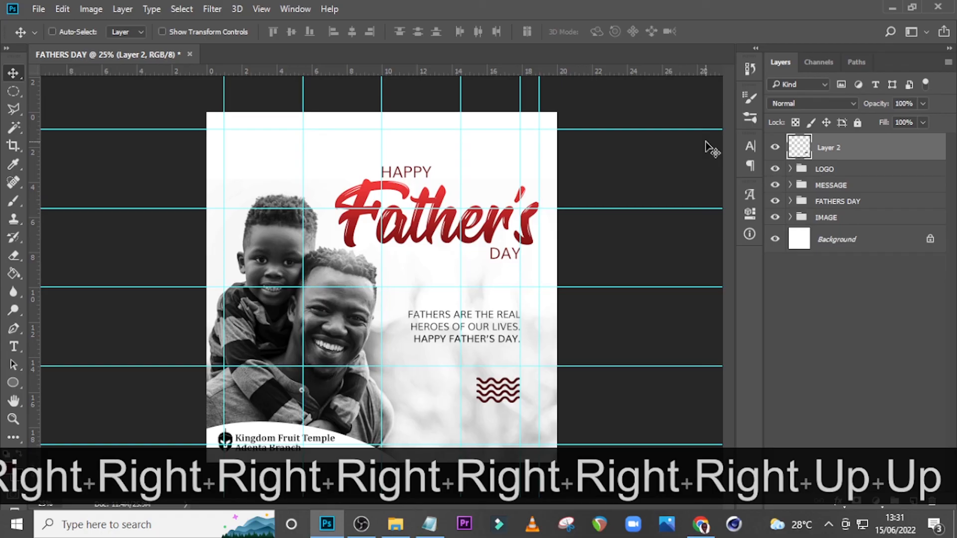
pyautogui.press('ctrl+j')
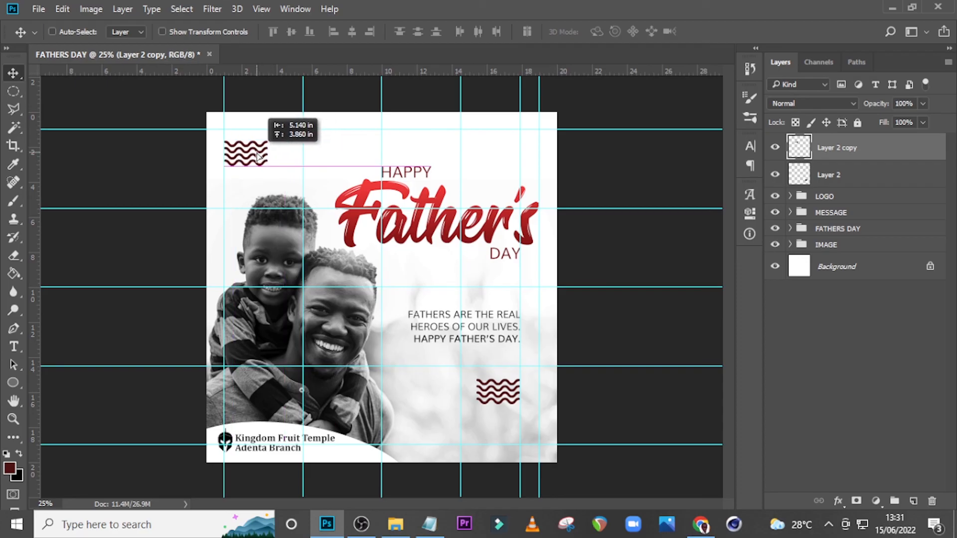
pyautogui.press('up')
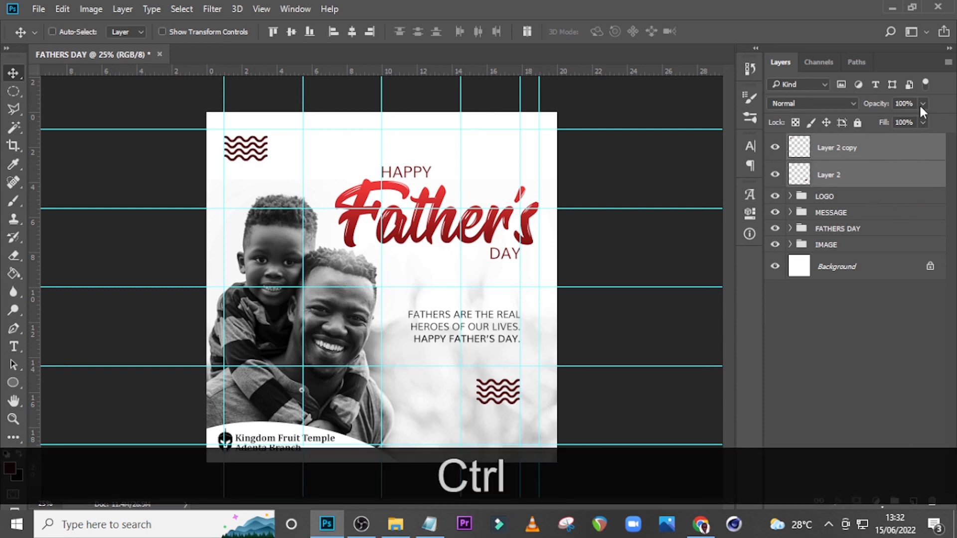
# Fade both waves to 79% opacity, hide guides, and group them as 'other'.
pyautogui.click(903, 104)
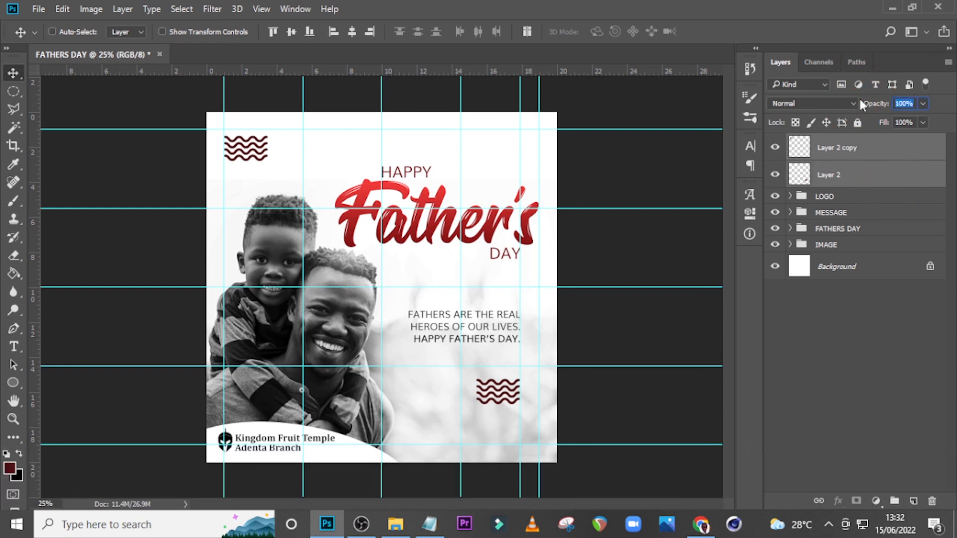
pyautogui.press('ctrl+h')
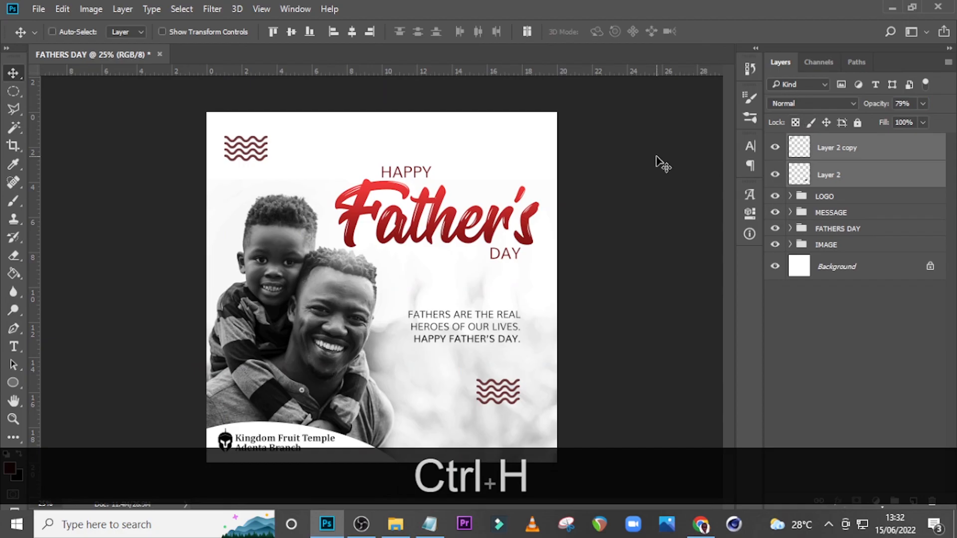
pyautogui.press('ctrl+g')
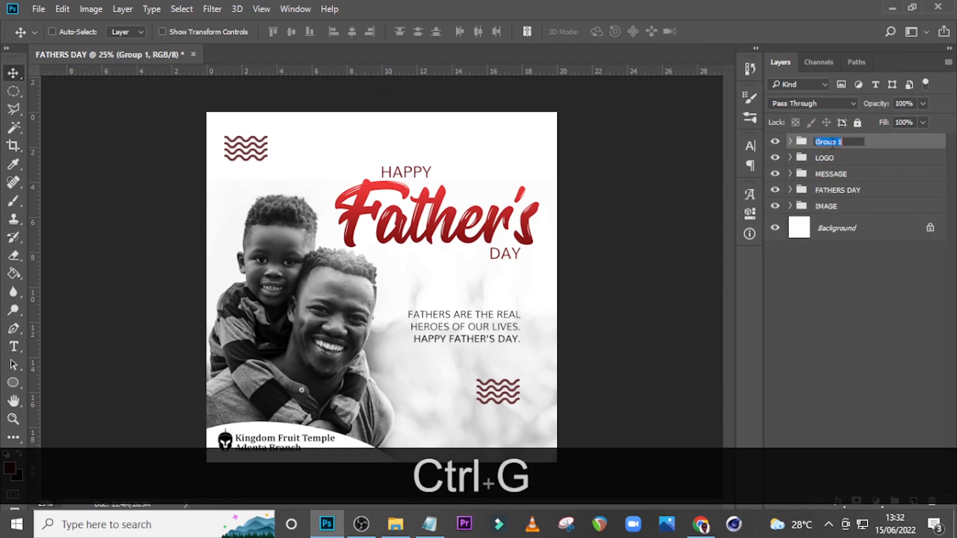
pyautogui.write('other')
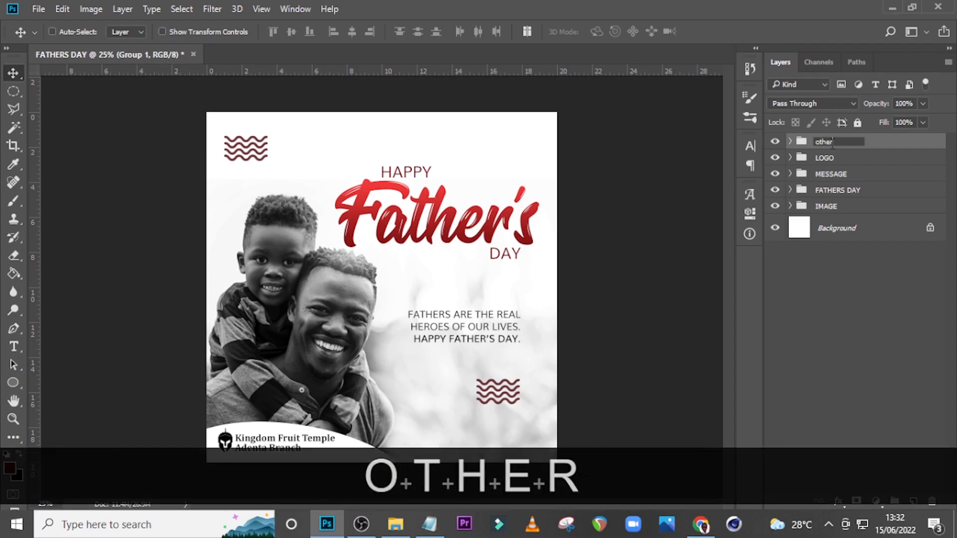